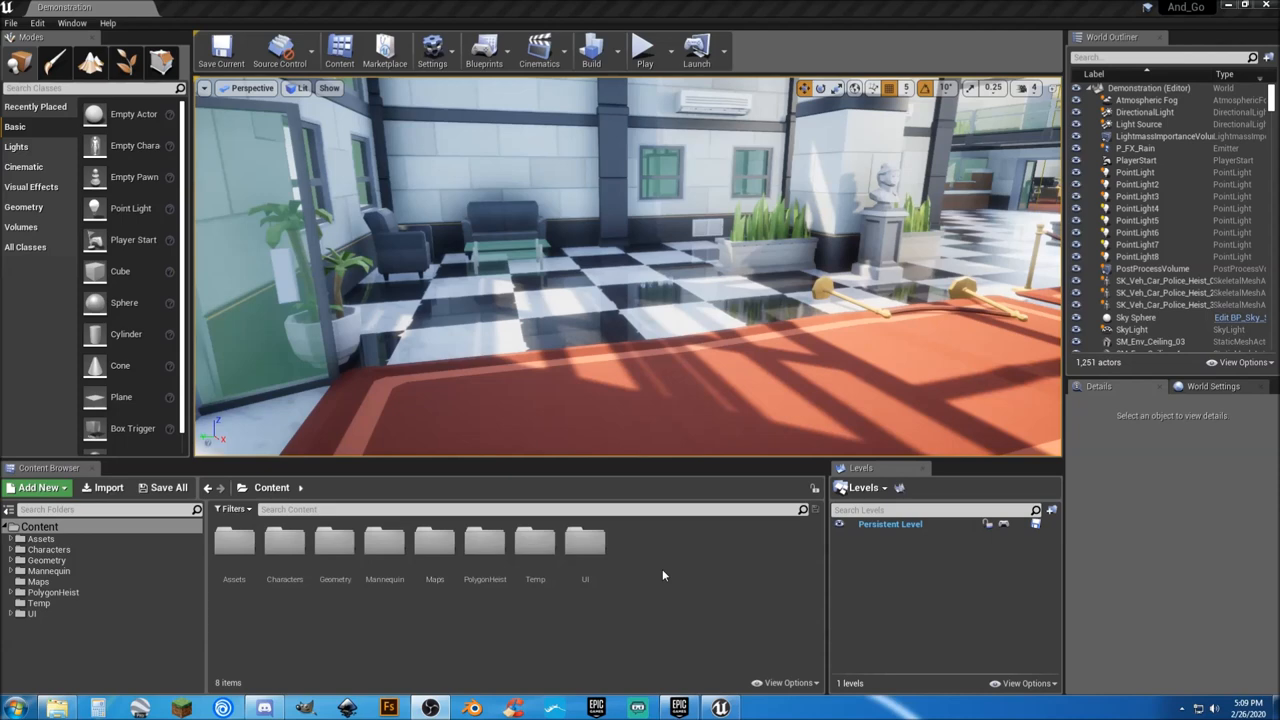
Browse into PolygonHeist > Assets > Weapons > Meshes > Weapons_Rigged to list the rigged weapon meshes
click(640, 48)
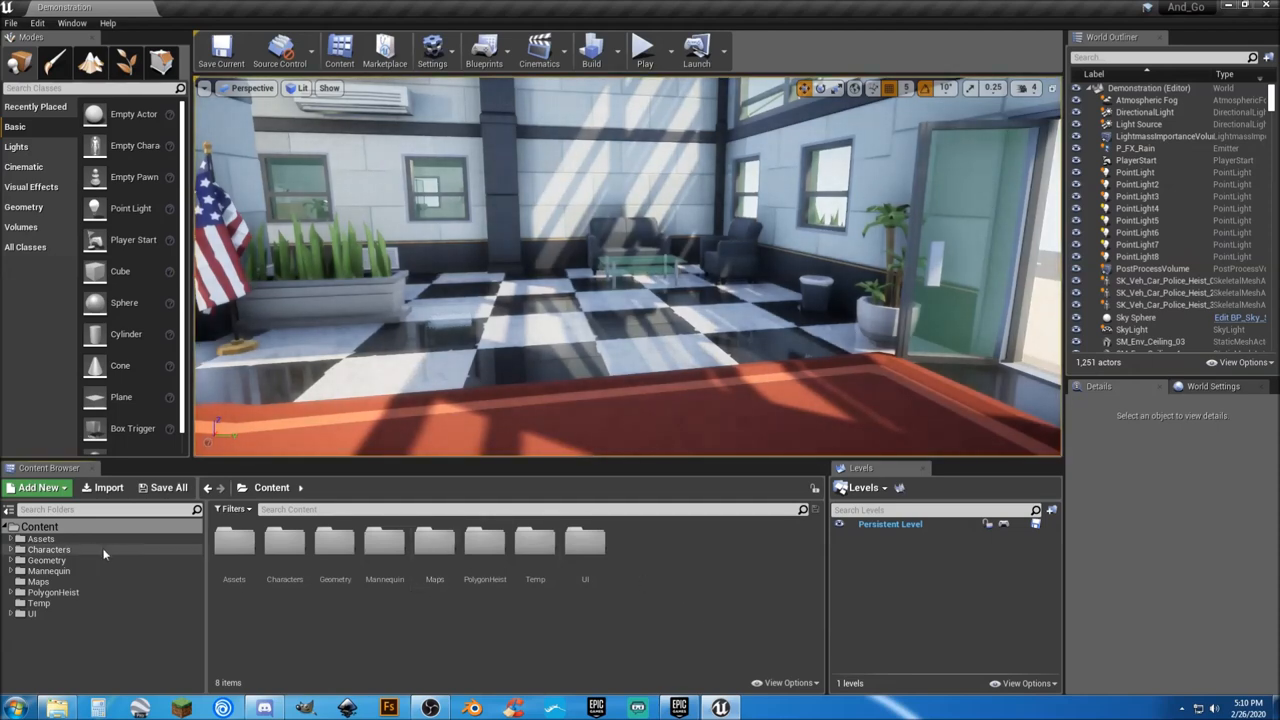
click(12, 592)
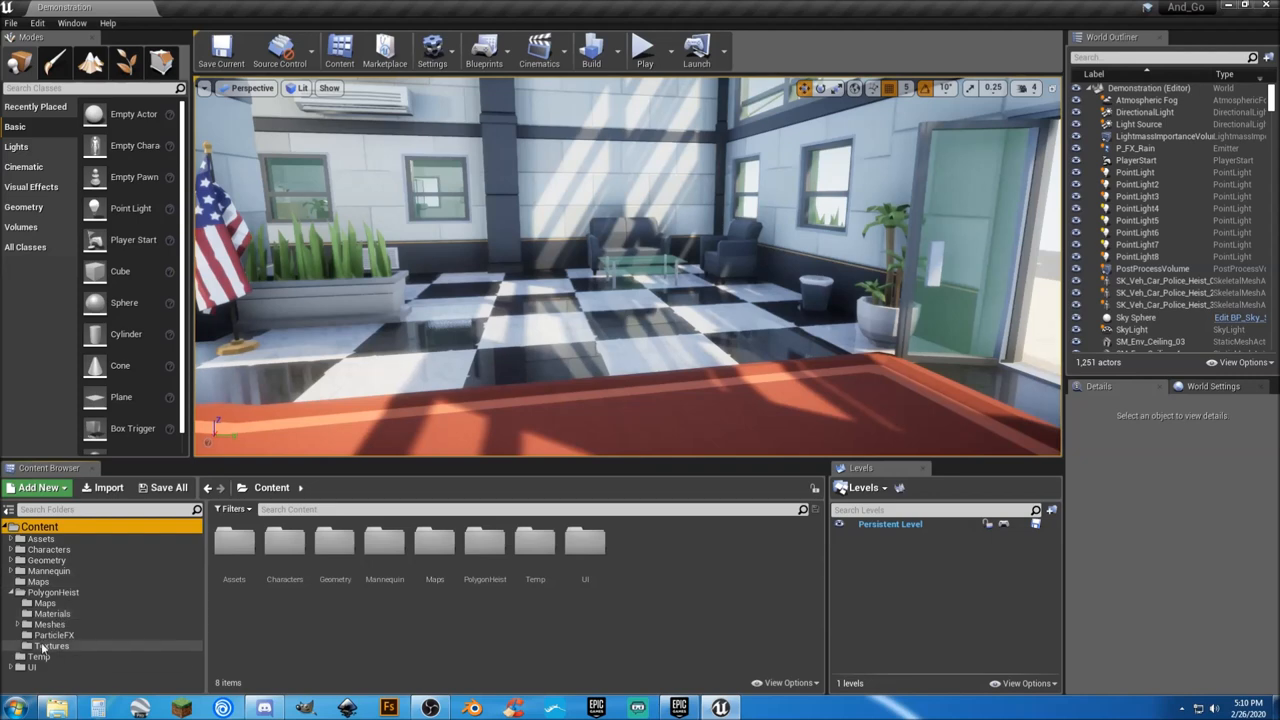
click(24, 624)
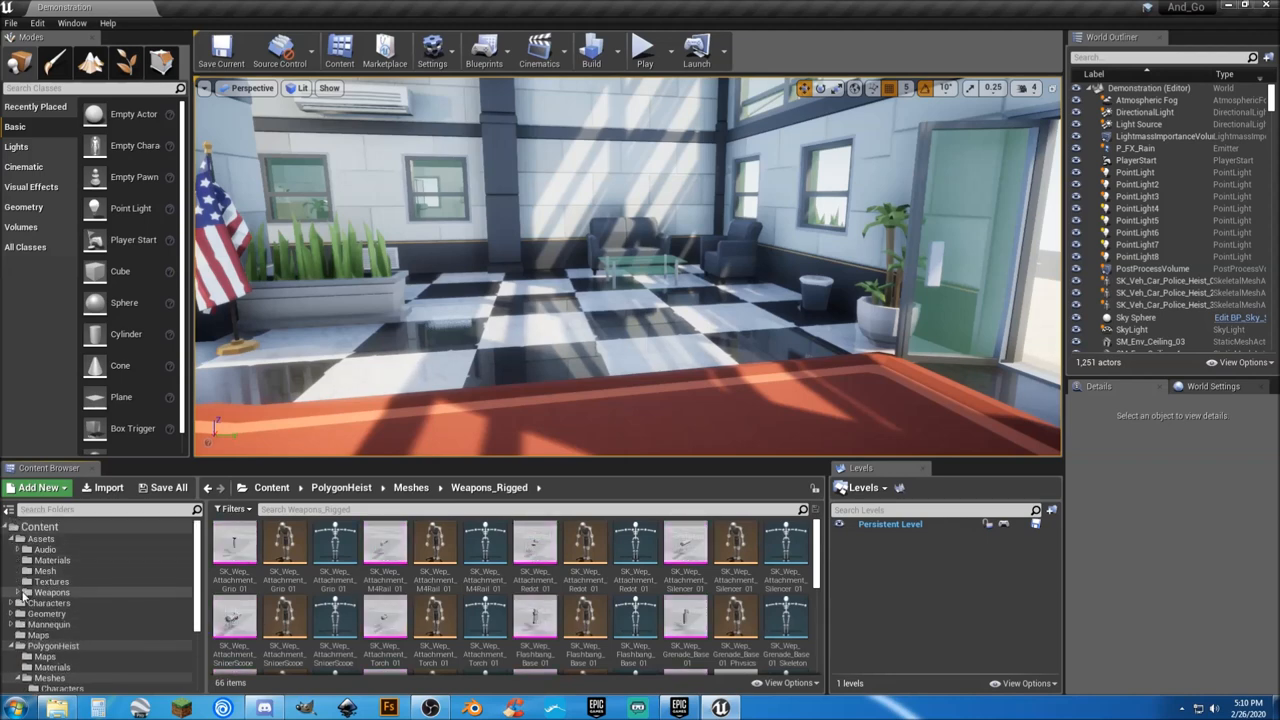
click(48, 592)
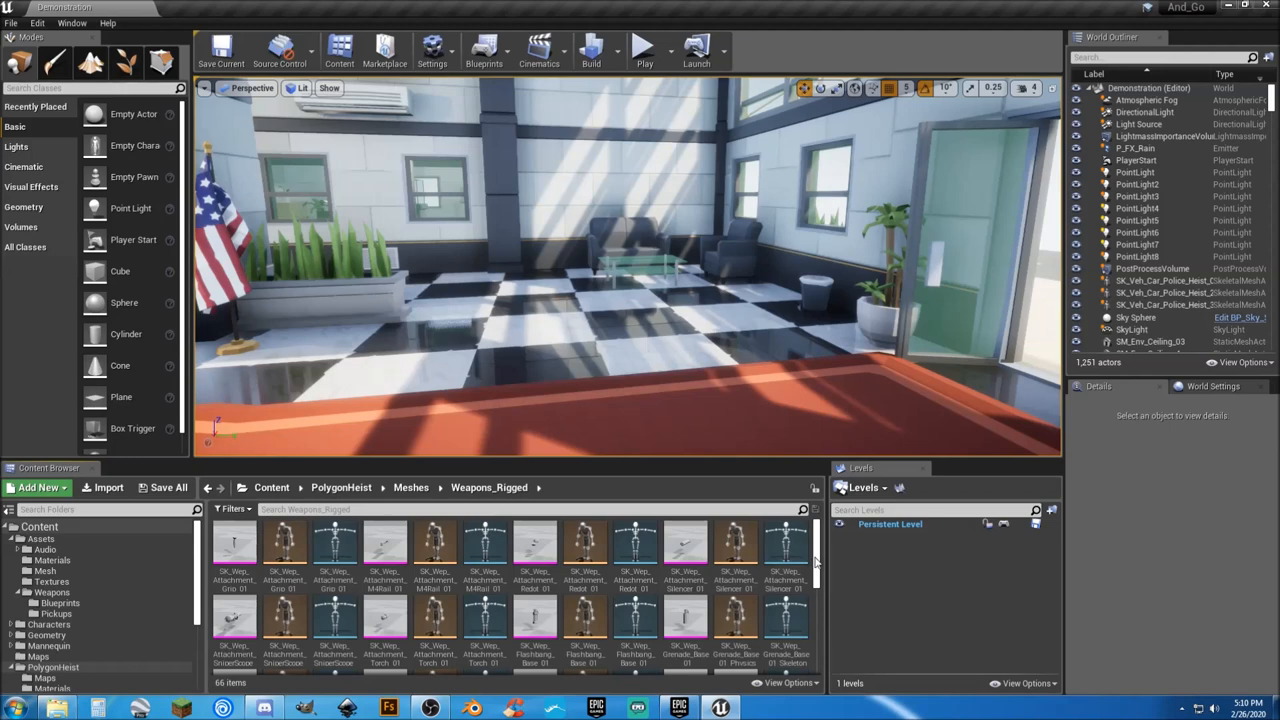
scroll(down, 3)
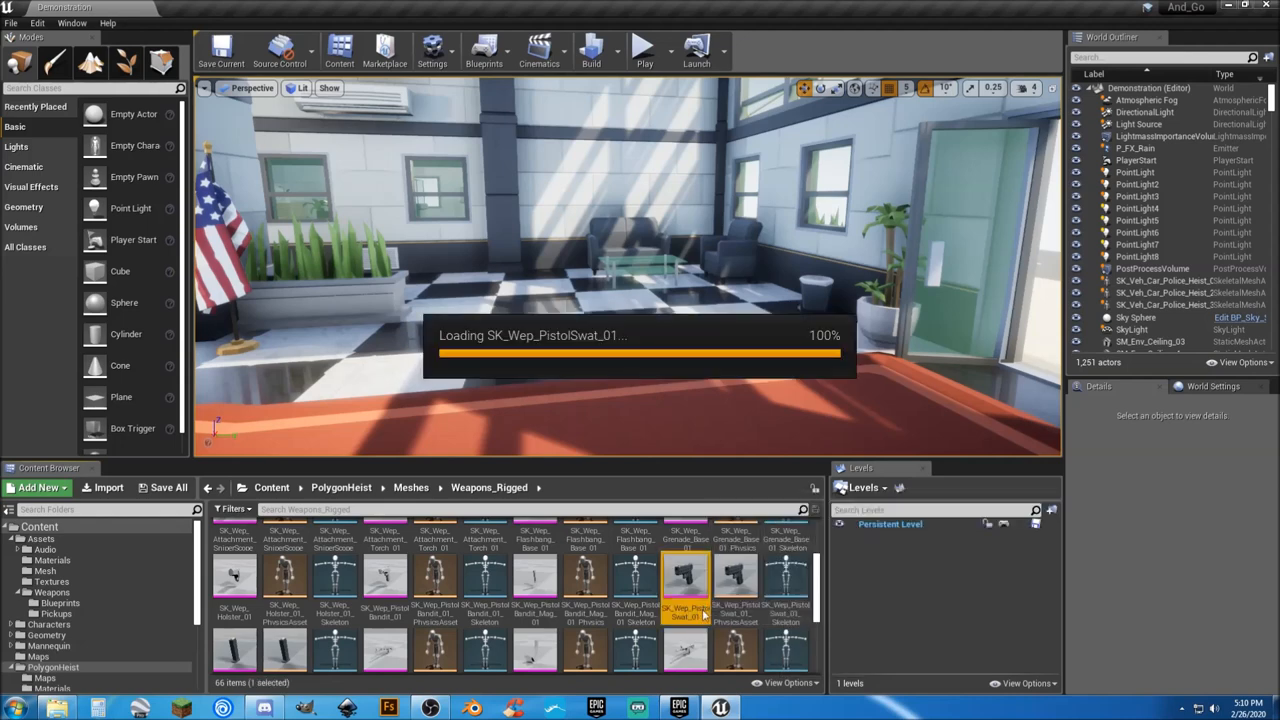
Load SK_Wep_PistolSwat_01 in the skeletal mesh editor and bring up its Create Asset options
double_click(692, 570)
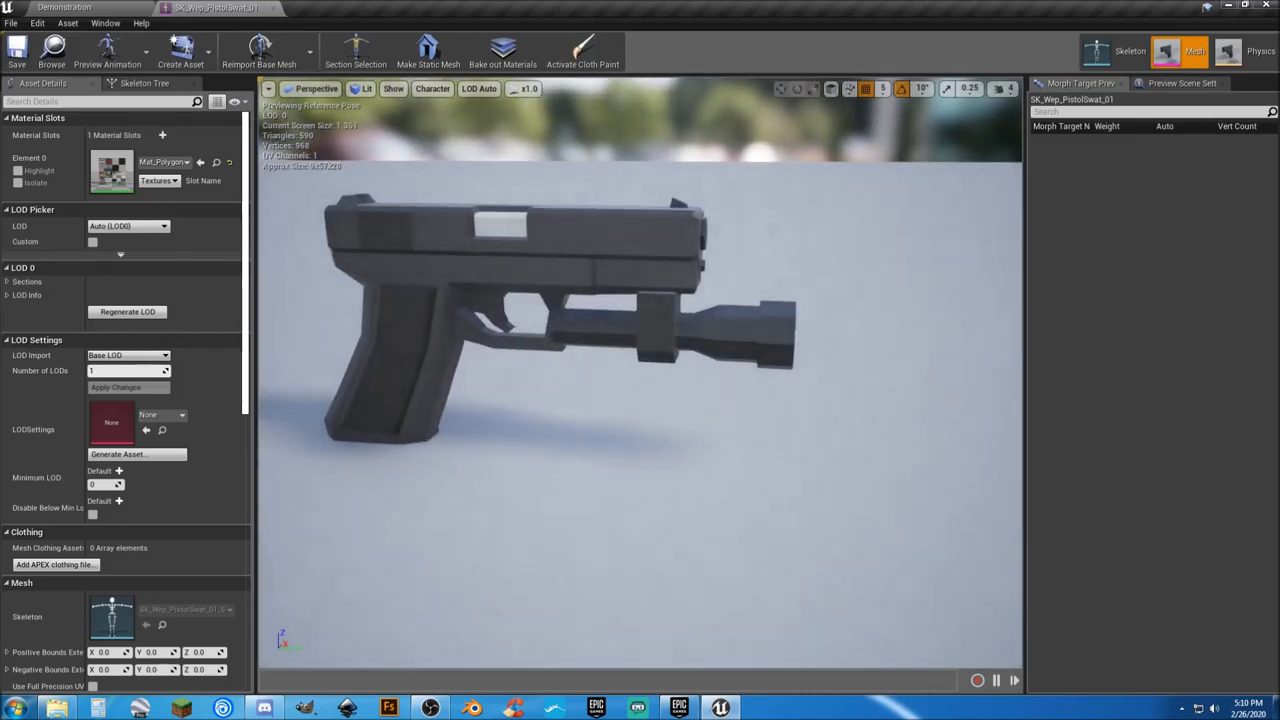
scroll(down, 3)
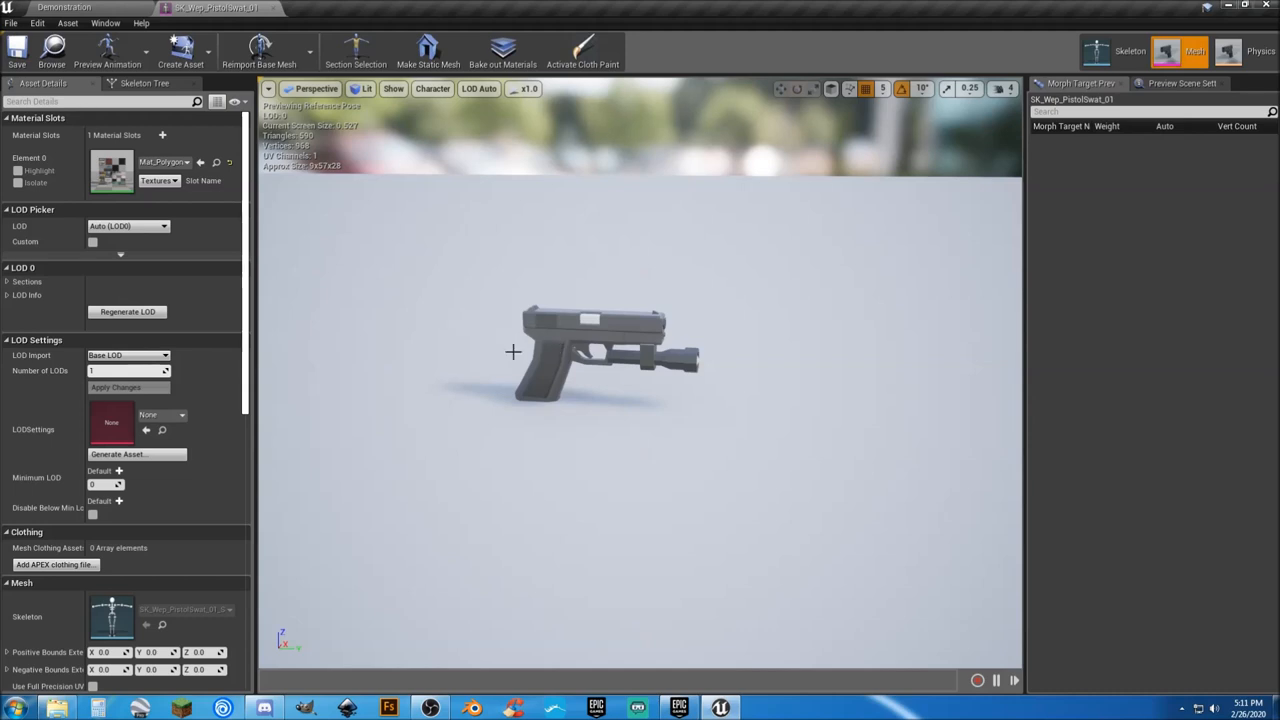
mouse_move(180, 54)
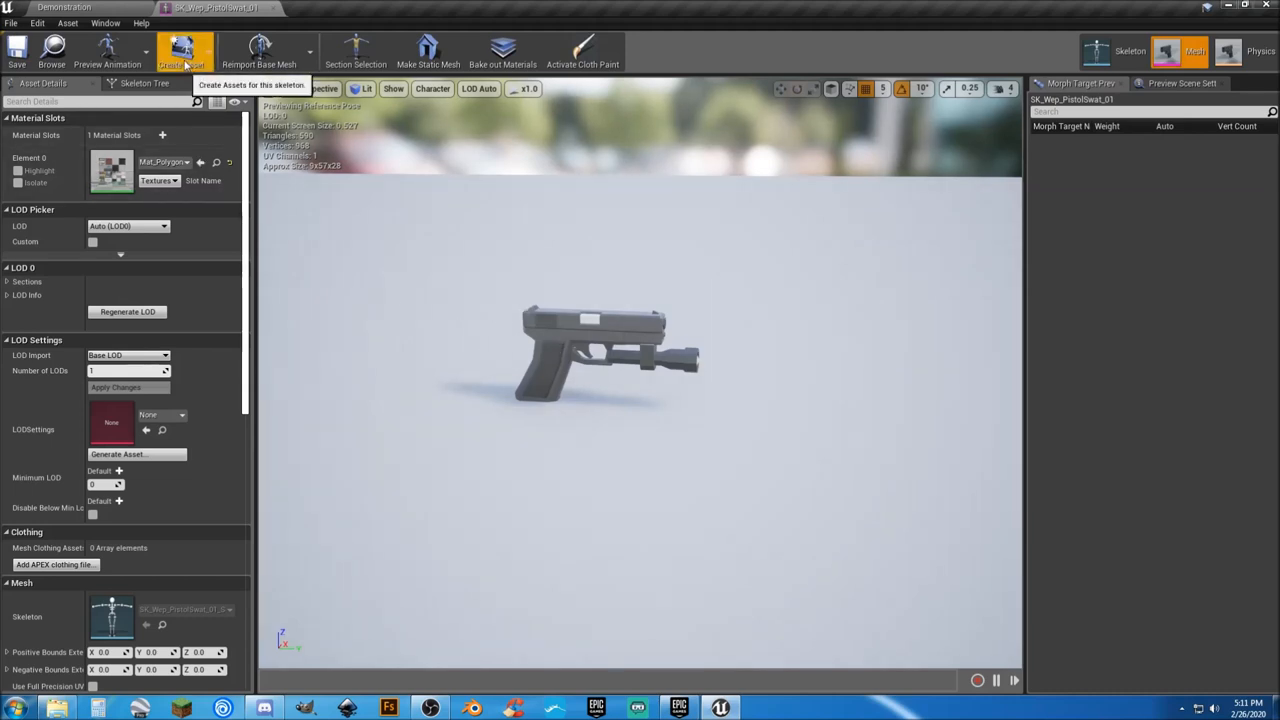
click(184, 50)
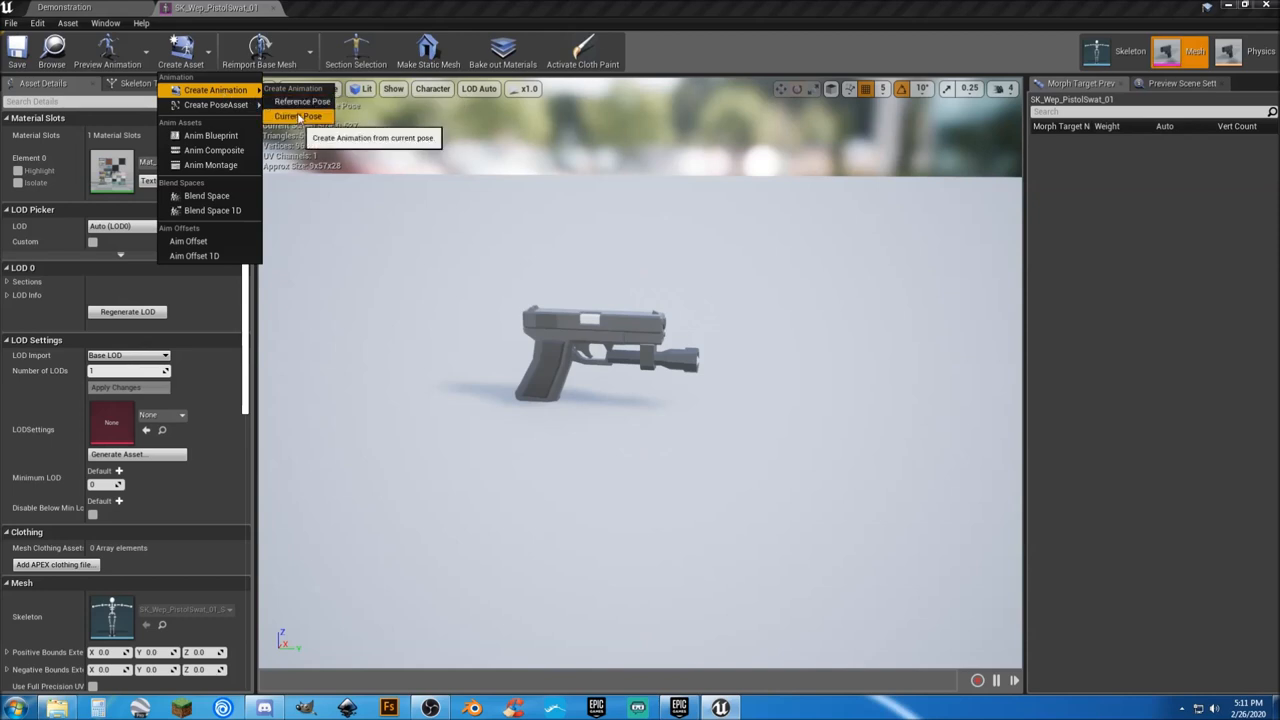
Create an animation from the current pose as Swat_P_Fire in Assets/Weapons/Blueprints
click(296, 116)
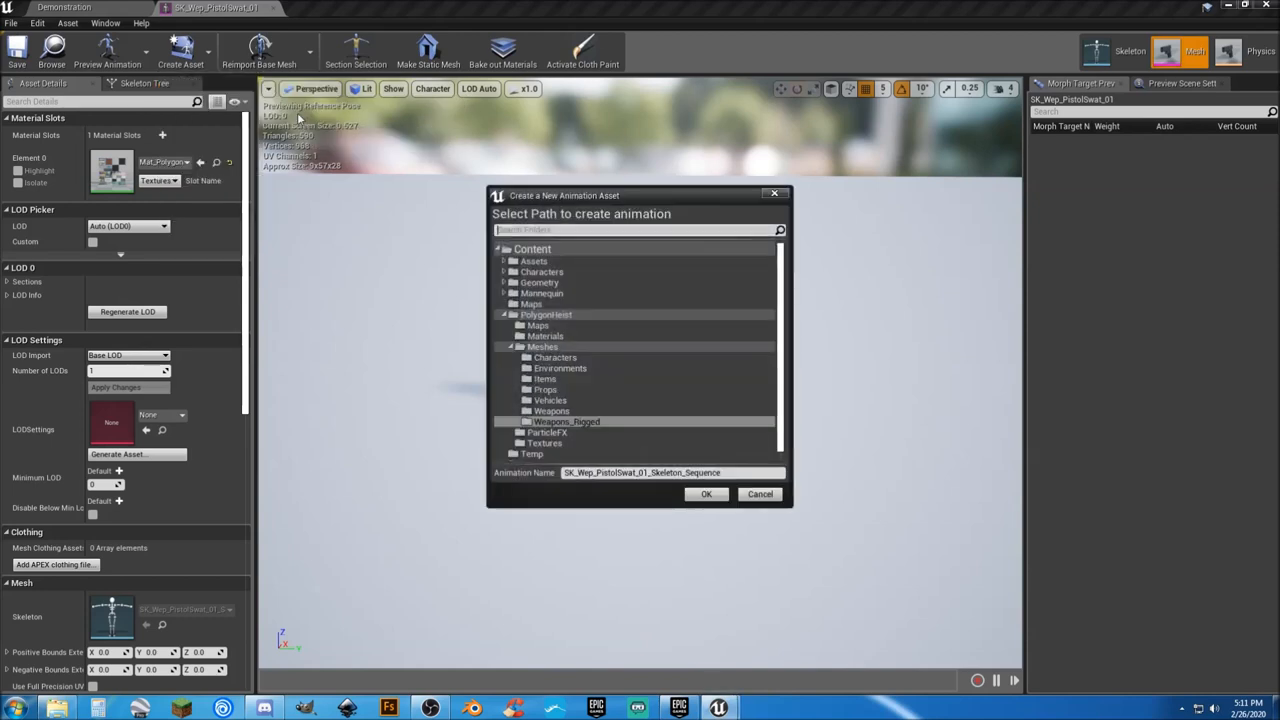
click(506, 260)
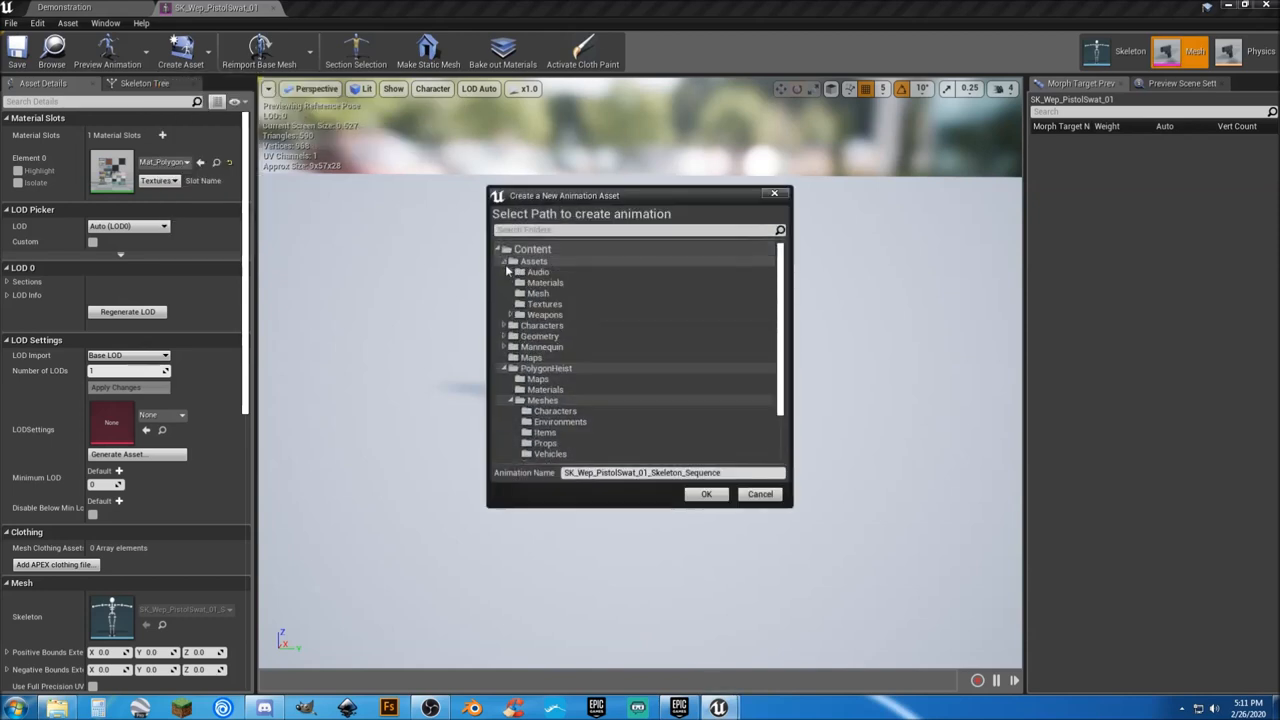
click(504, 314)
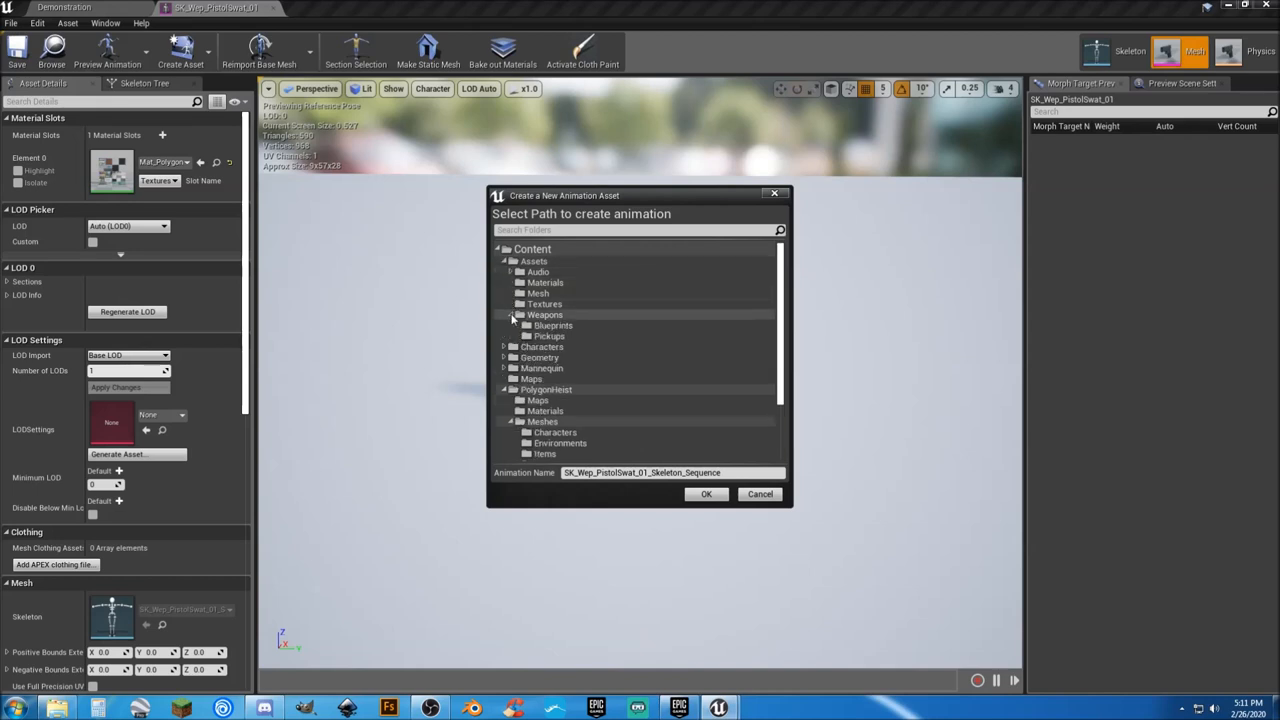
click(550, 324)
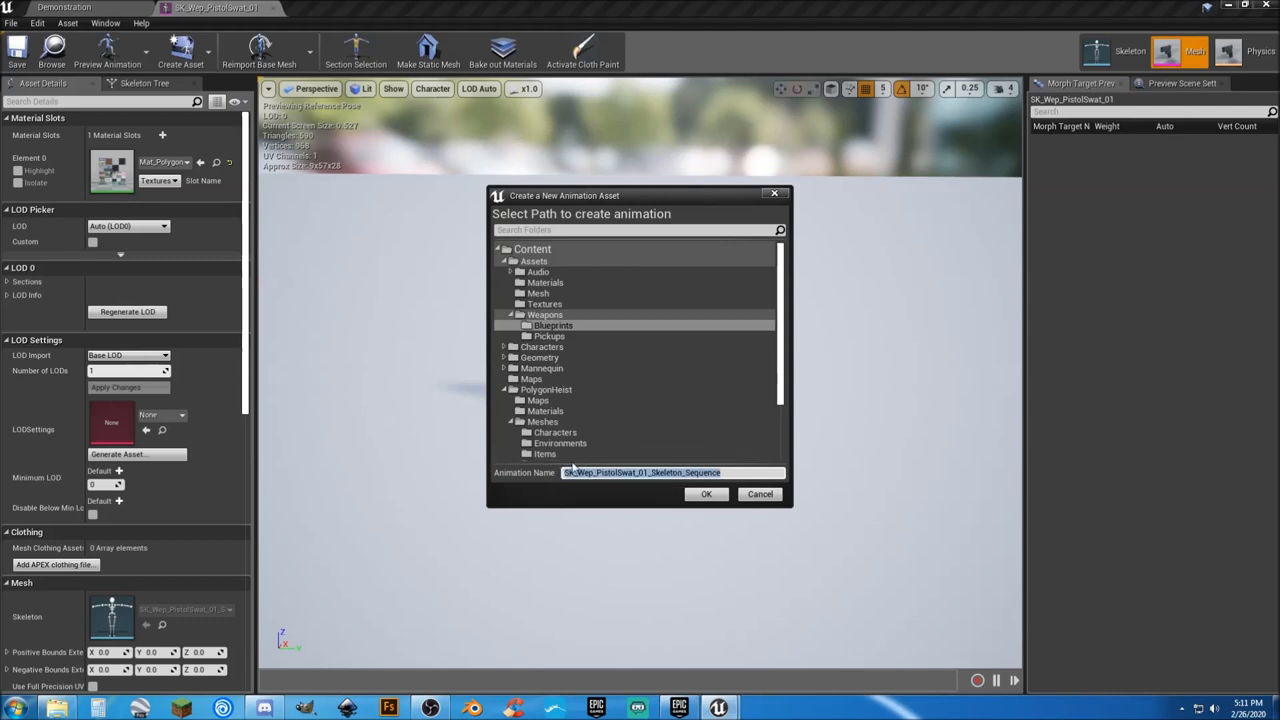
mouse_move(962, 486)
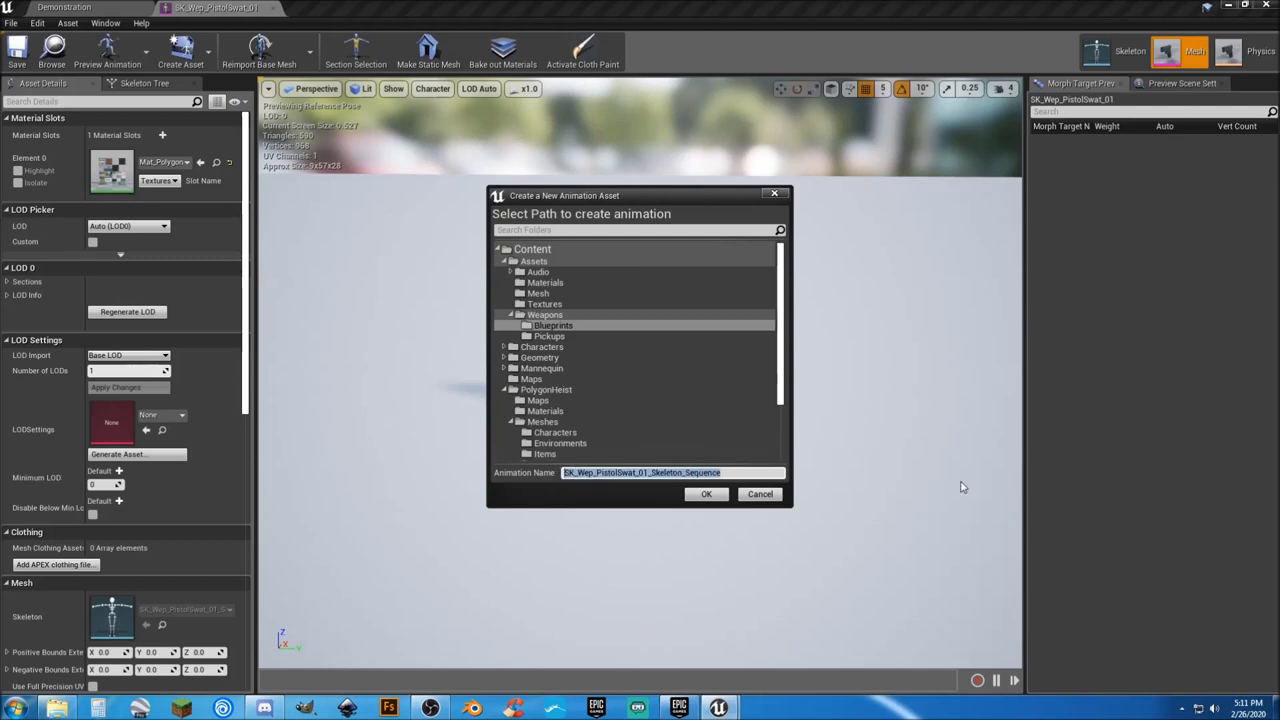
text(sW)
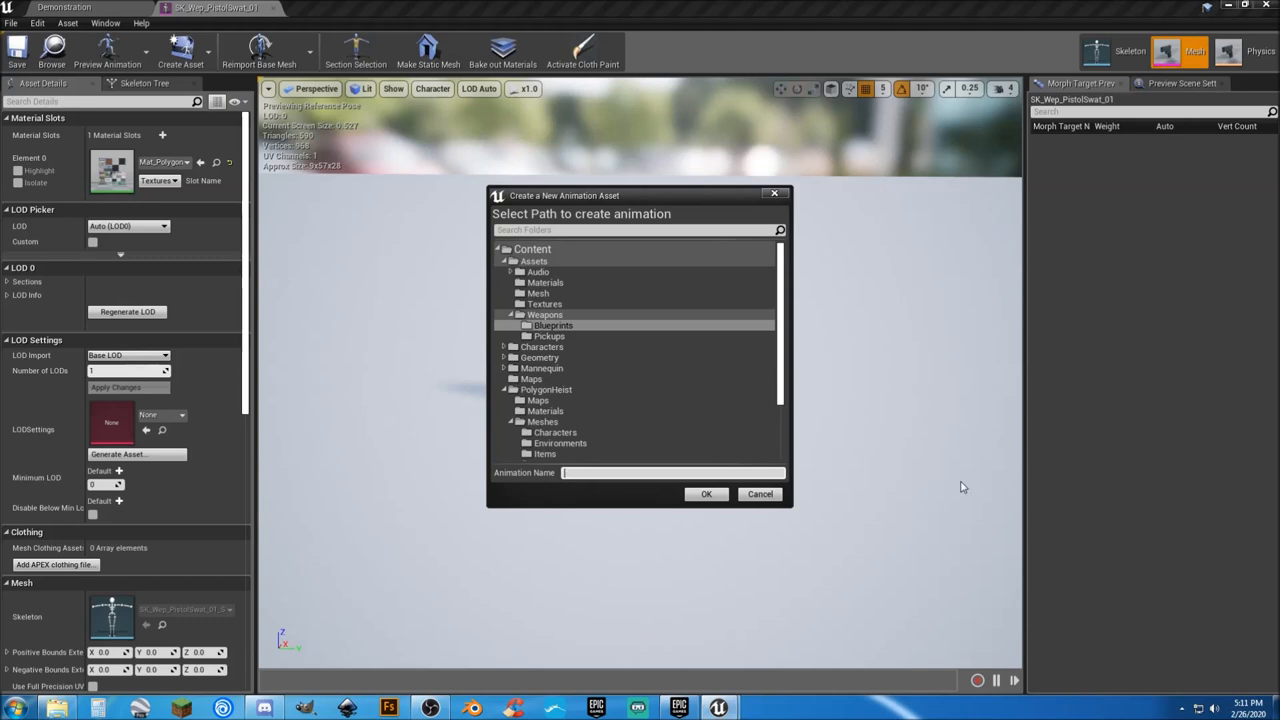
text(Swat_Pistol)
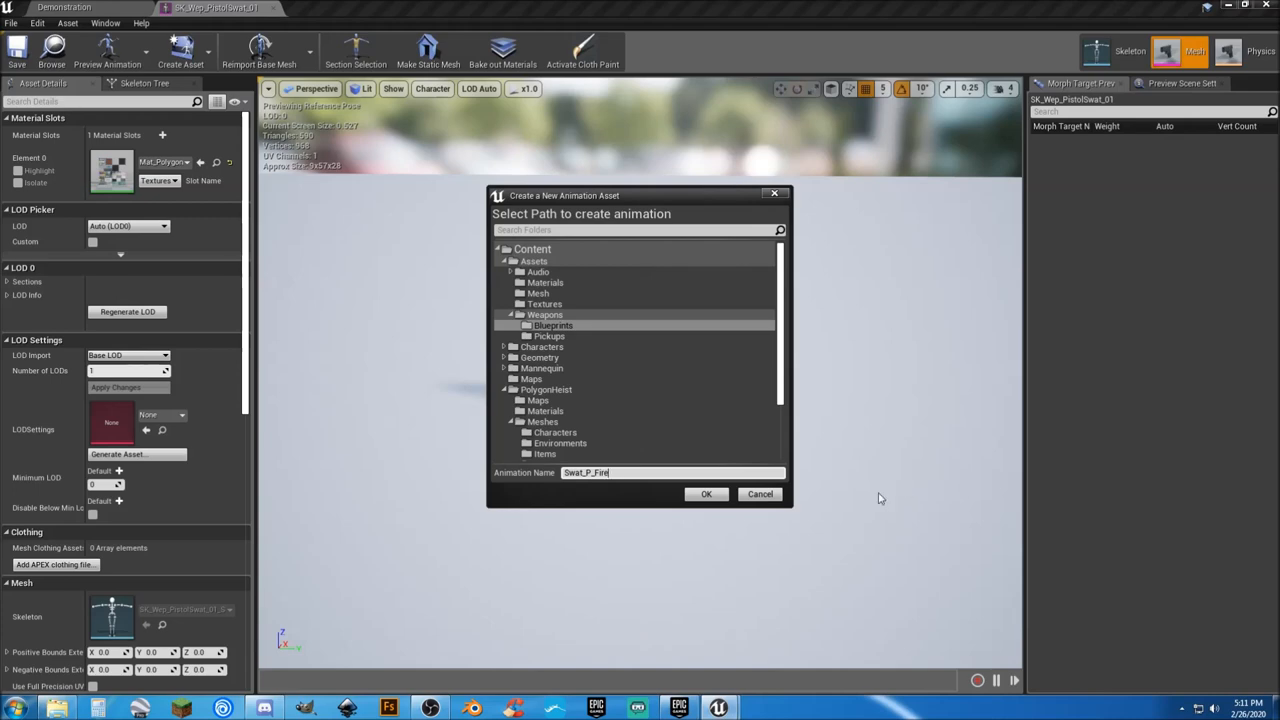
click(706, 494)
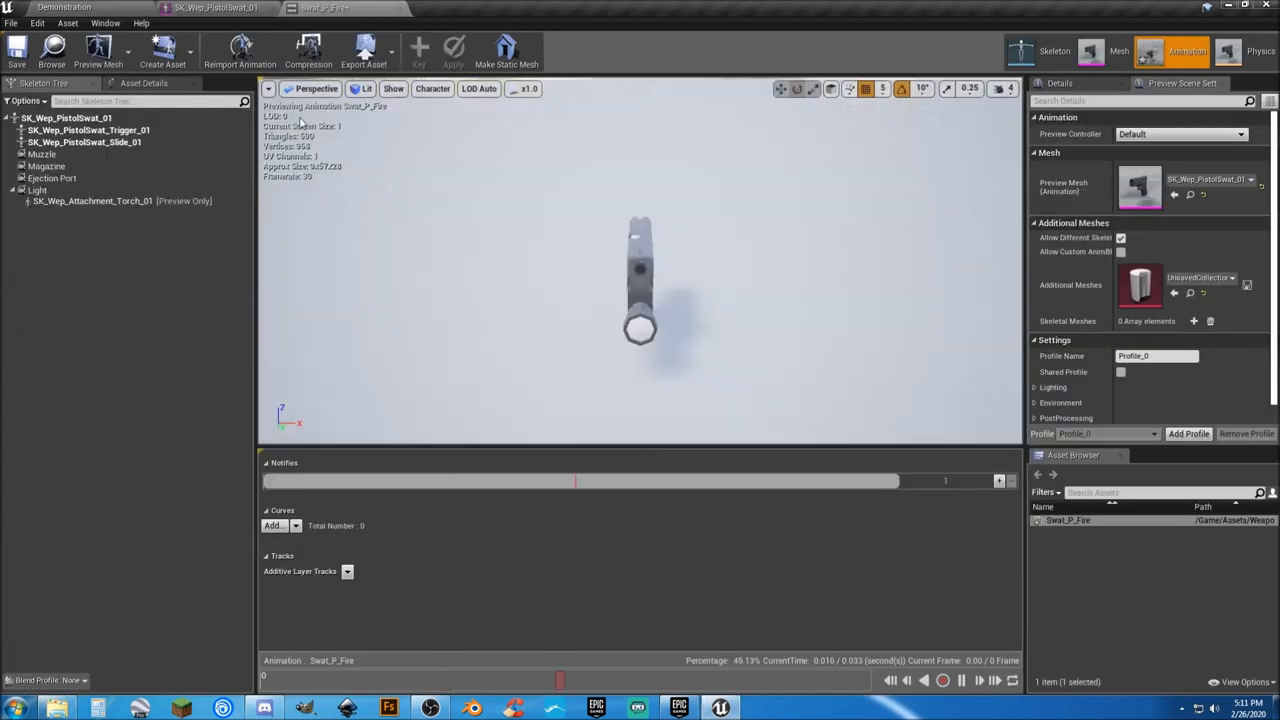
mouse_move(388, 8)
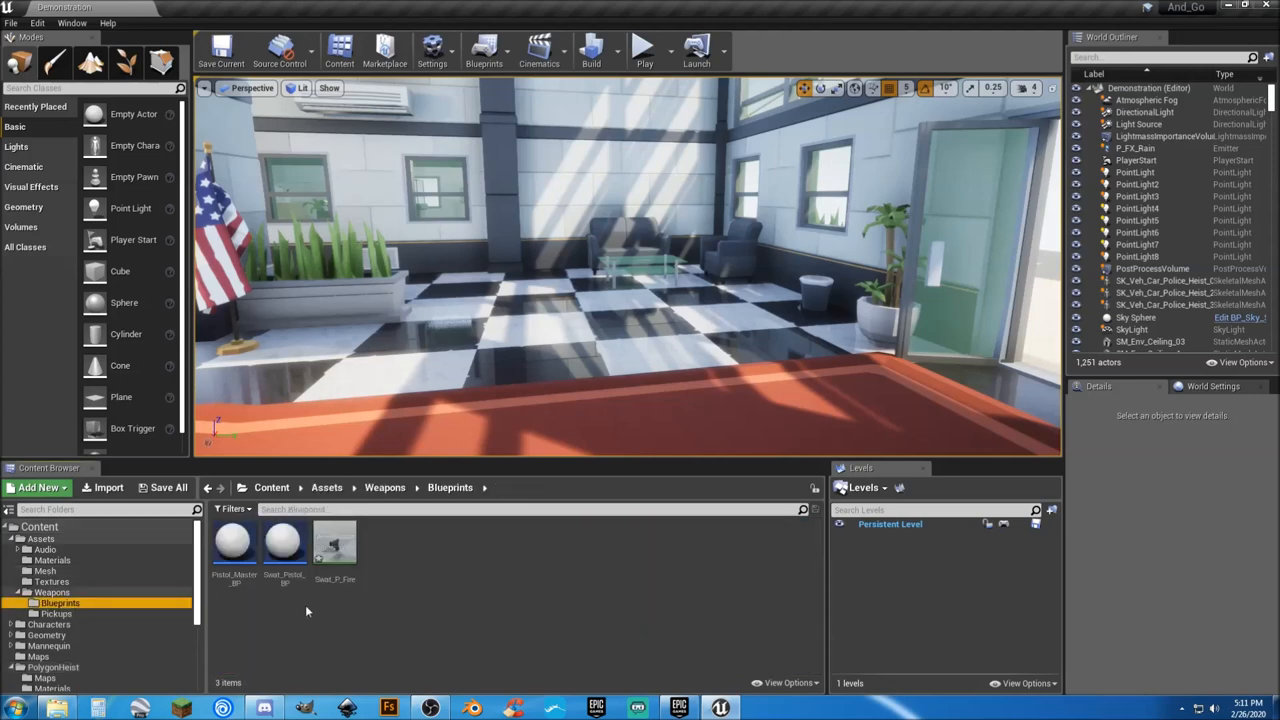
double_click(336, 544)
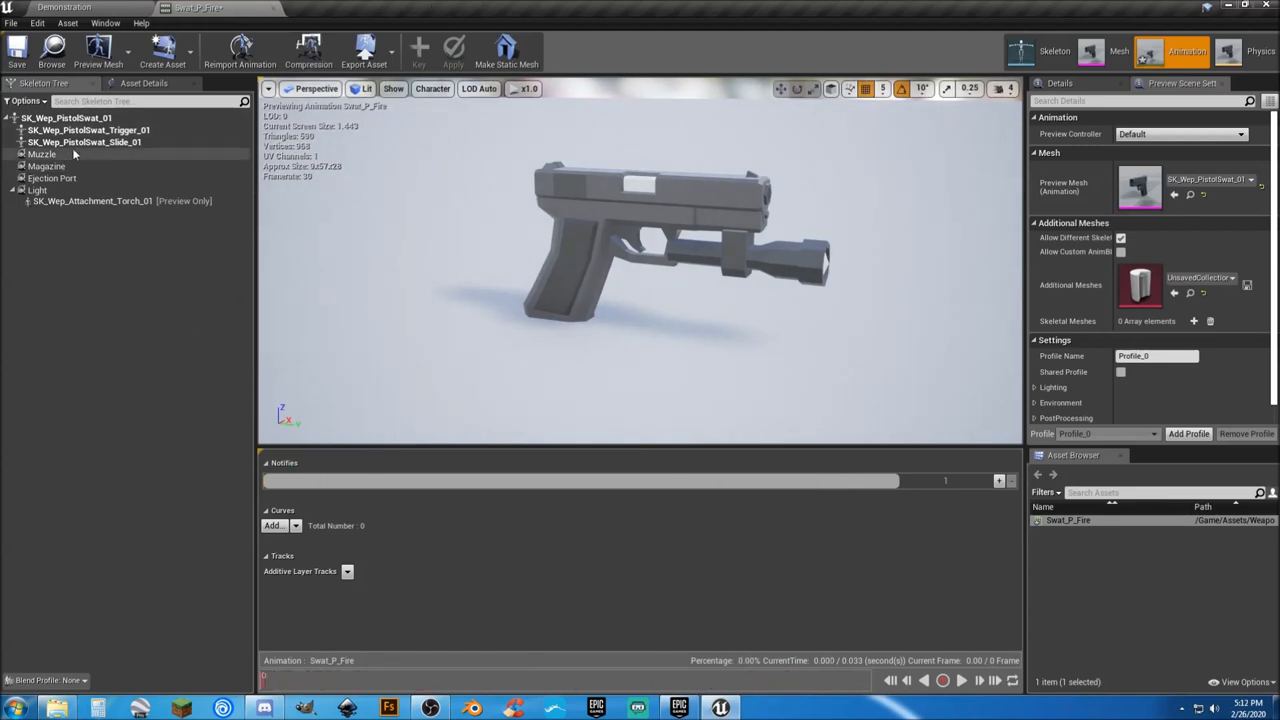
Key SK_Wep_PistolSwat_Slide_01 and apply it as an additive layer track
click(78, 142)
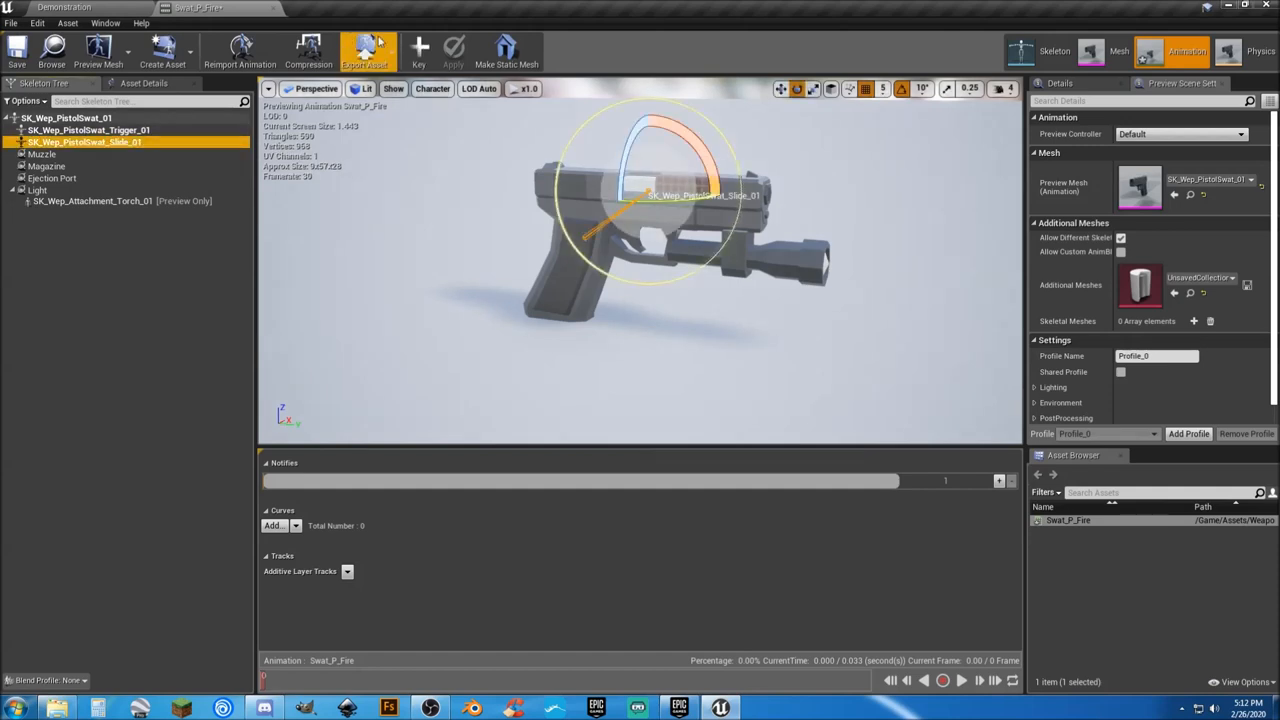
click(448, 50)
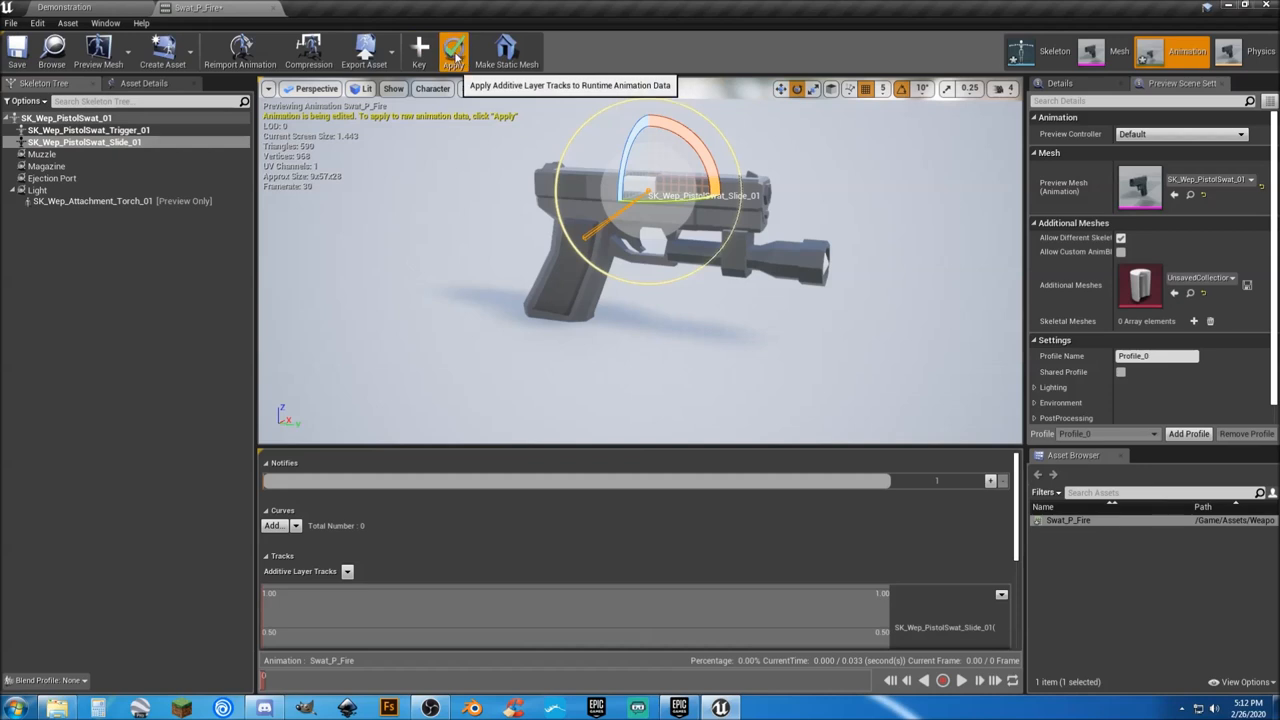
click(448, 46)
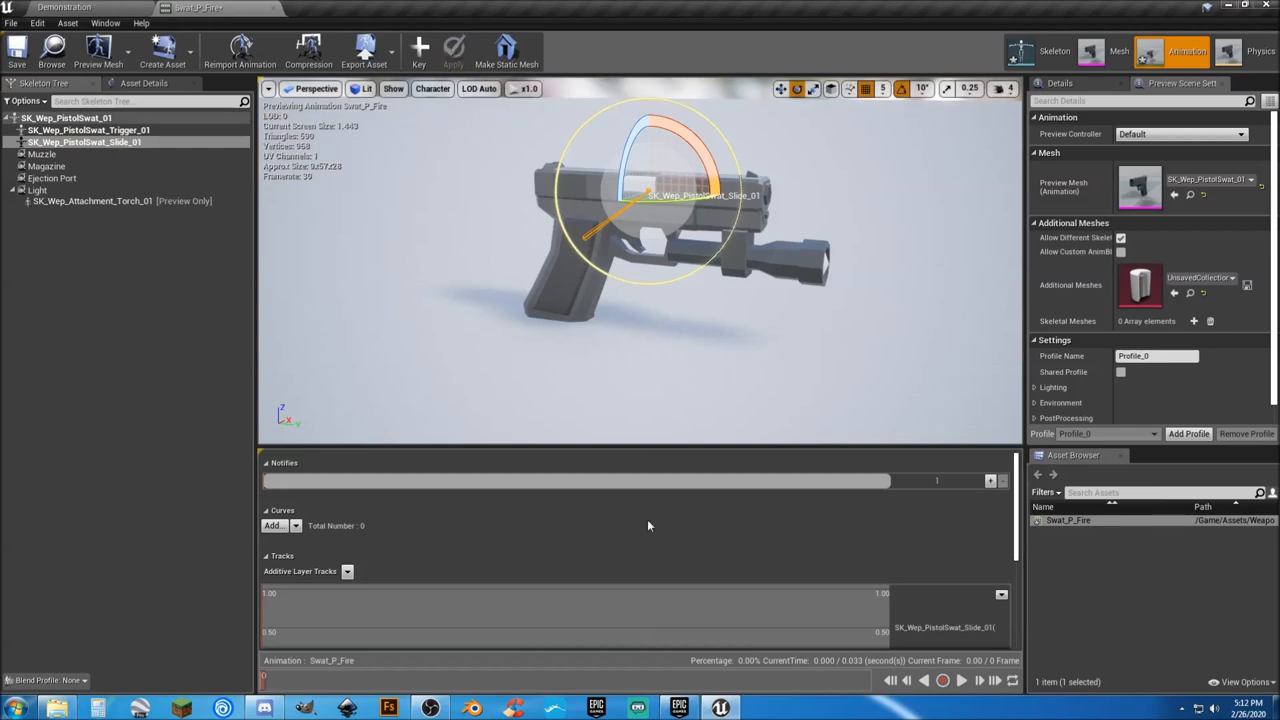
mouse_move(840, 684)
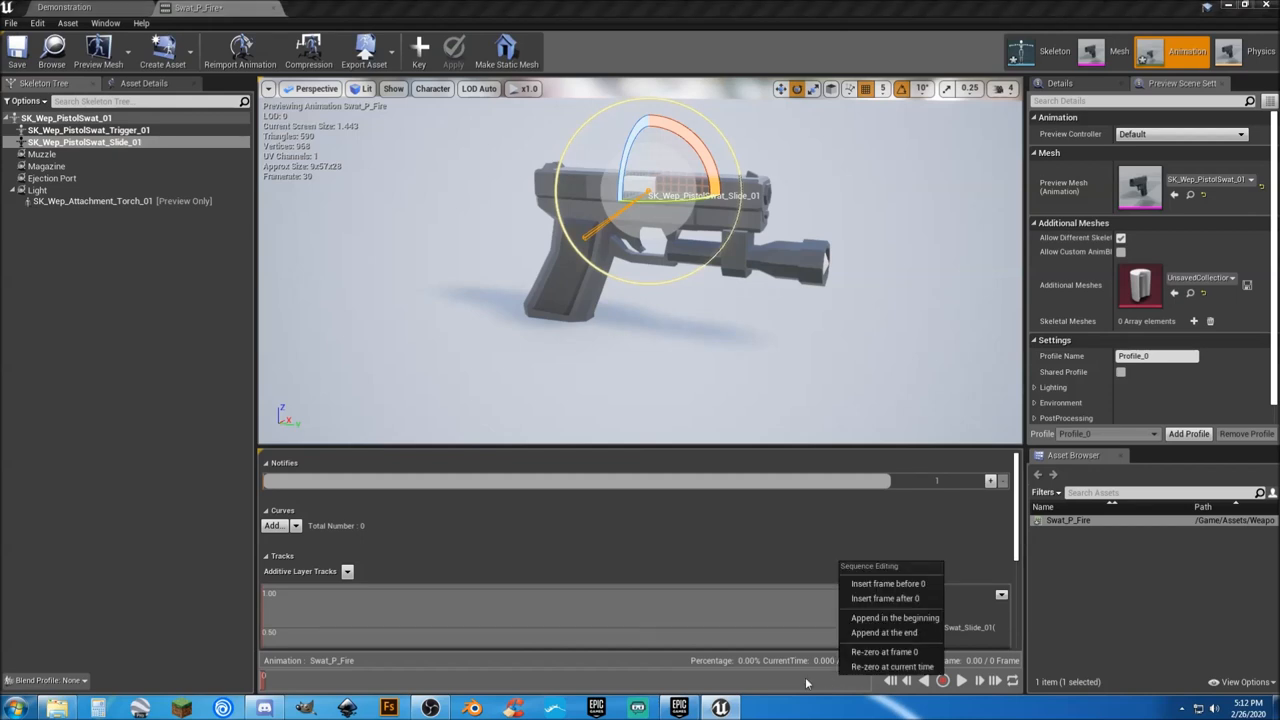
mouse_move(888, 598)
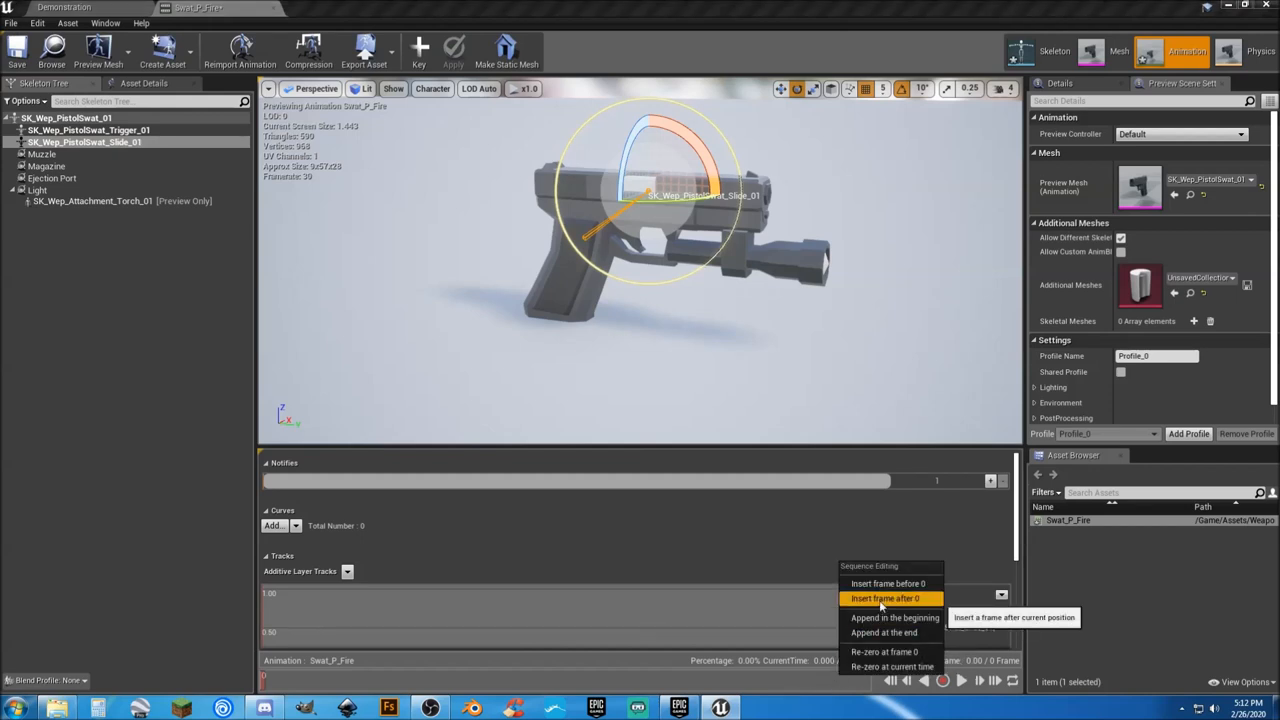
Insert five extra frames so Swat_P_Fire runs about 0.23 seconds
click(888, 598)
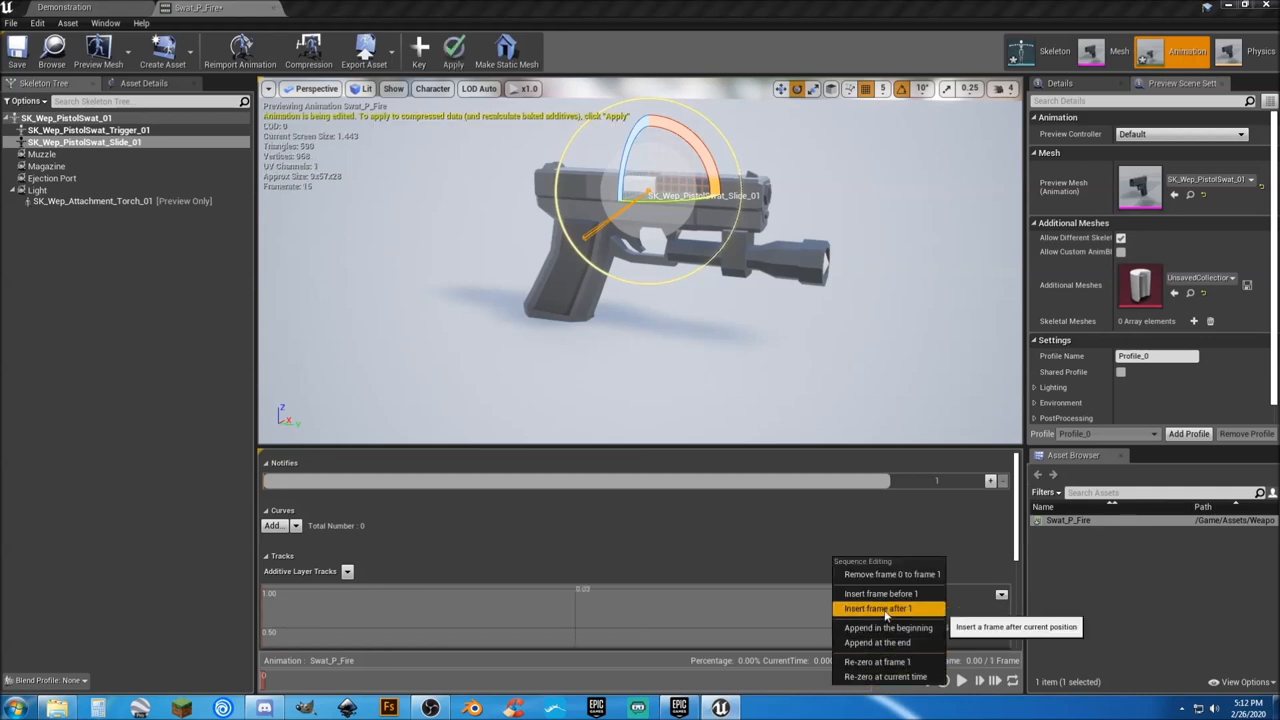
click(886, 608)
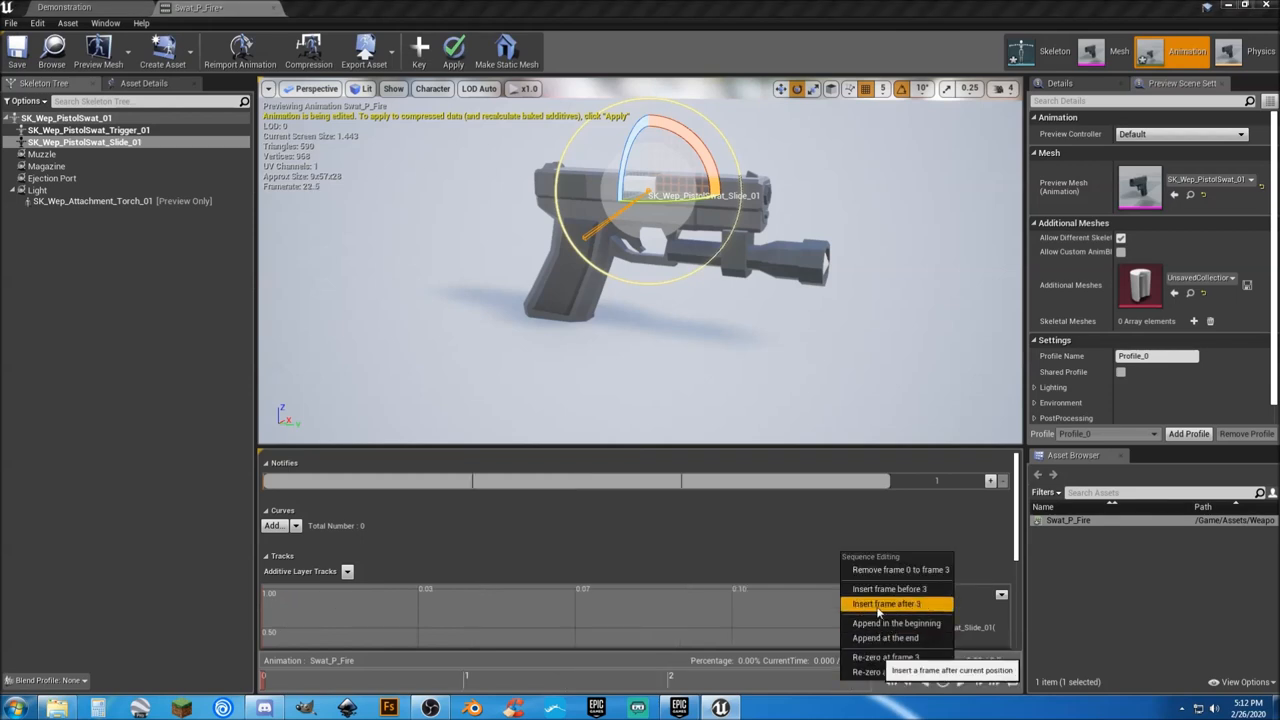
click(896, 604)
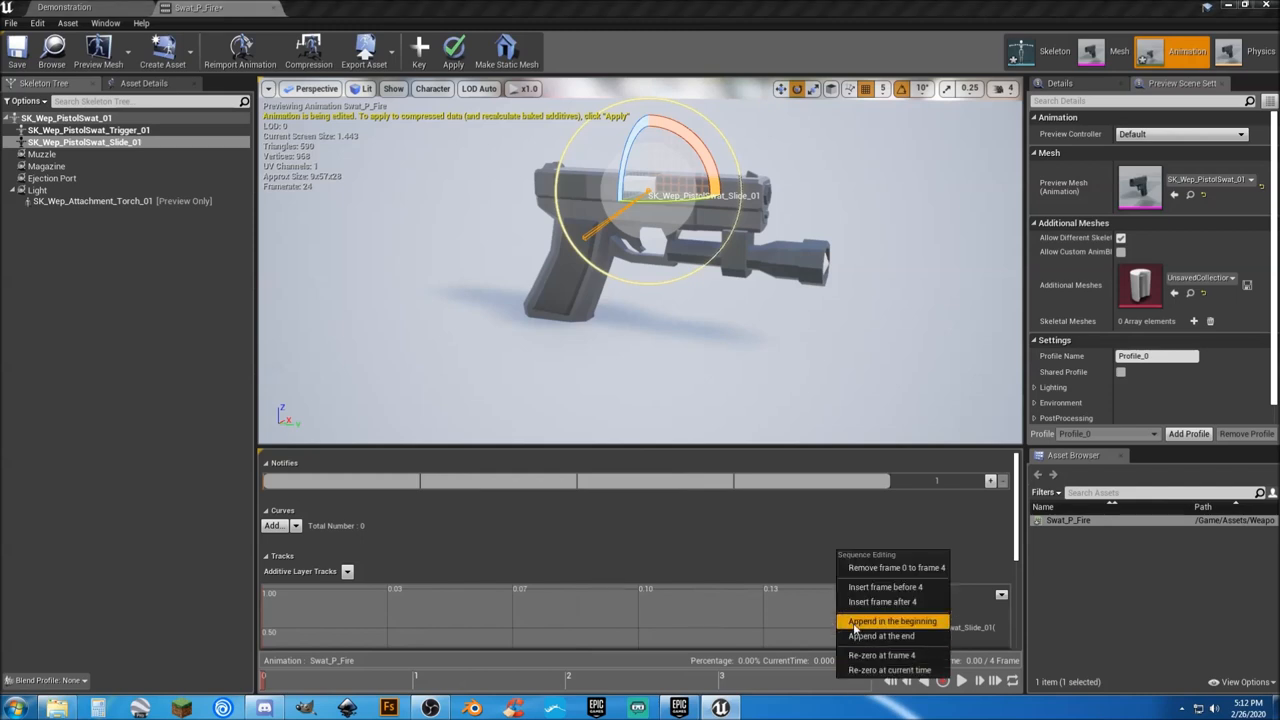
click(882, 628)
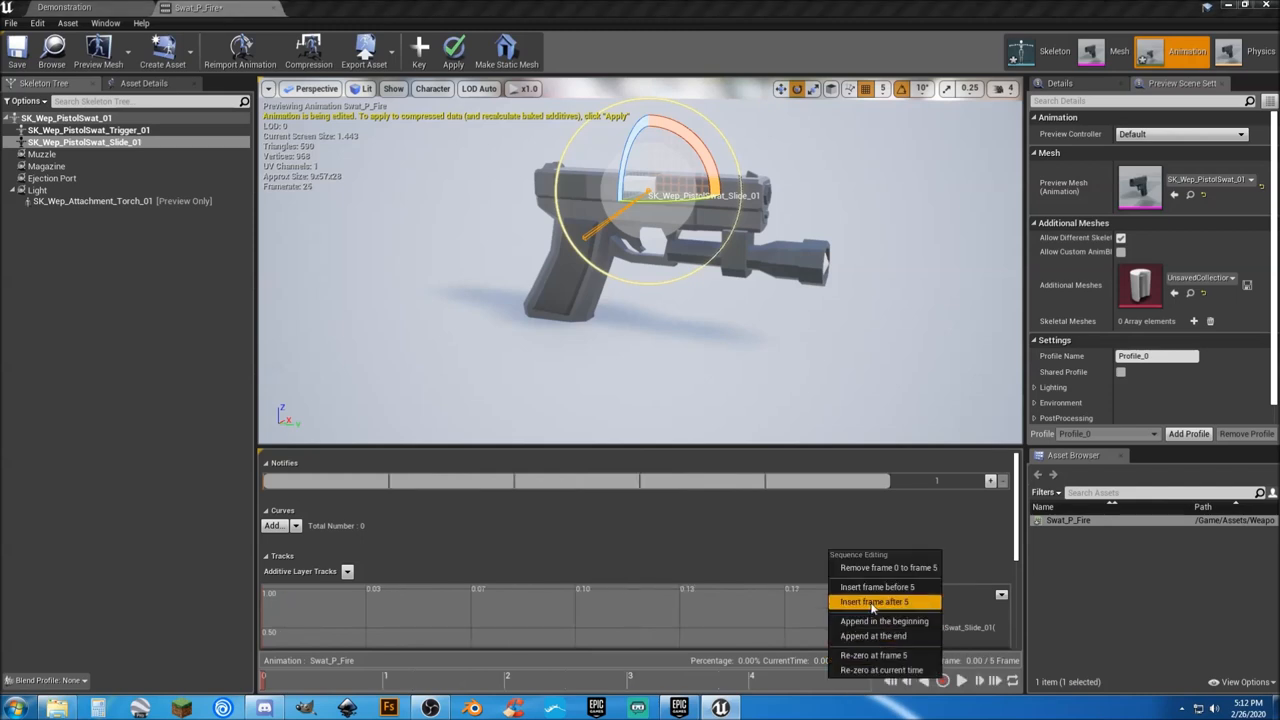
click(880, 600)
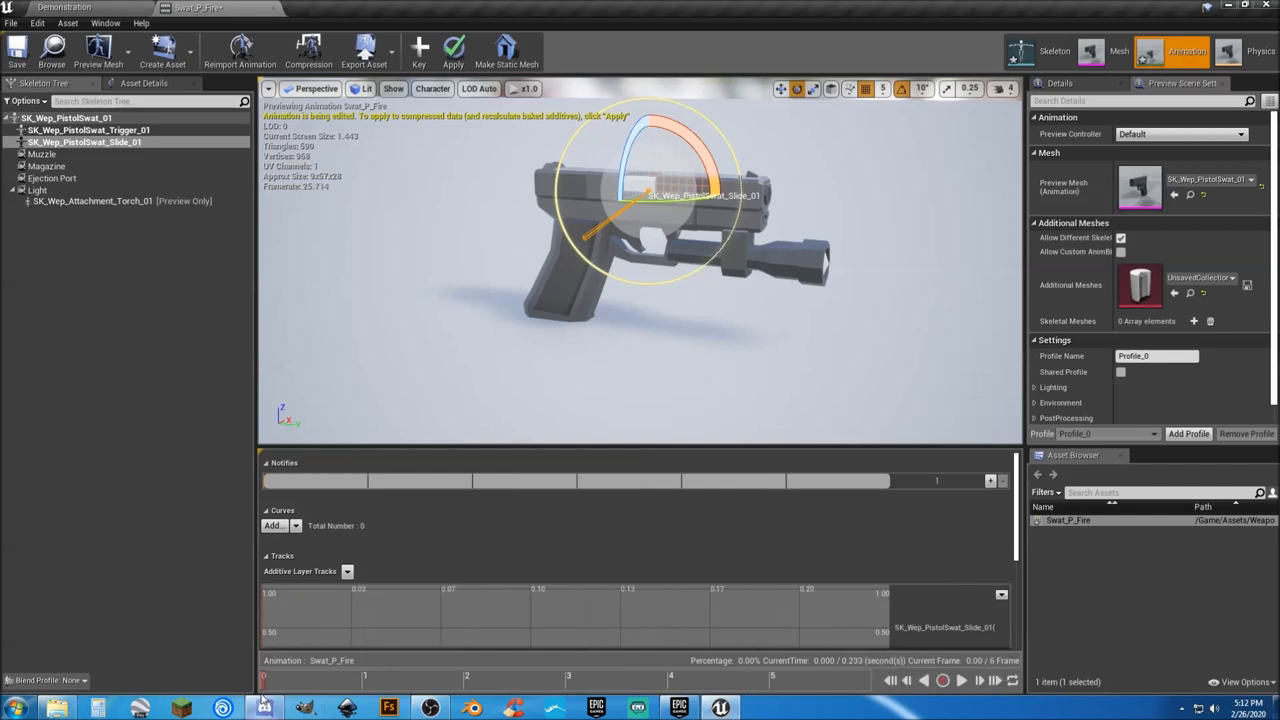
Key the slide bone at the start and in its pulled-back position mid-animation, applying each
click(464, 686)
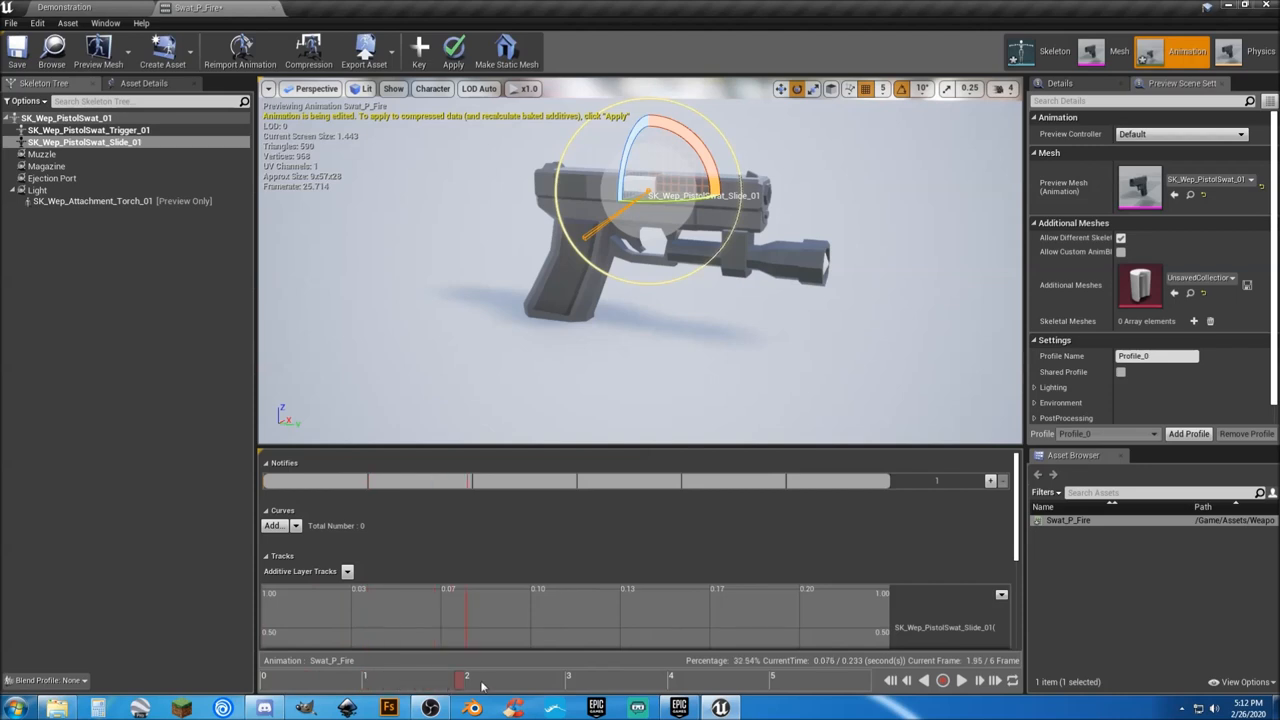
drag(466, 680, 568, 680)
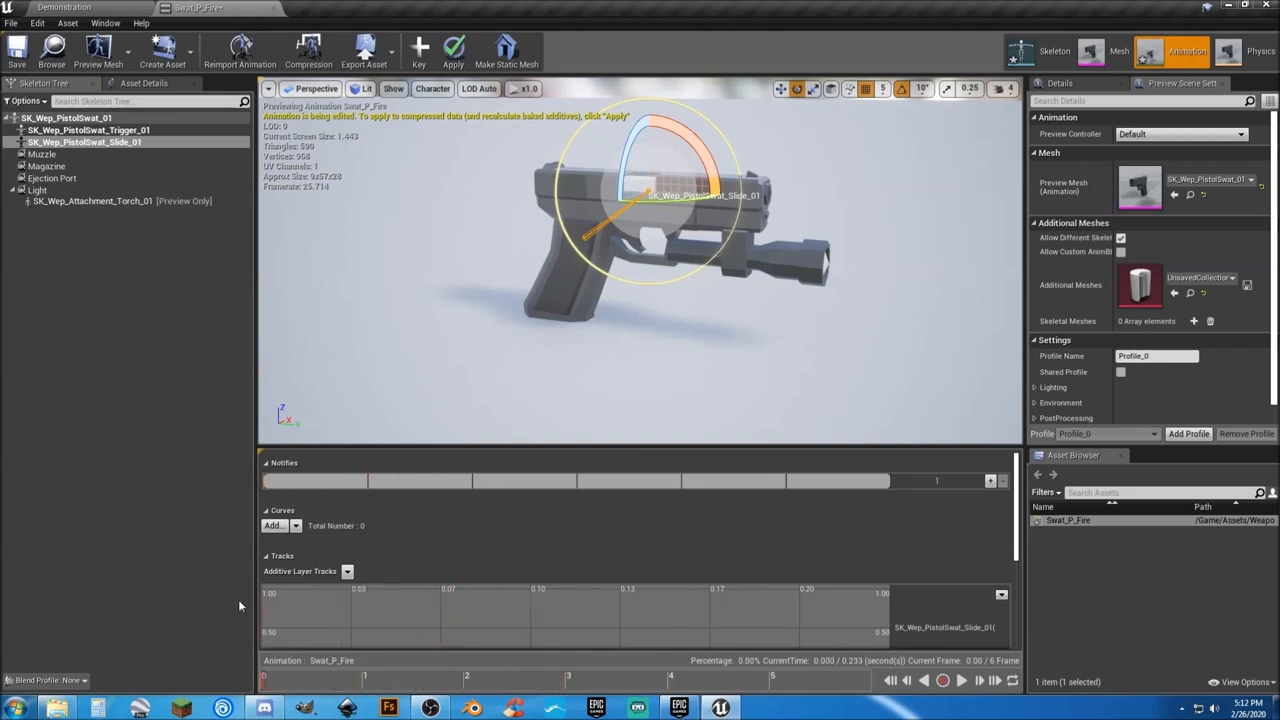
click(454, 50)
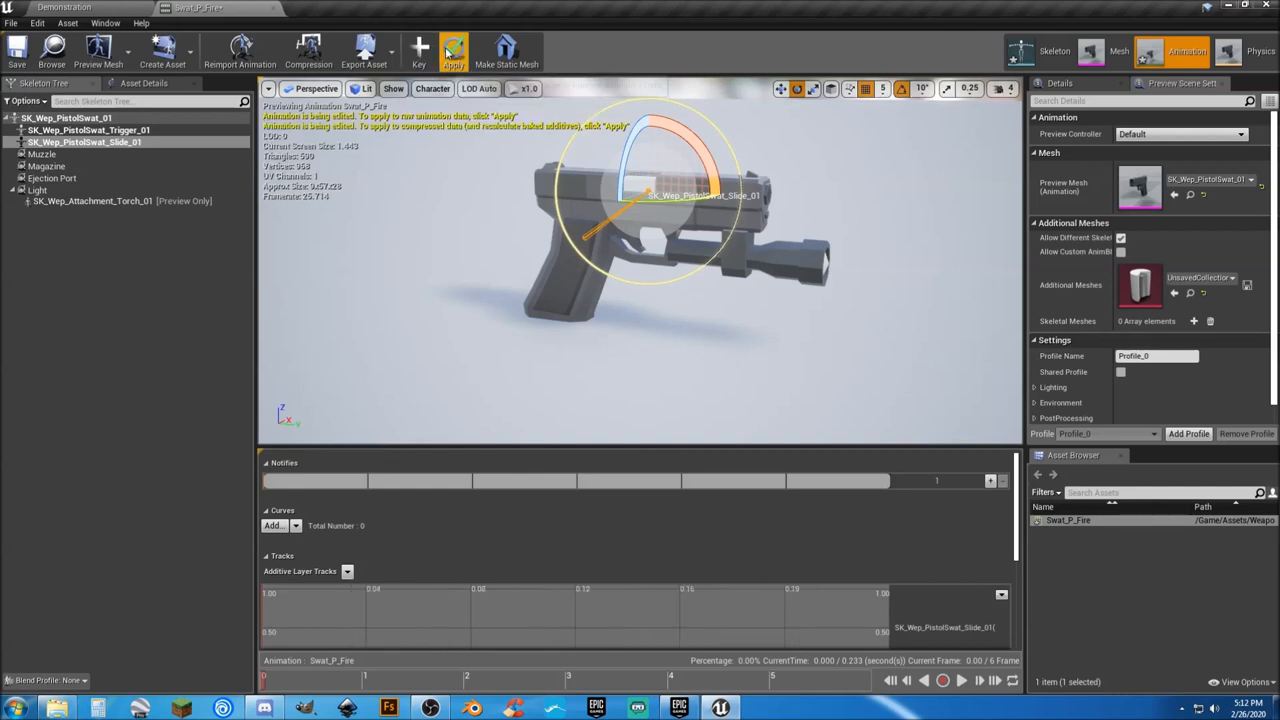
click(452, 52)
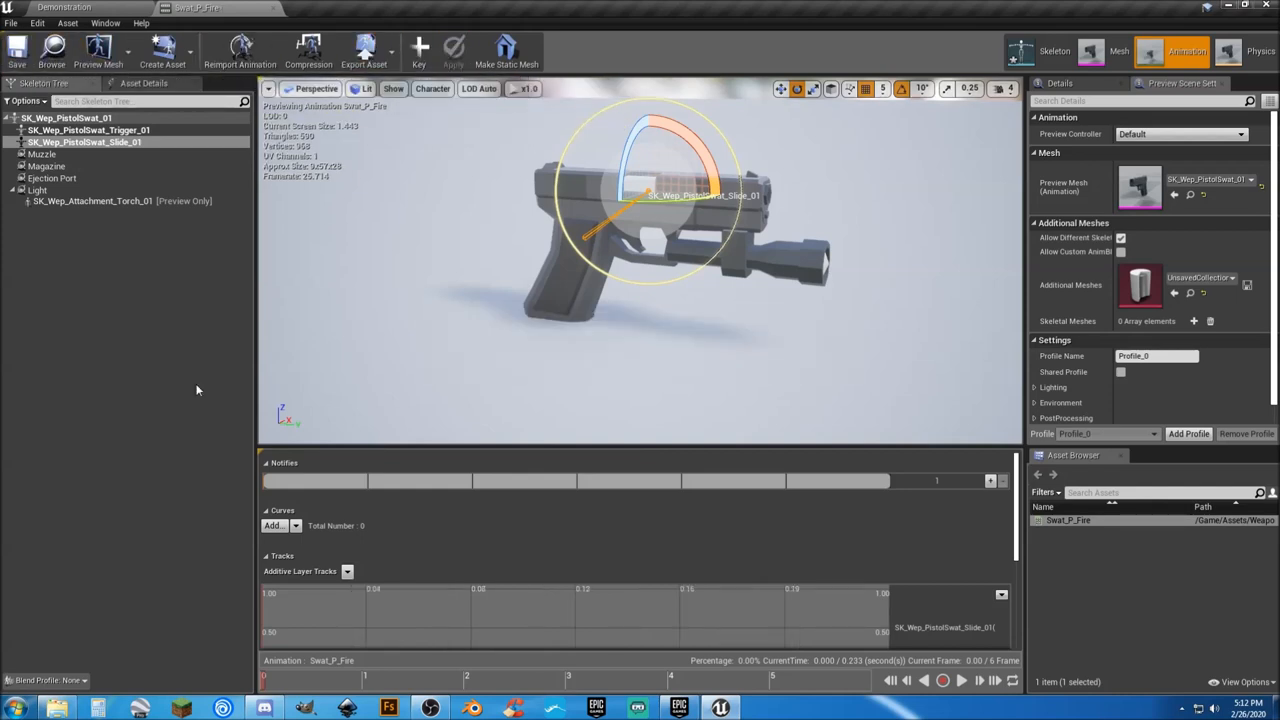
mouse_move(262, 684)
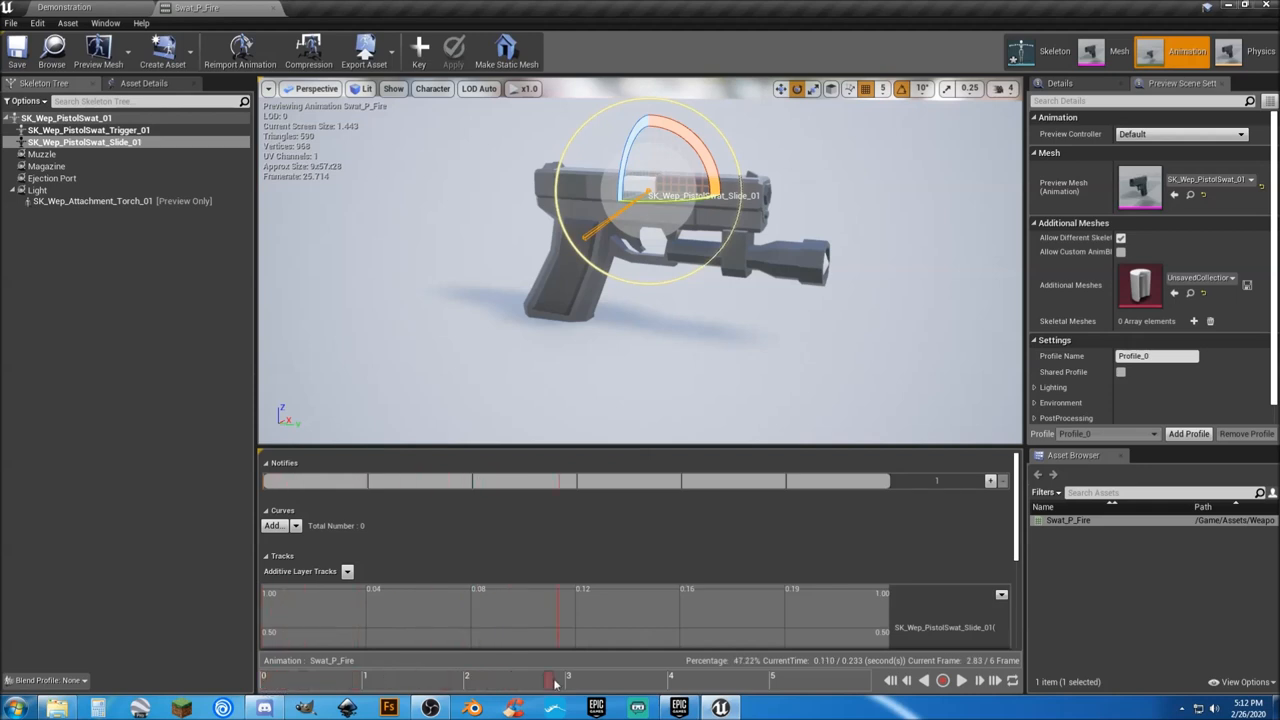
drag(548, 680, 568, 680)
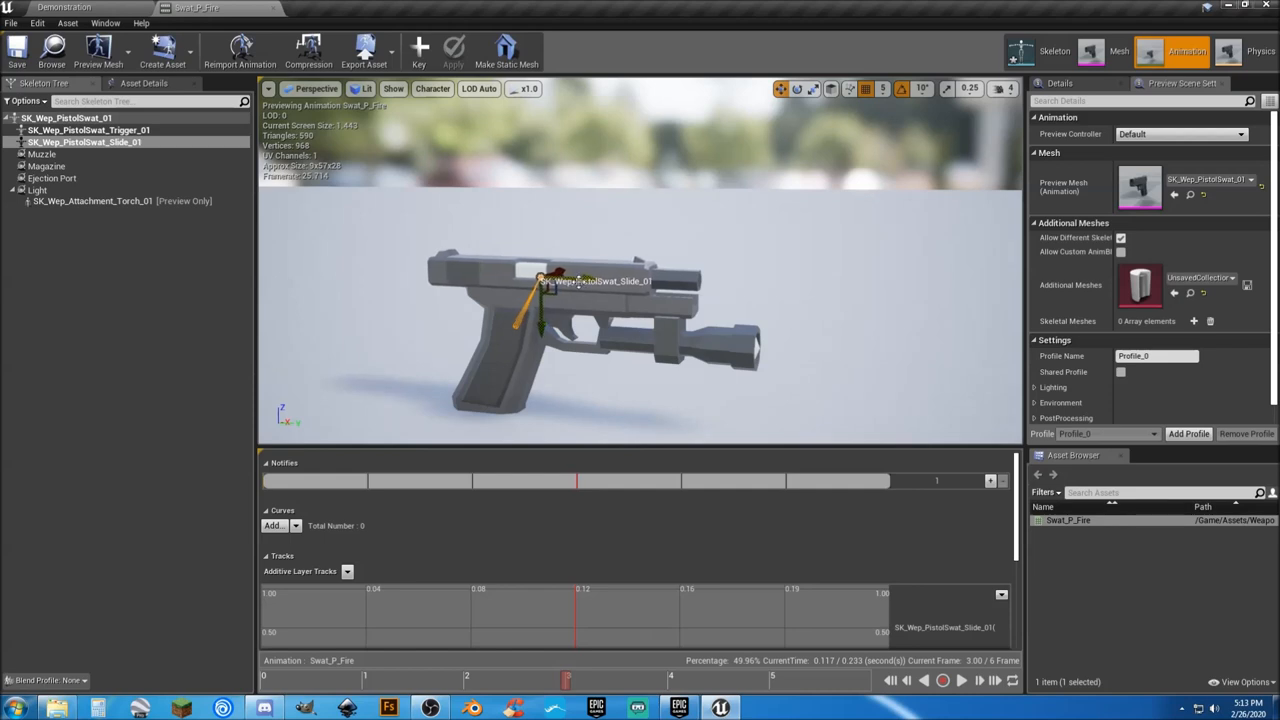
click(452, 48)
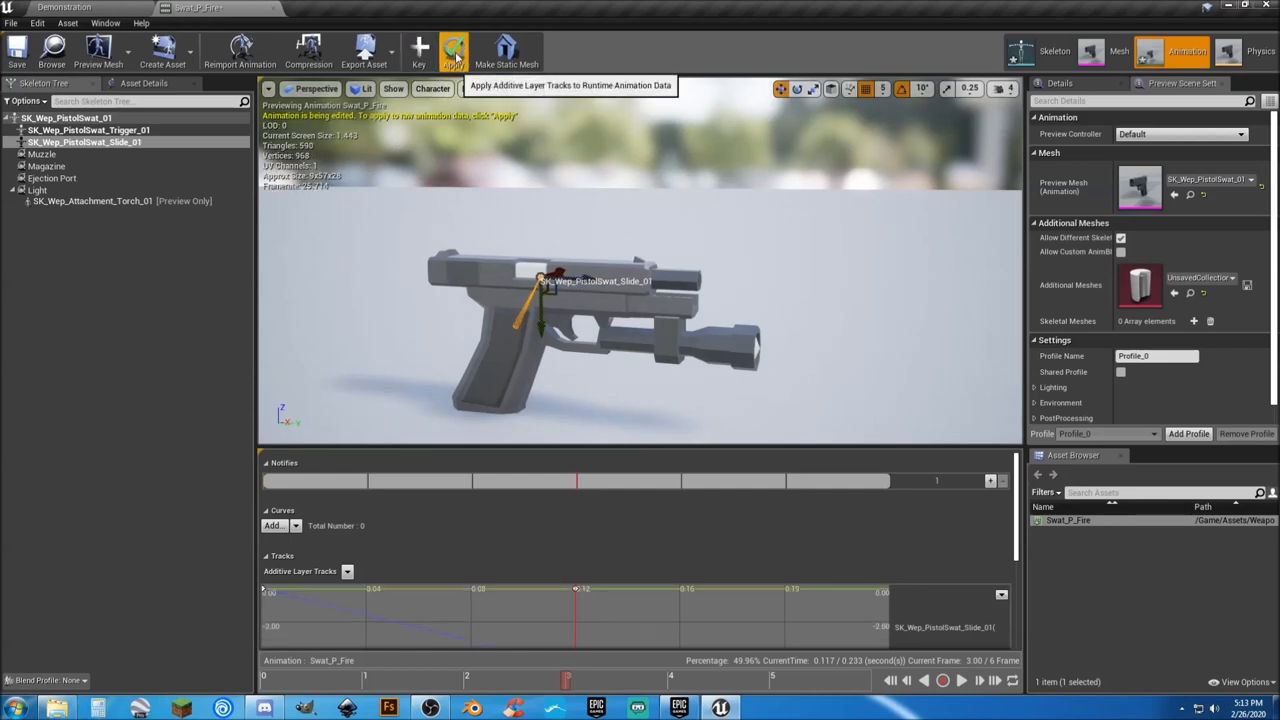
click(456, 50)
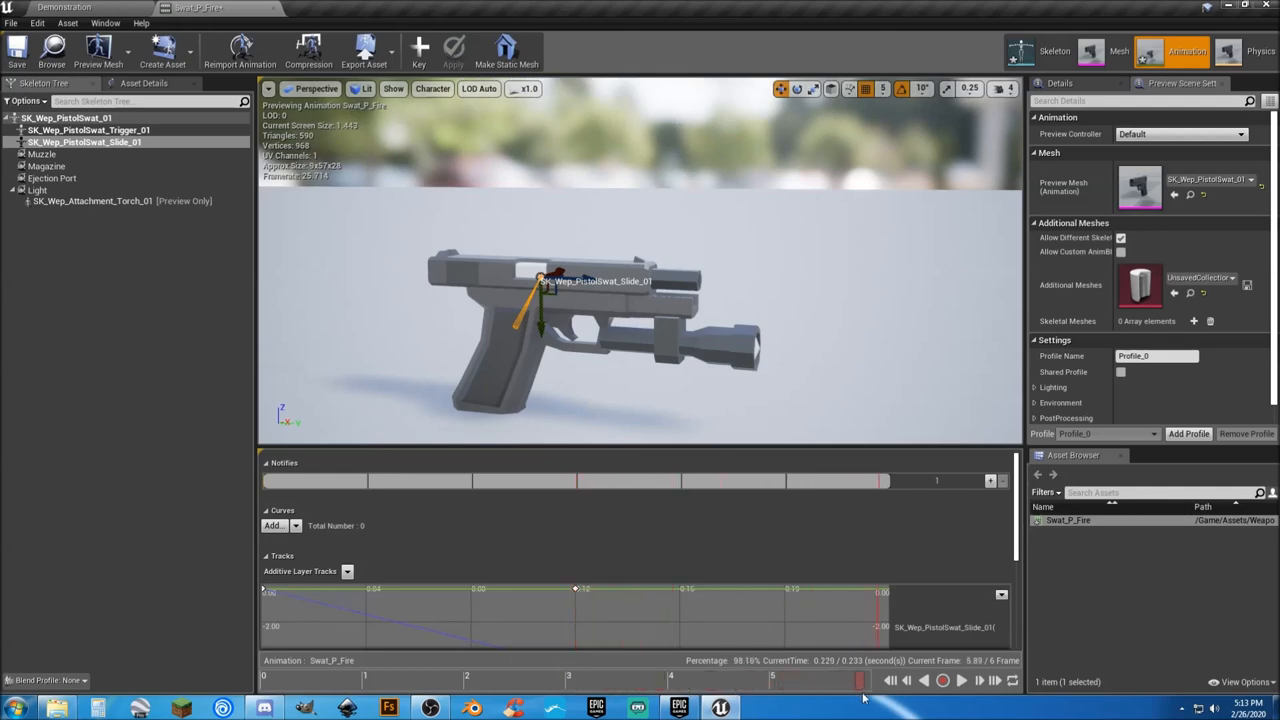
Key the slide back in its rest position at the final frame and apply it
click(888, 684)
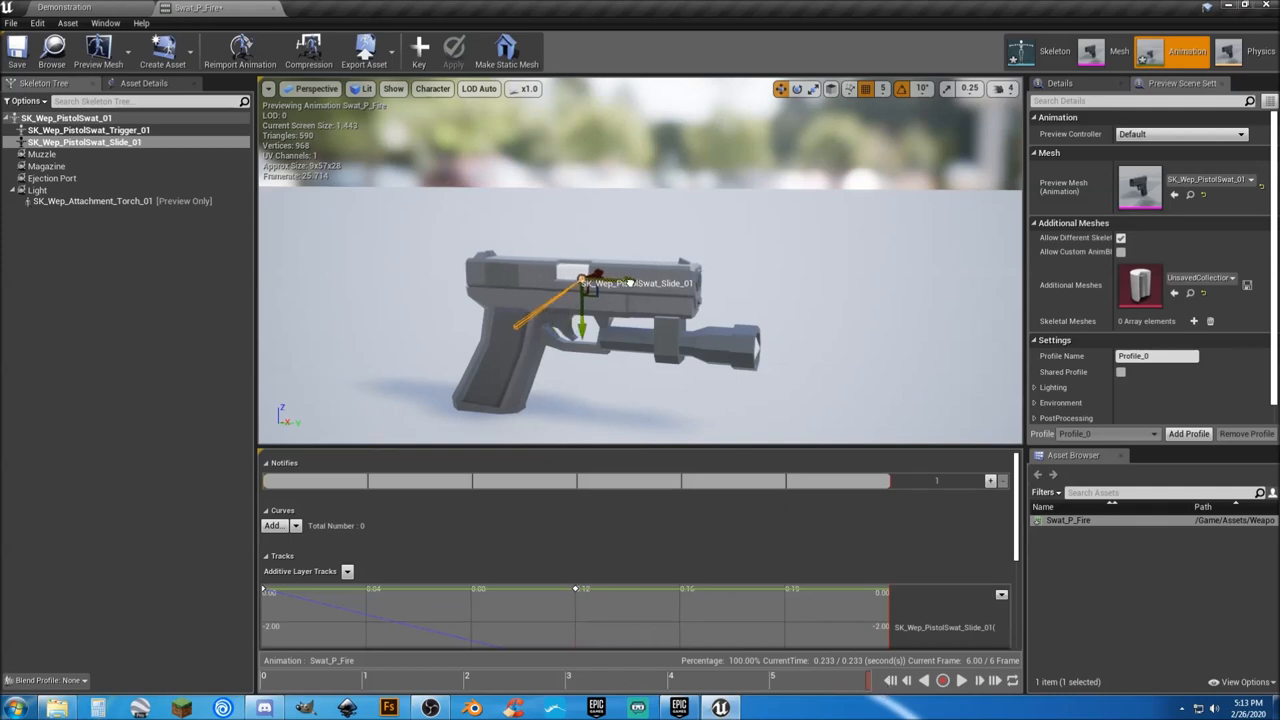
mouse_move(416, 48)
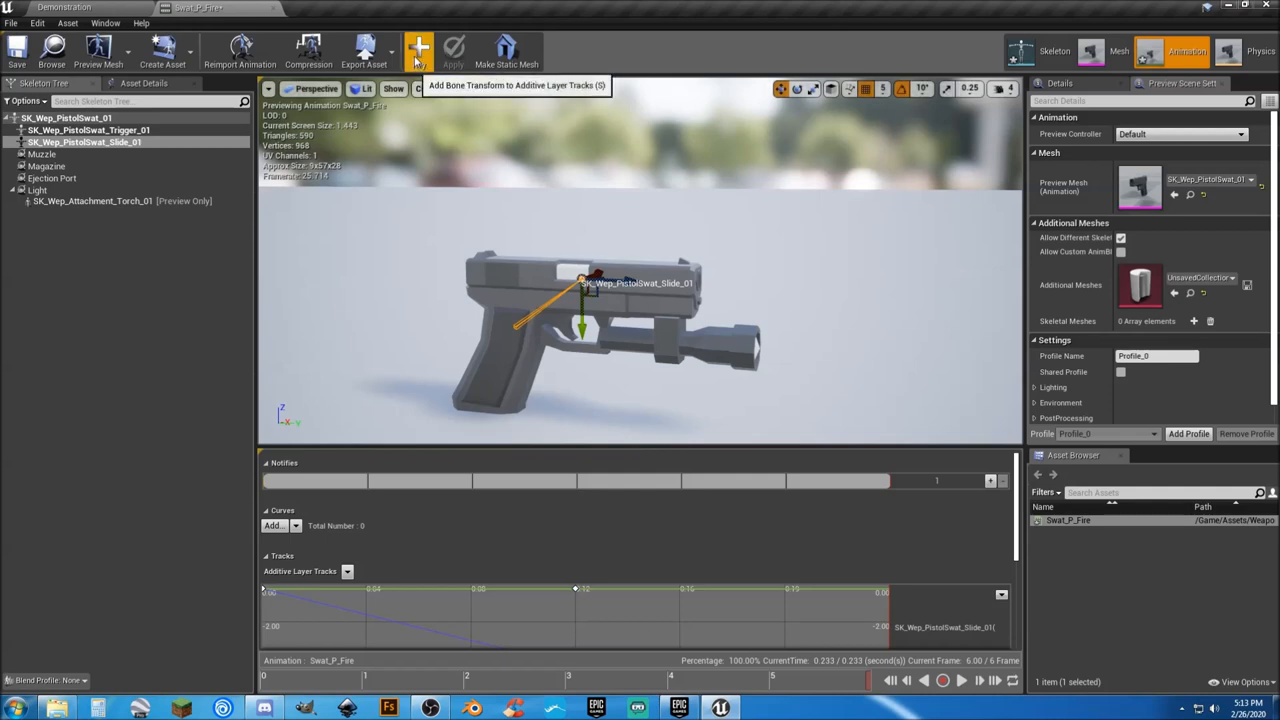
click(416, 48)
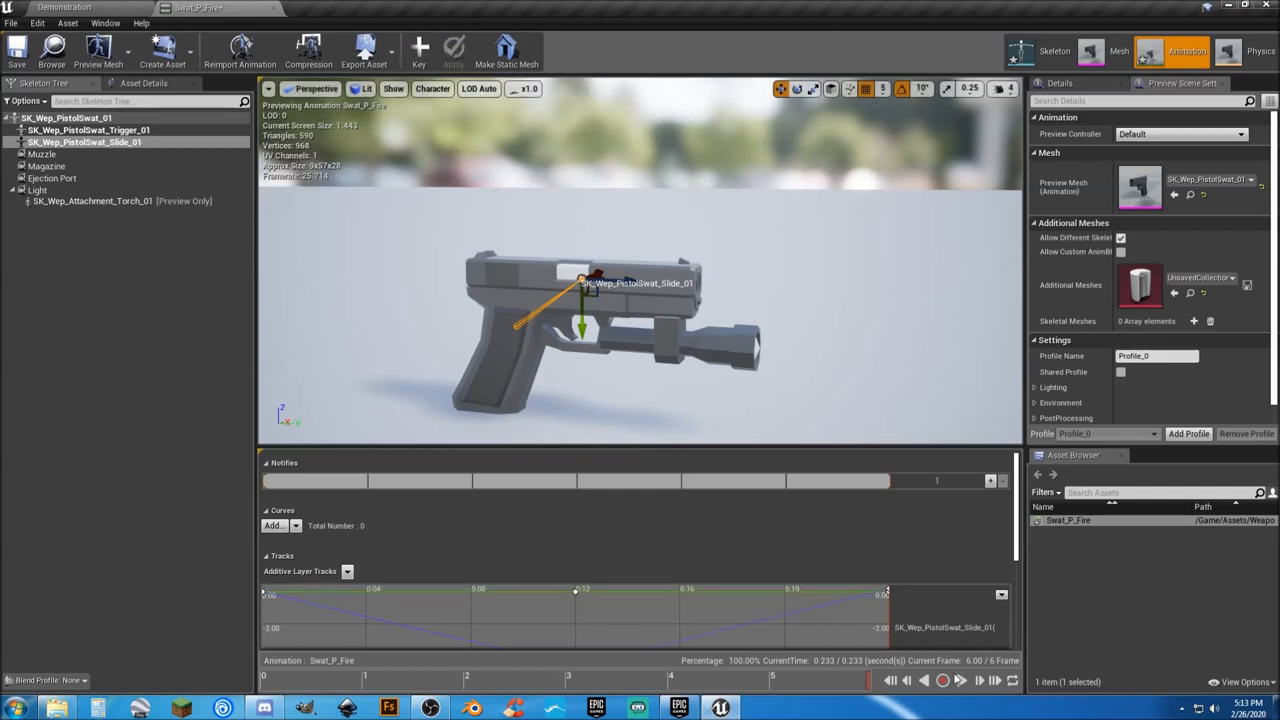
click(966, 682)
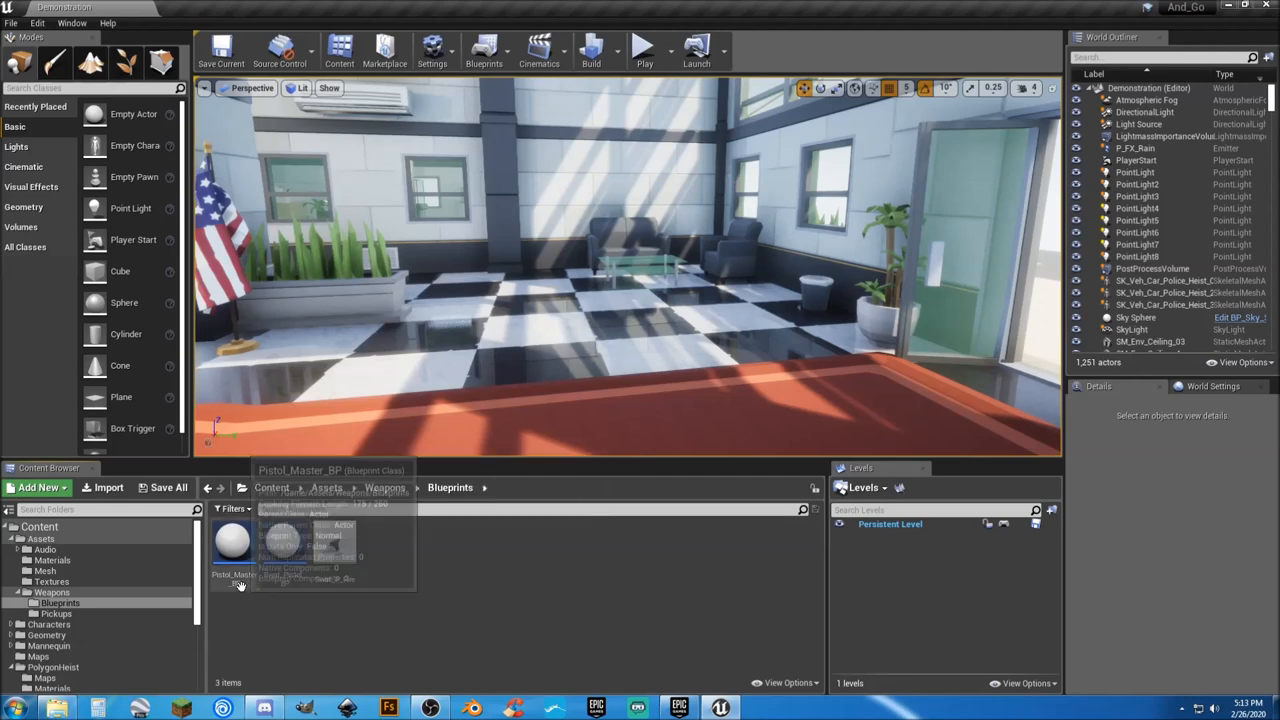
Bring up Pistol_Master_BP's event graph at the empty-case SpawnActor node
double_click(232, 544)
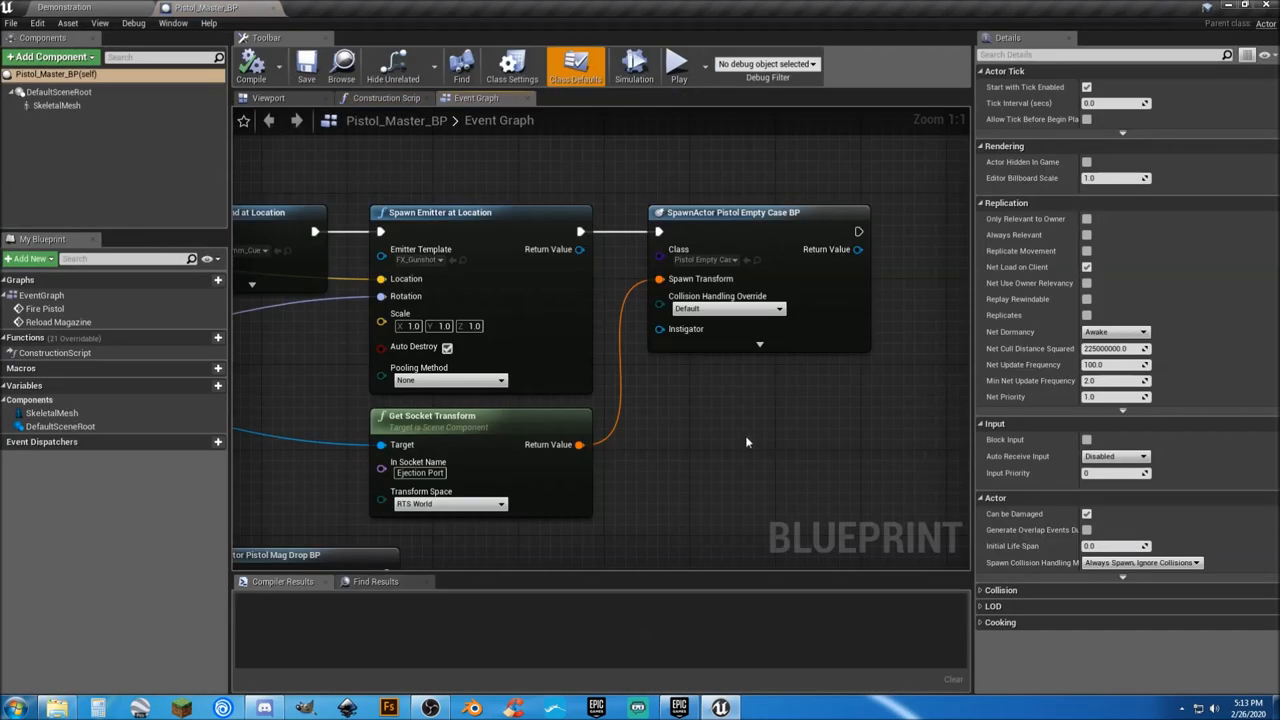
scroll(down, 3)
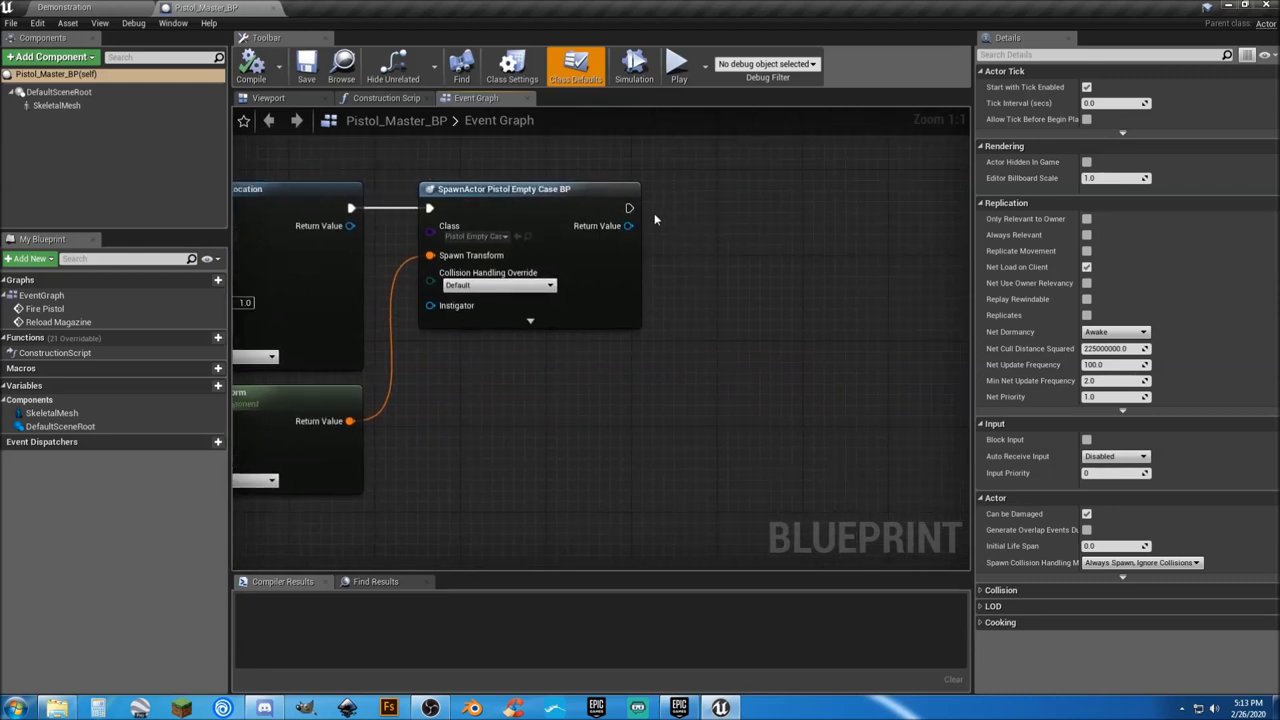
drag(628, 206, 670, 212)
text(playa)
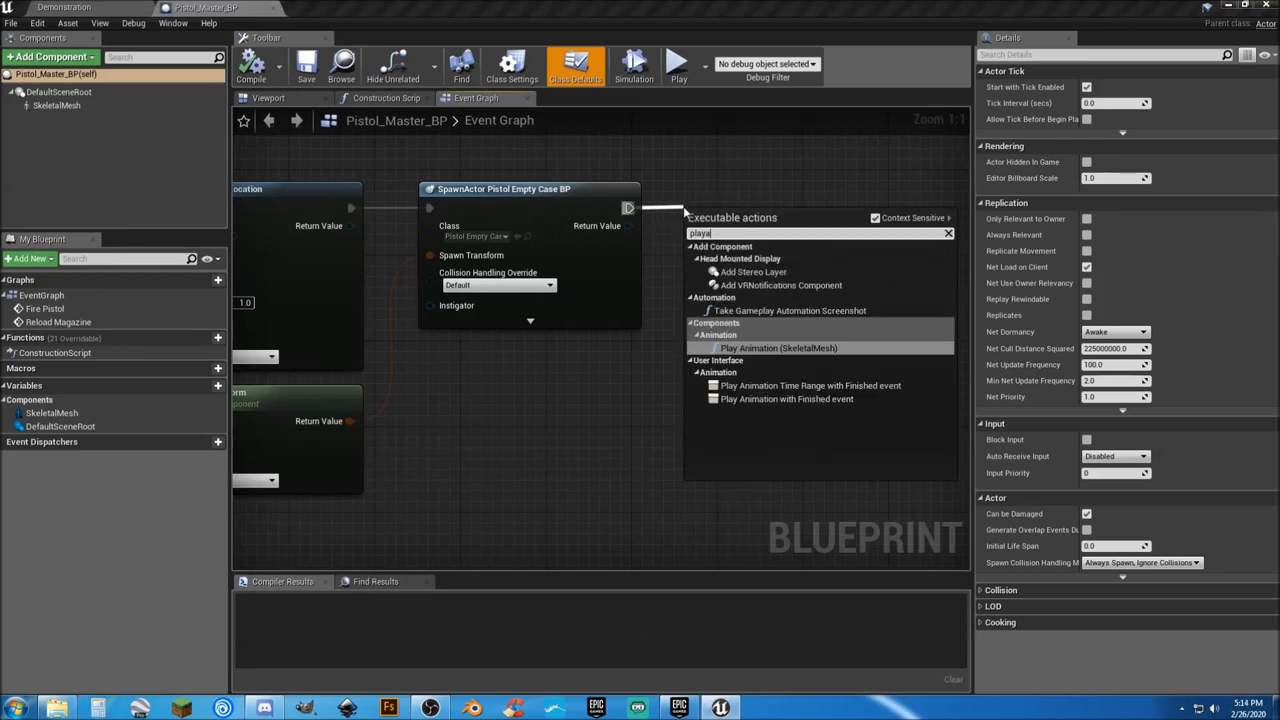
Chain a Play Animation node after SpawnActor playing Swat_P_Fire on the skeletal mesh, and compile
text(n)
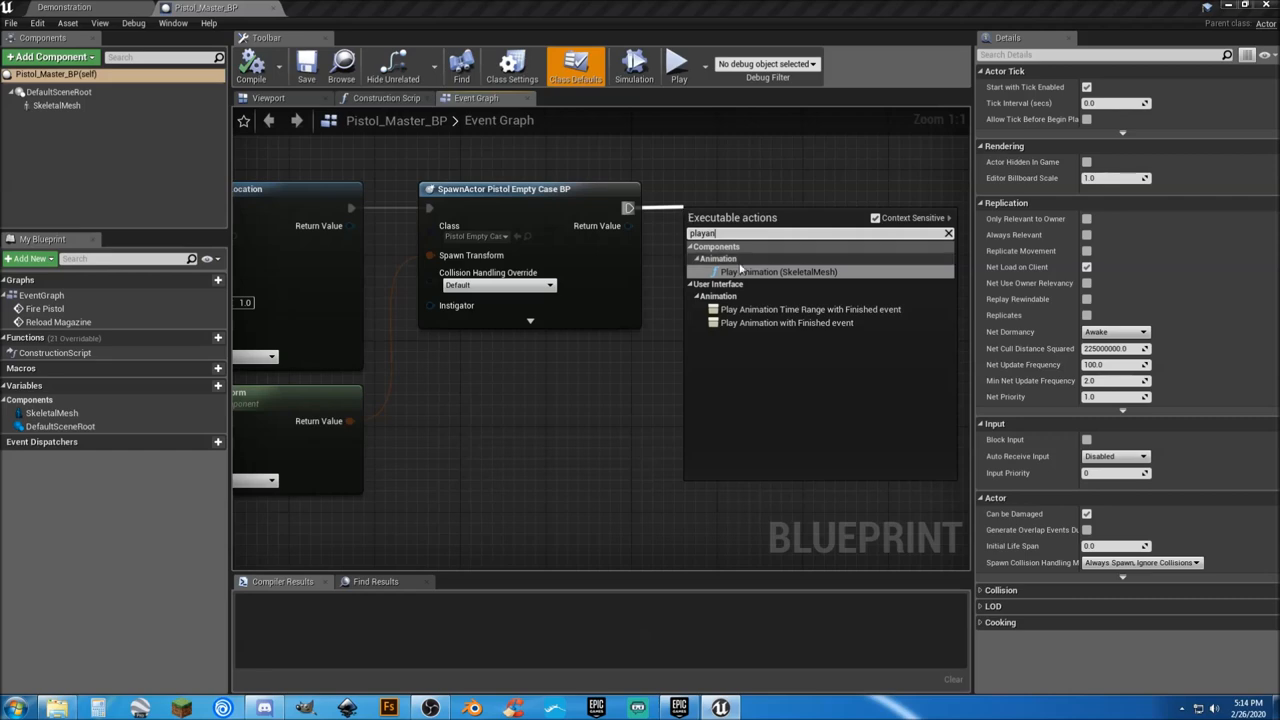
click(776, 272)
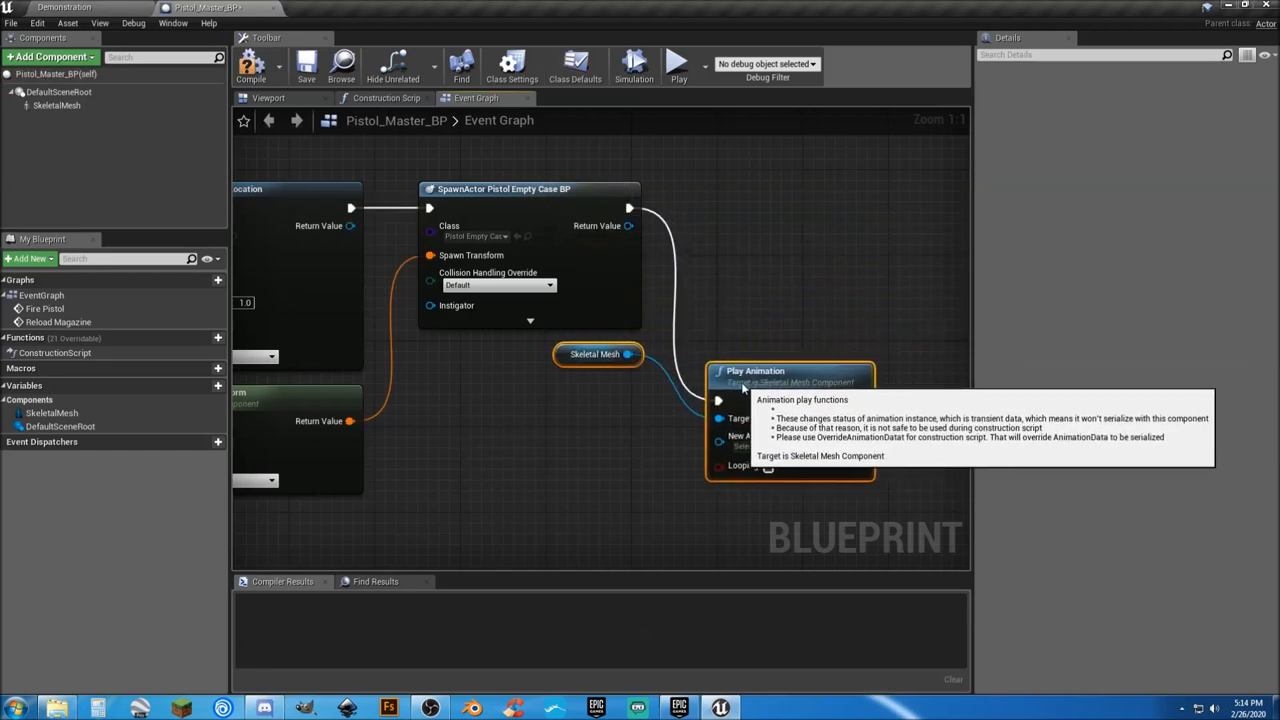
drag(756, 370, 768, 200)
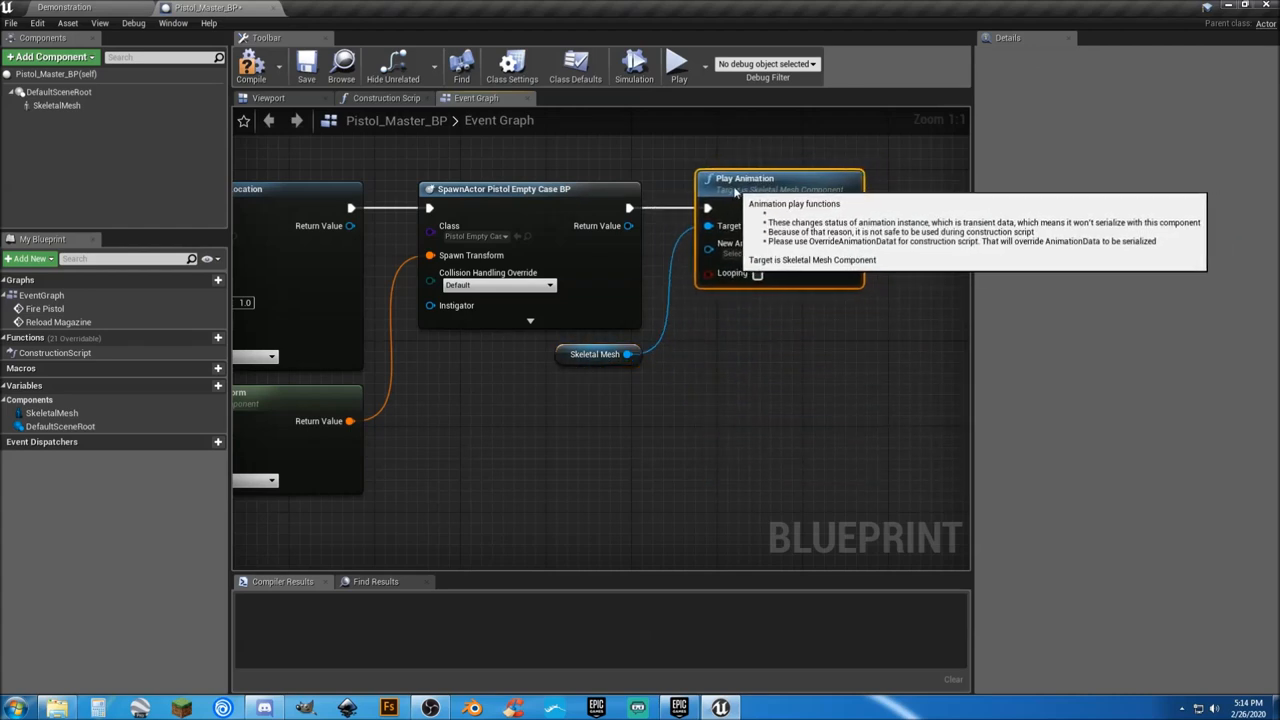
click(744, 252)
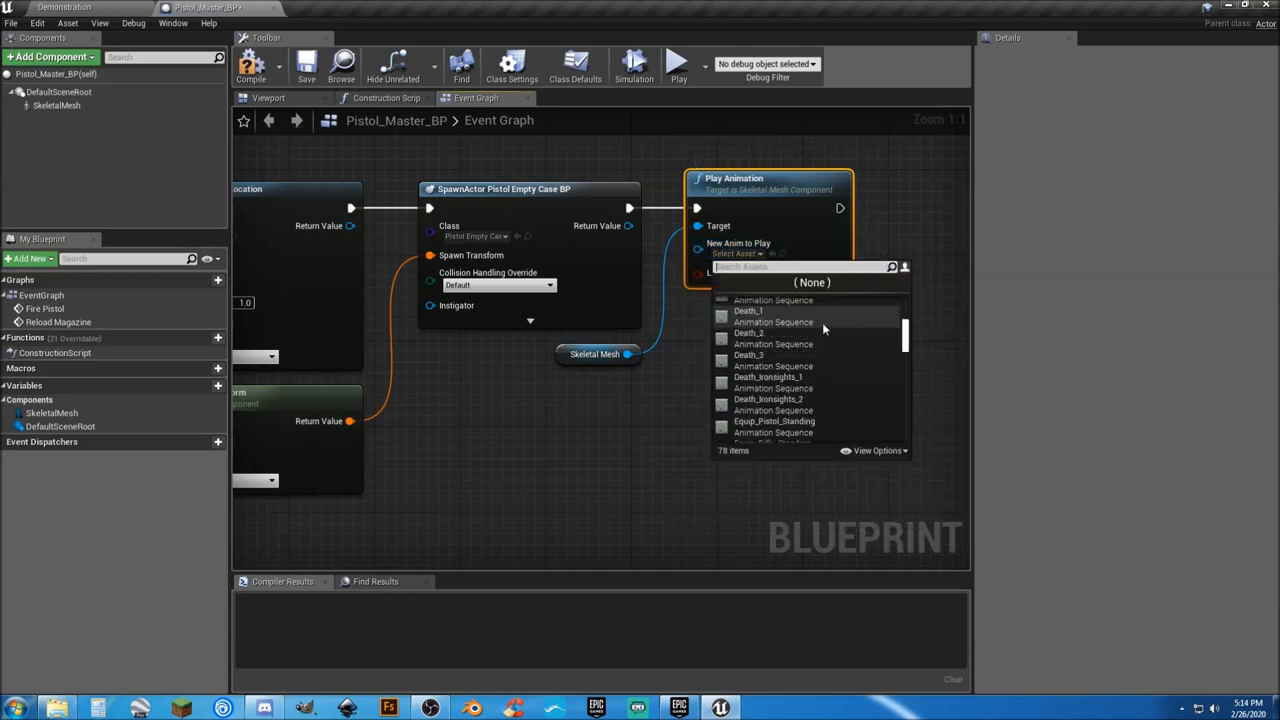
scroll(down, 3)
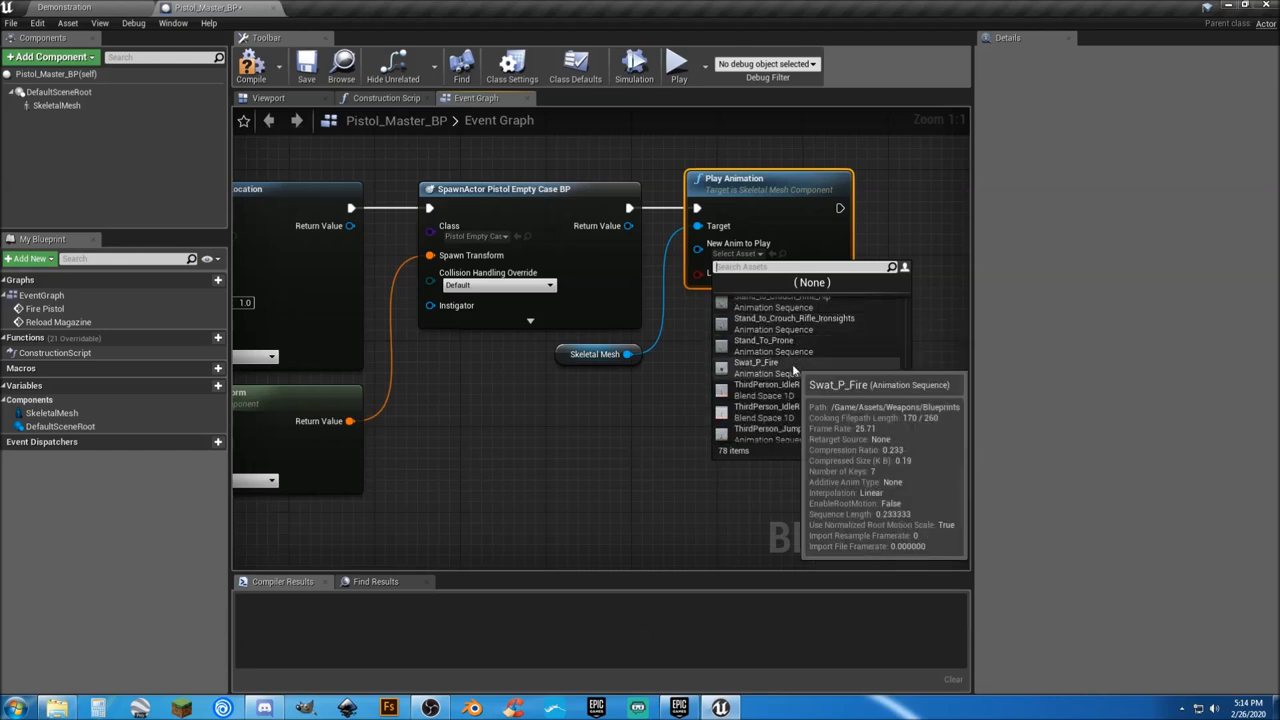
click(756, 362)
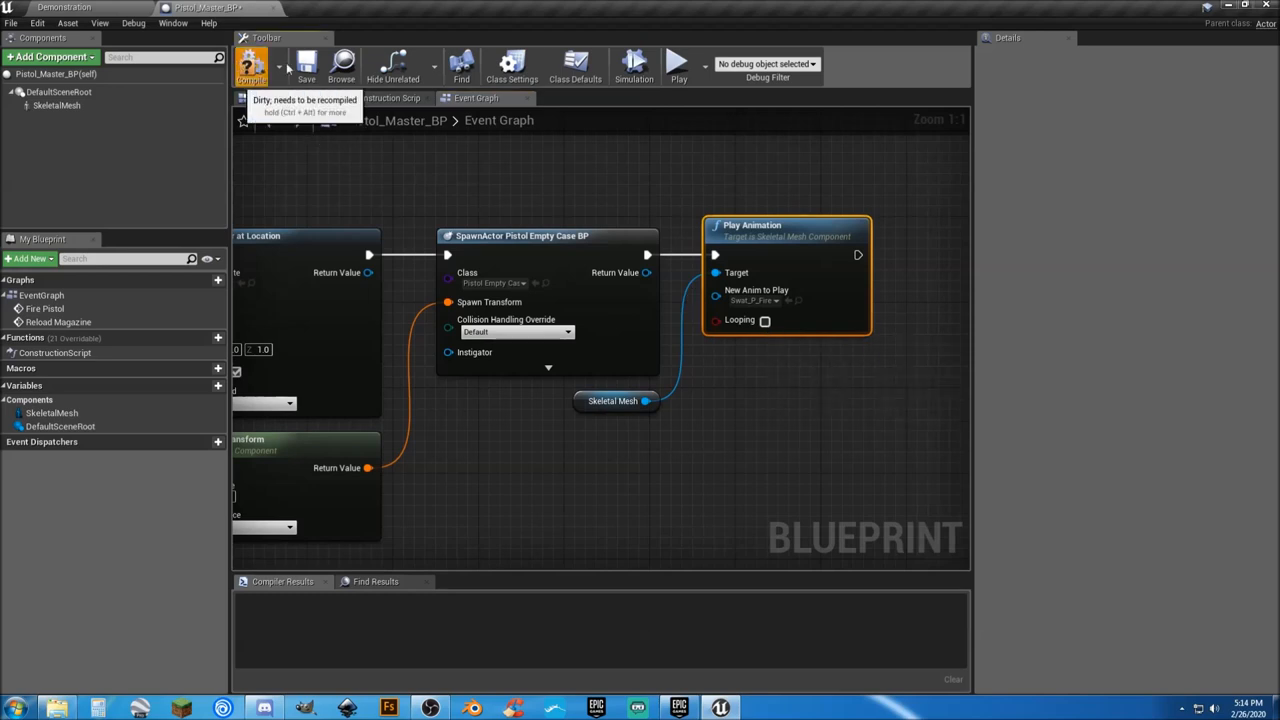
click(252, 62)
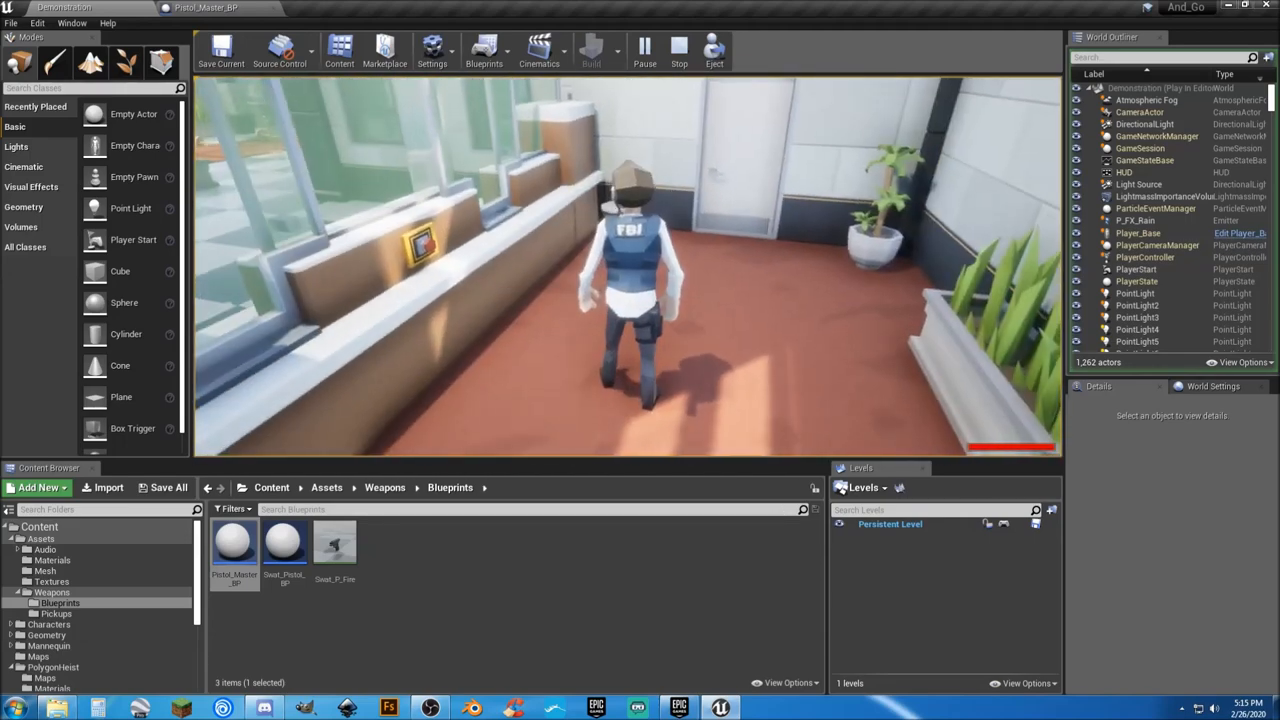
click(672, 48)
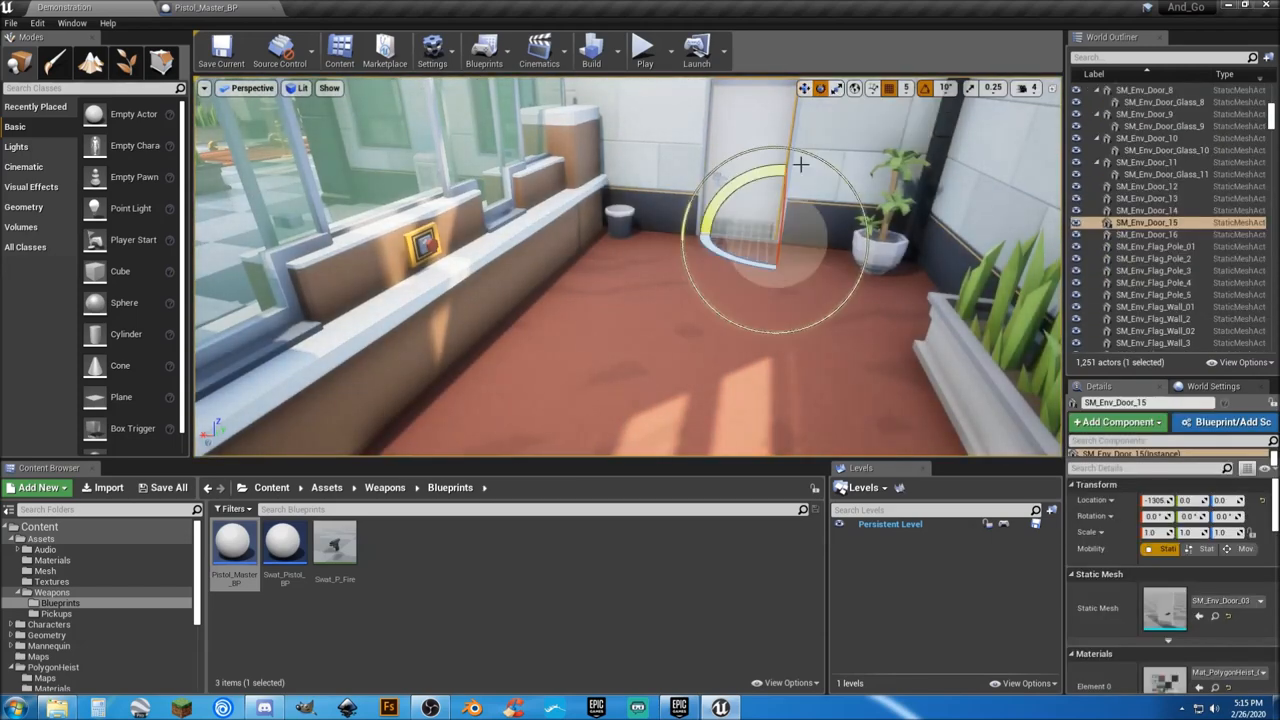
drag(800, 164, 770, 270)
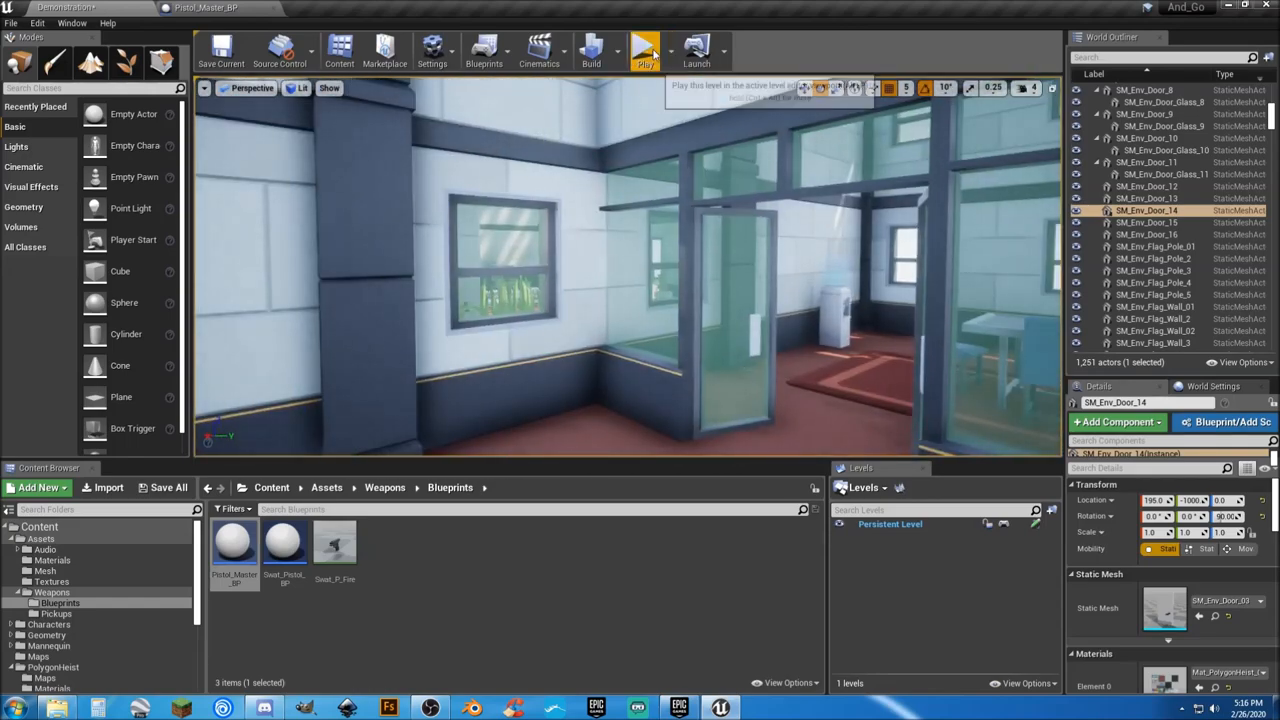
click(644, 48)
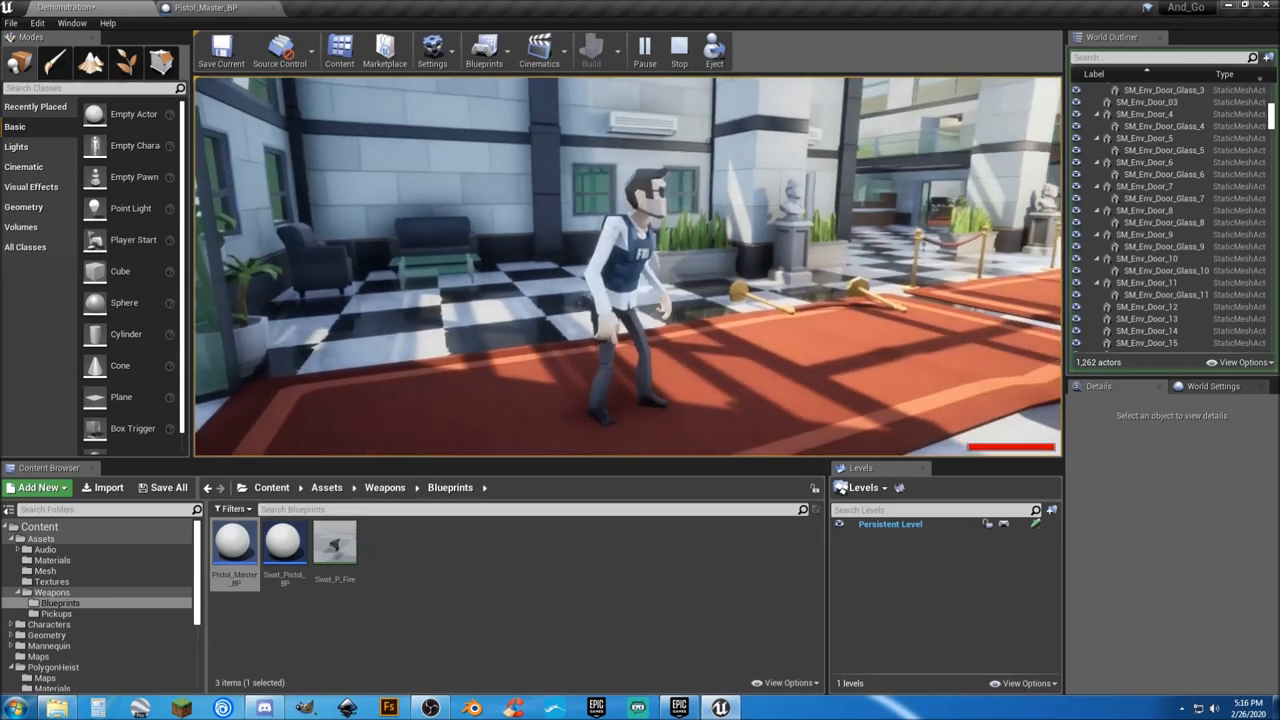
click(676, 48)
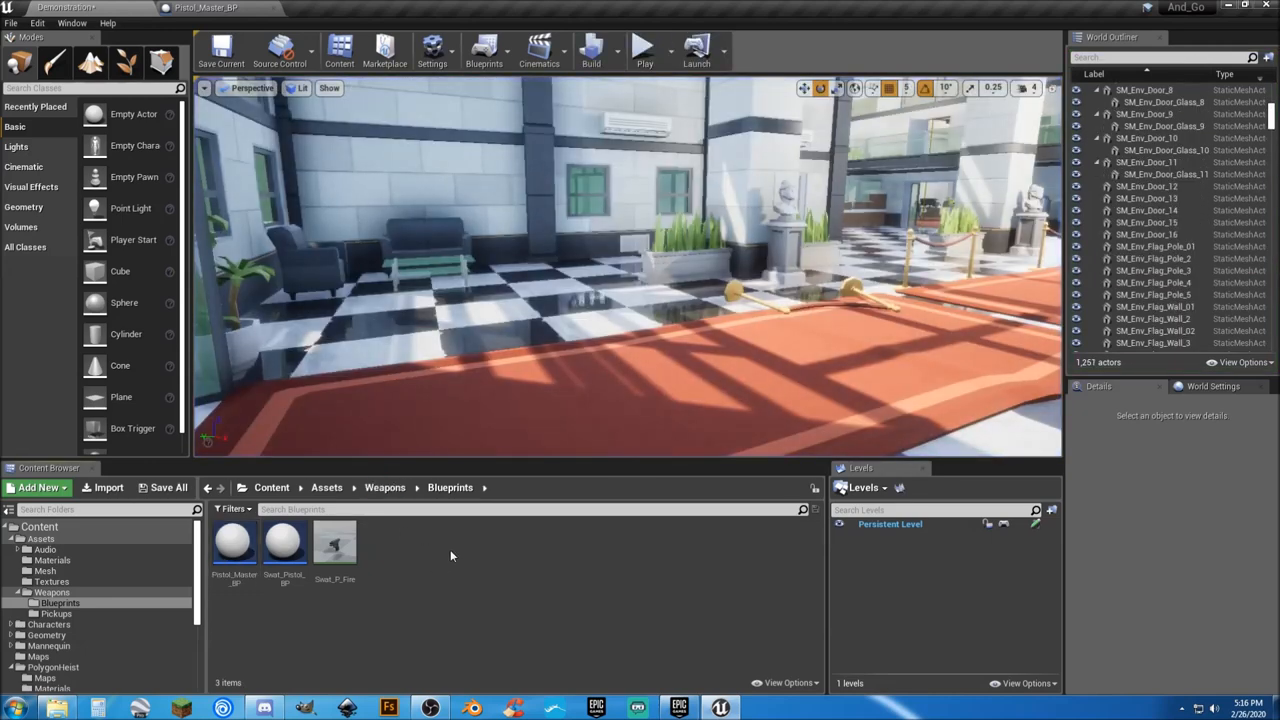
scroll(down, 3)
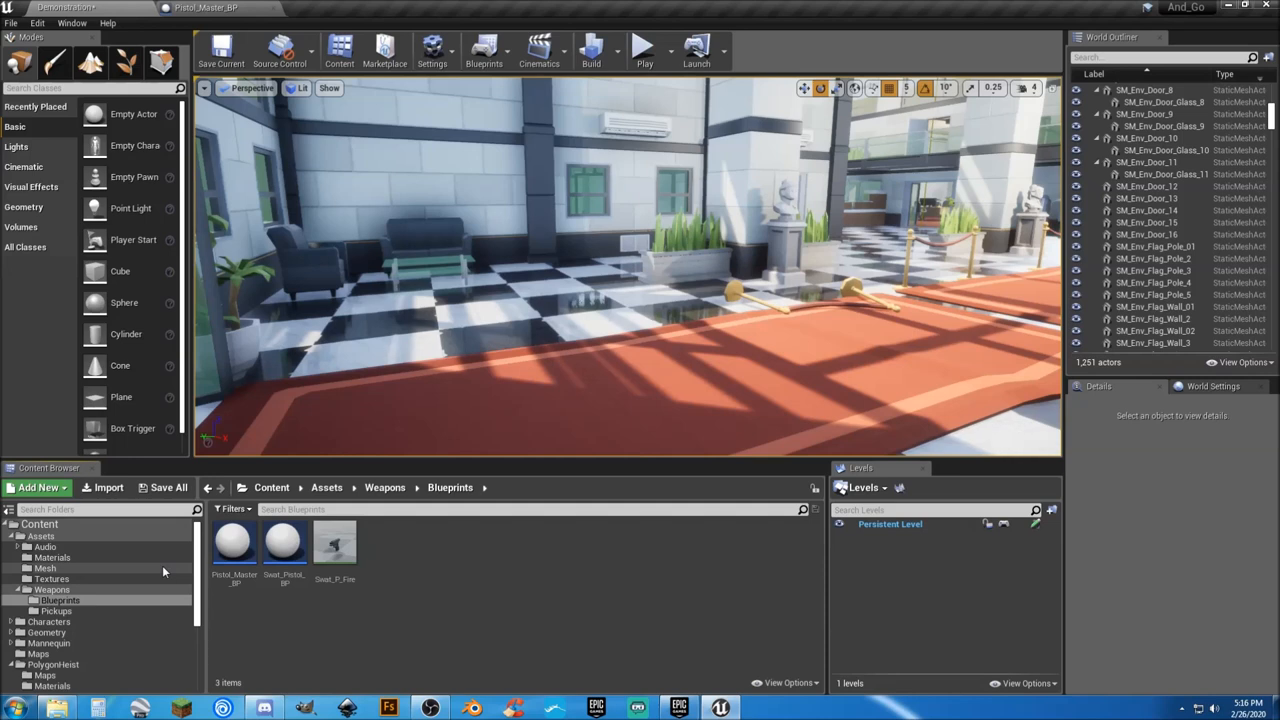
mouse_move(52, 556)
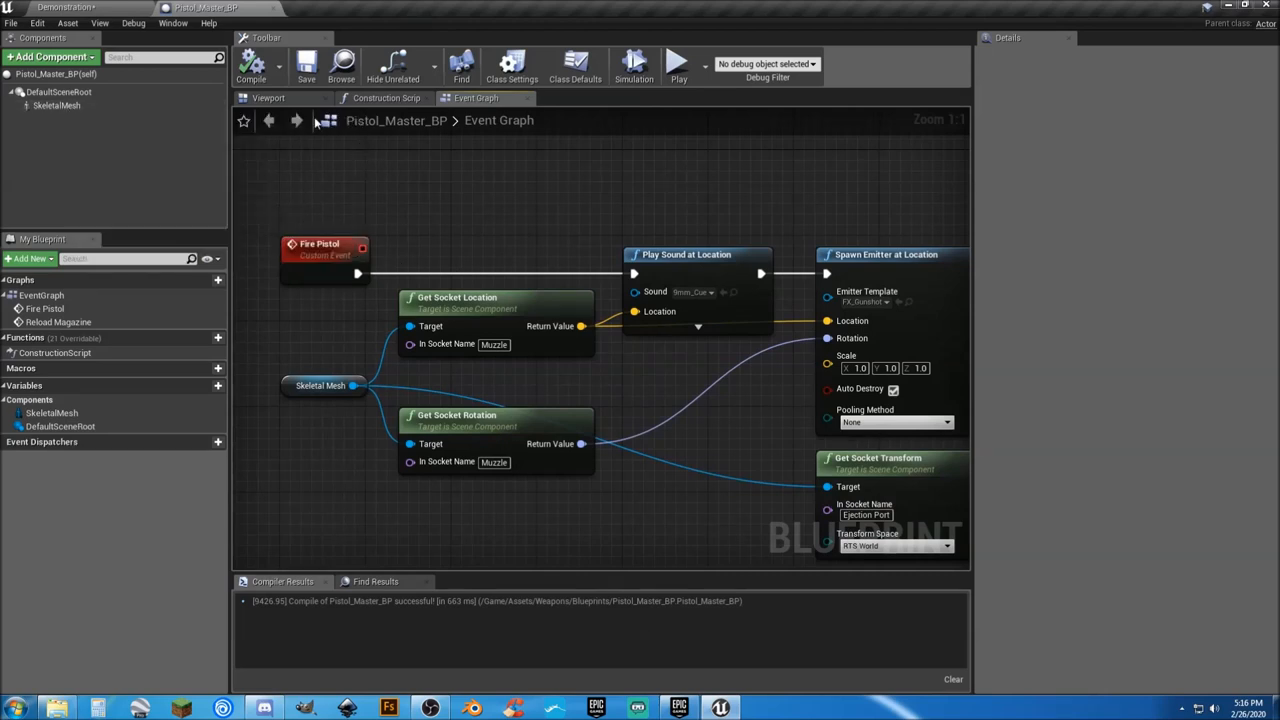
click(266, 98)
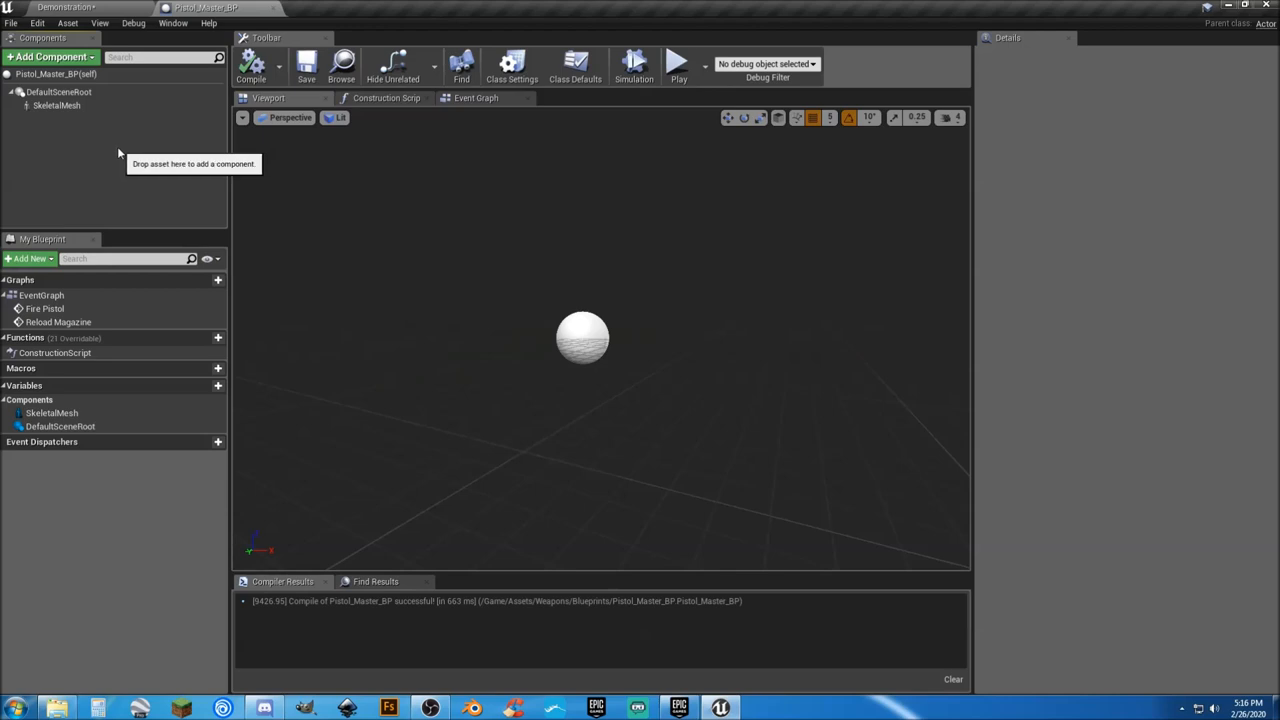
click(64, 128)
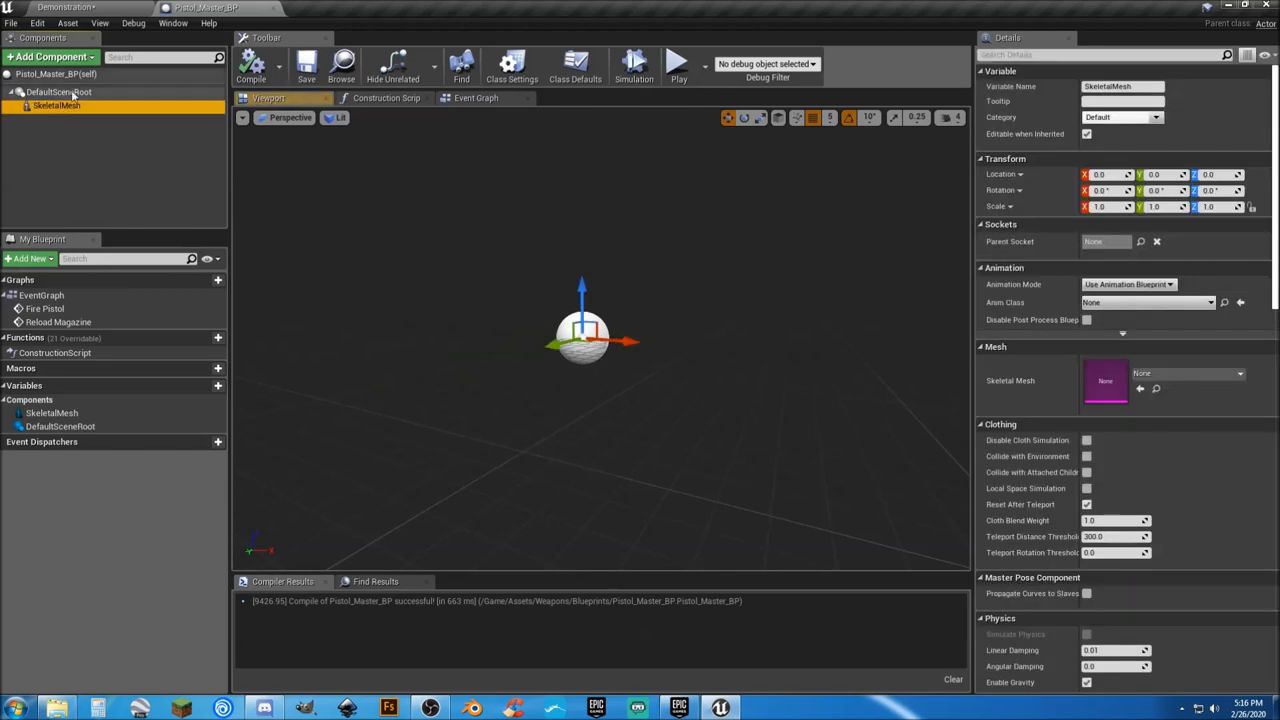
click(48, 58)
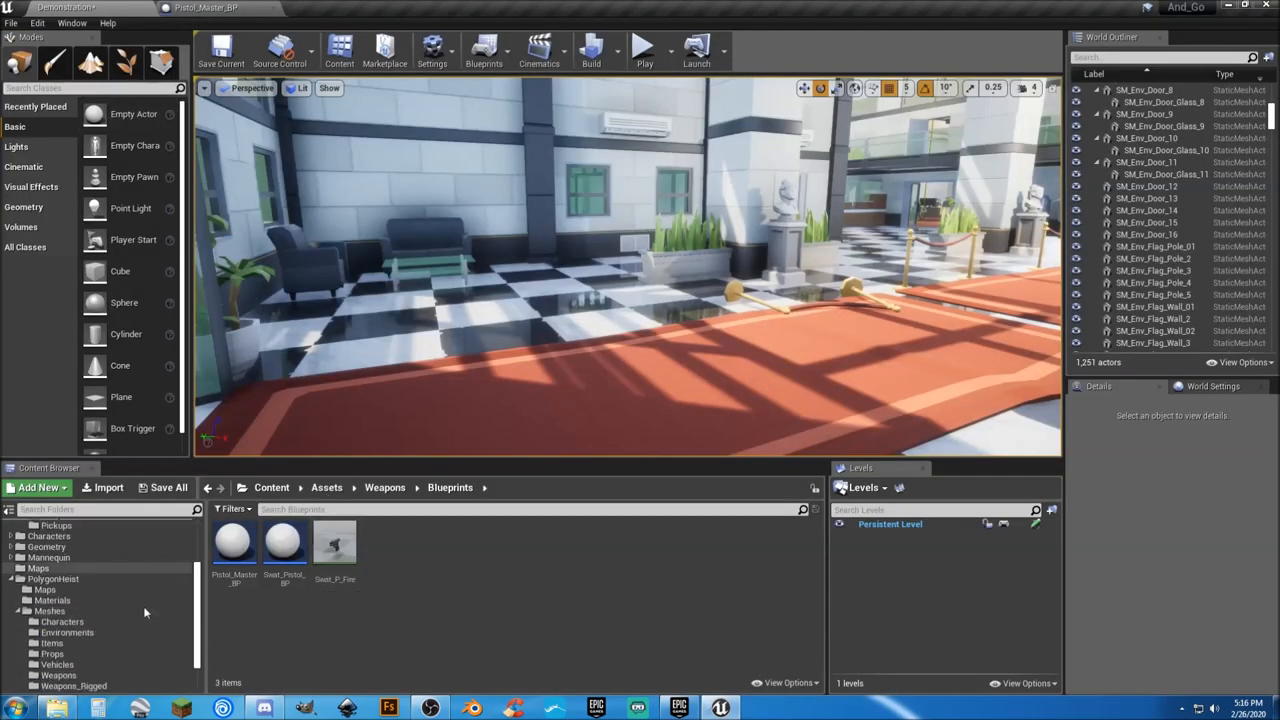
click(70, 644)
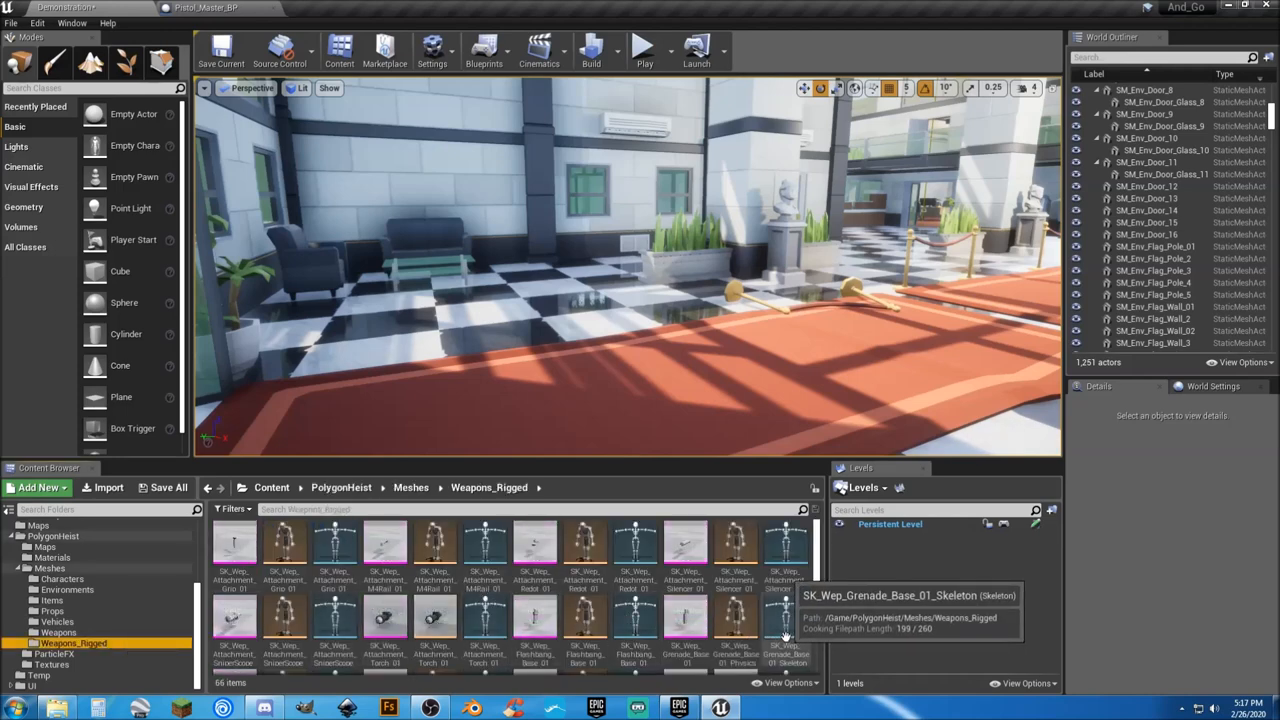
Add SK_Wep_Attachment_Torch_01 as a component named Light under the SkeletalMesh
click(388, 616)
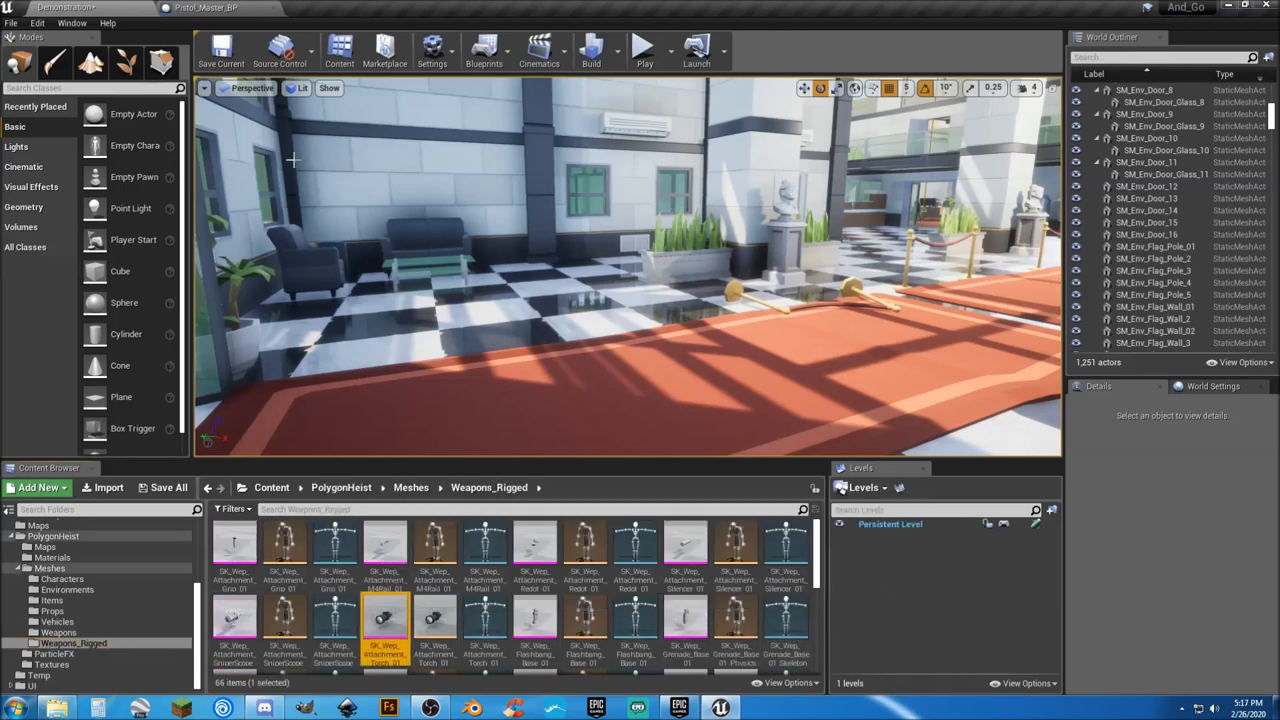
click(200, 8)
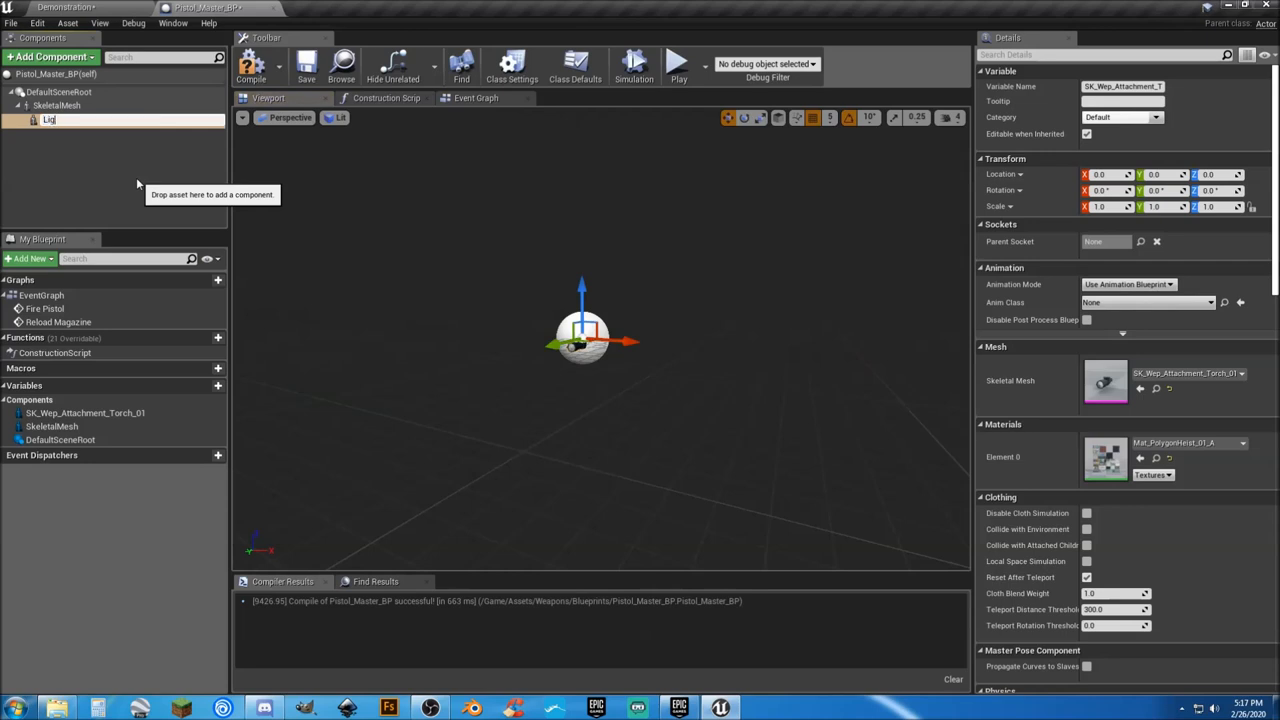
text(Light)
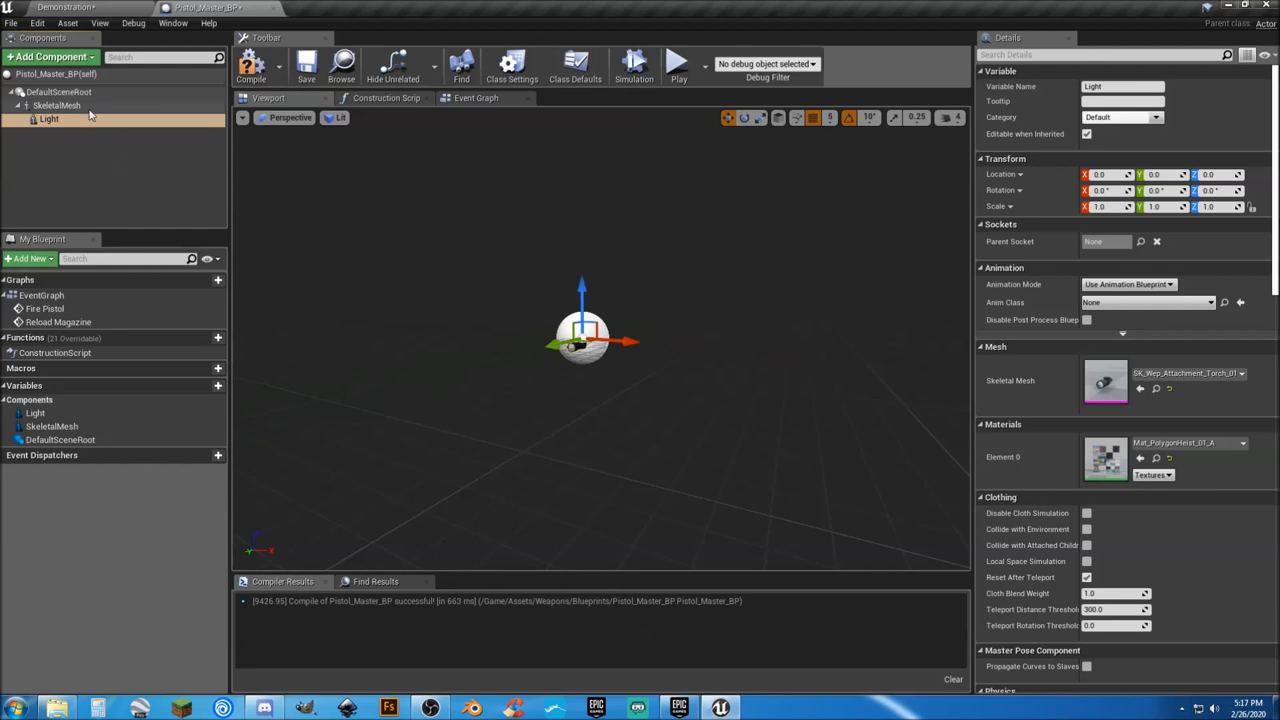
mouse_move(1138, 240)
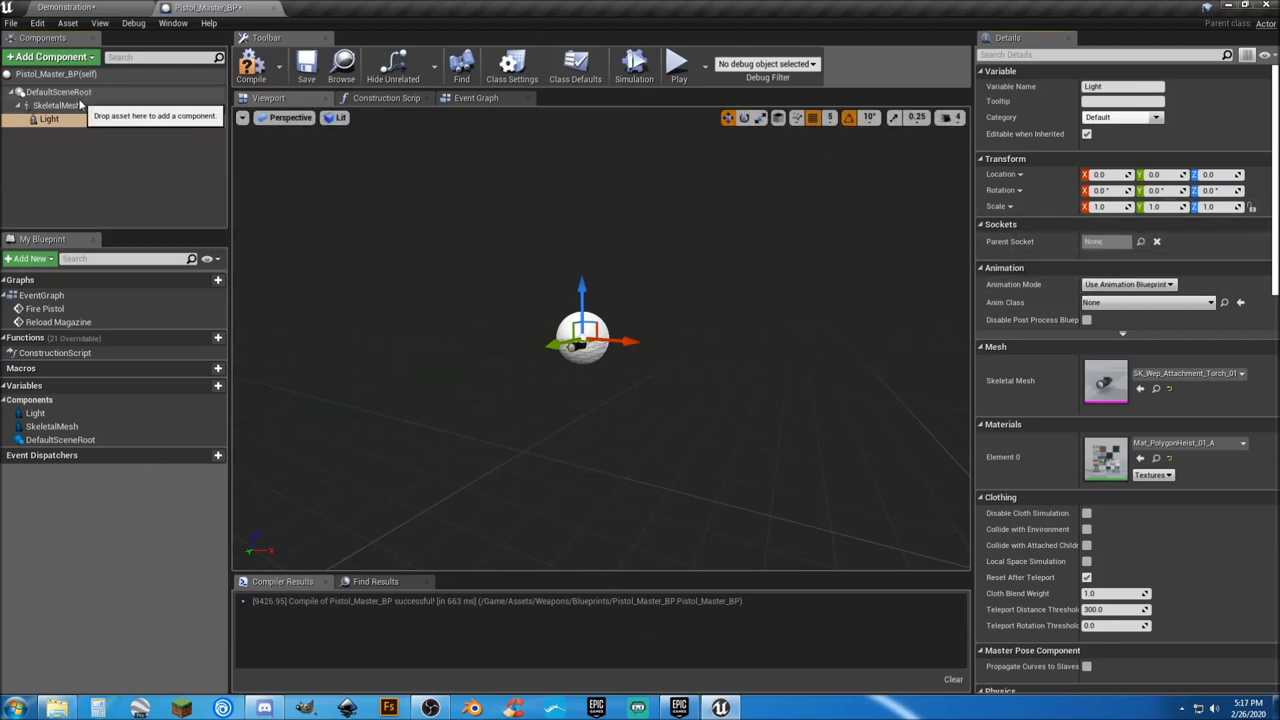
click(64, 104)
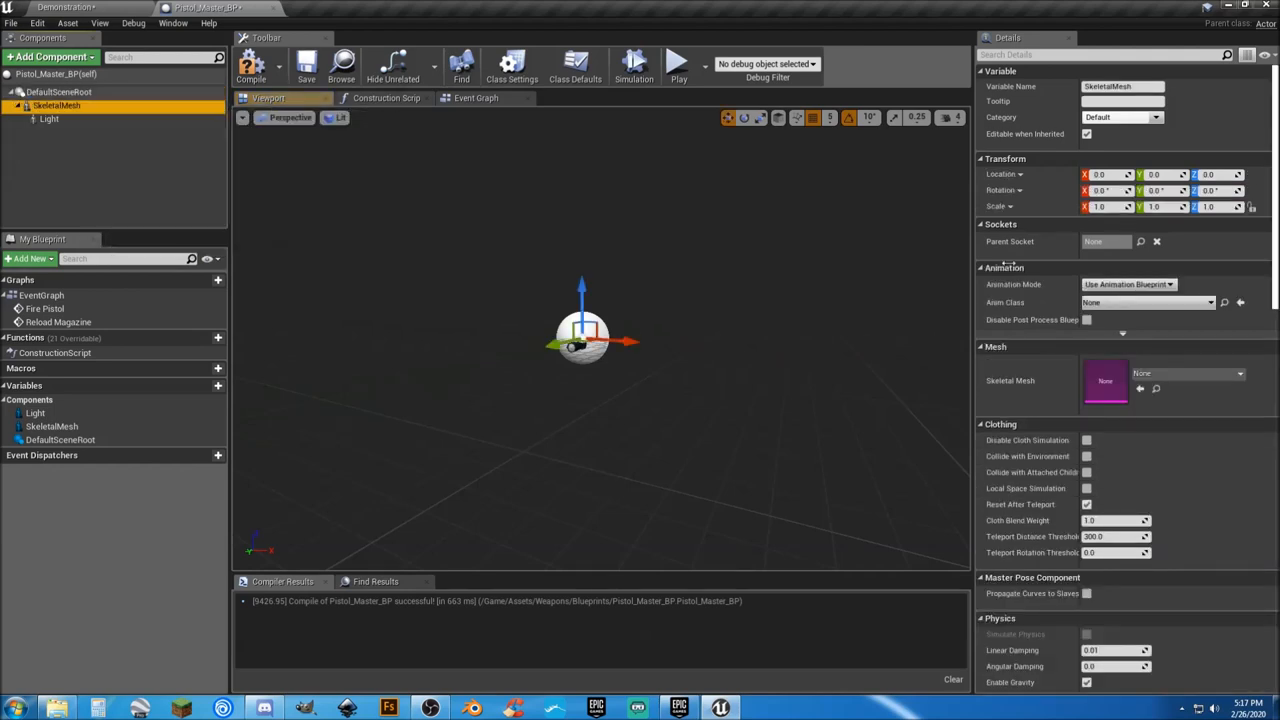
mouse_move(1188, 374)
text(swat)
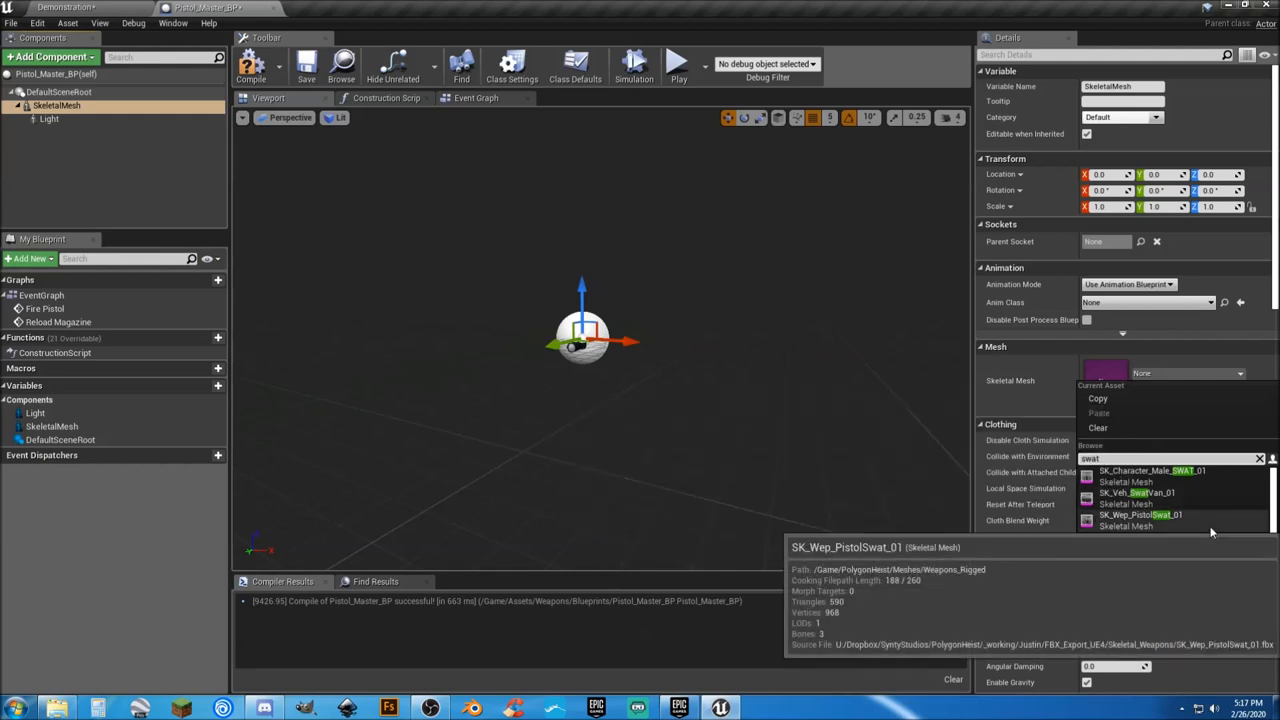
Set SkeletalMesh to SK_Wep_PistolSwat_01, attach Light to the Light parent socket, and compile
click(1140, 514)
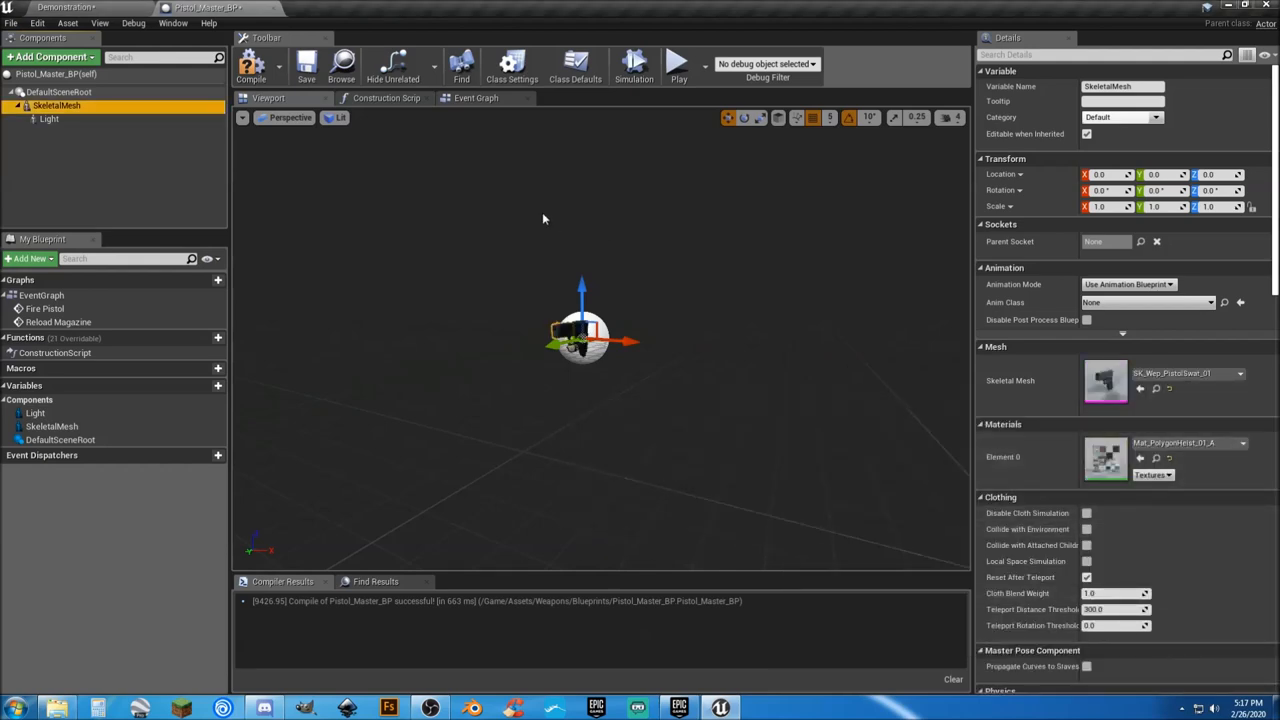
click(302, 62)
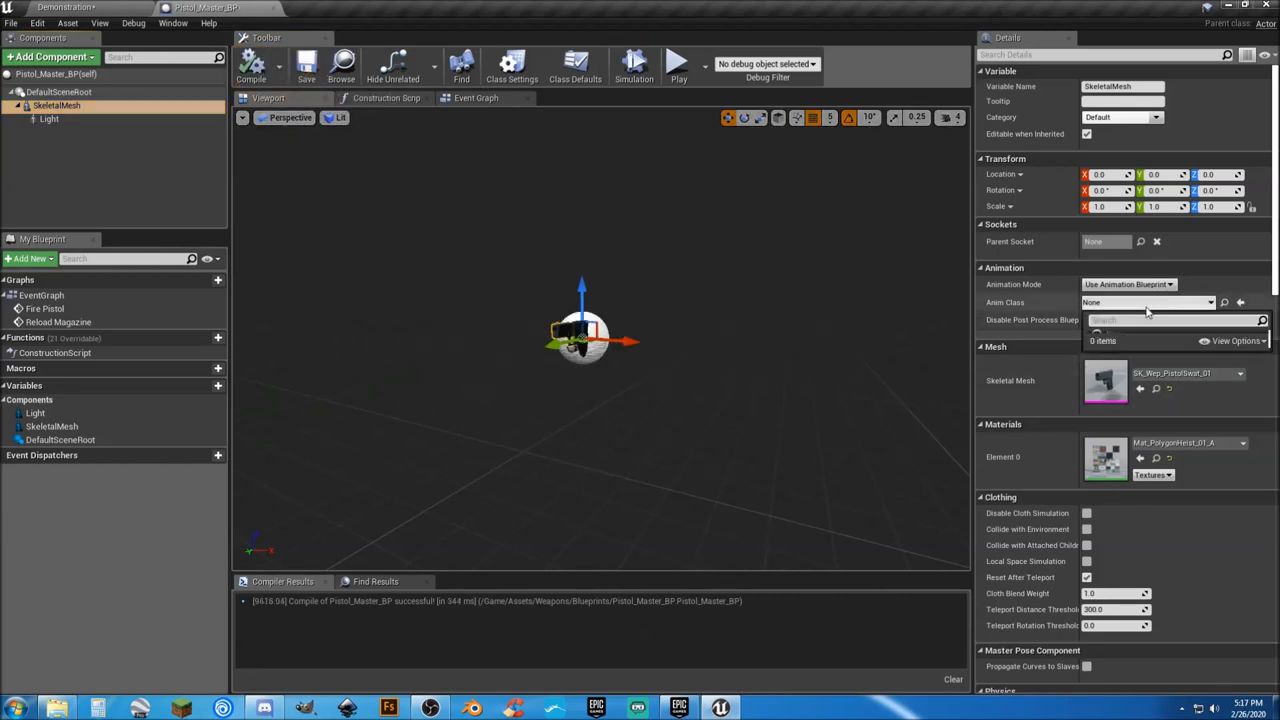
click(1148, 302)
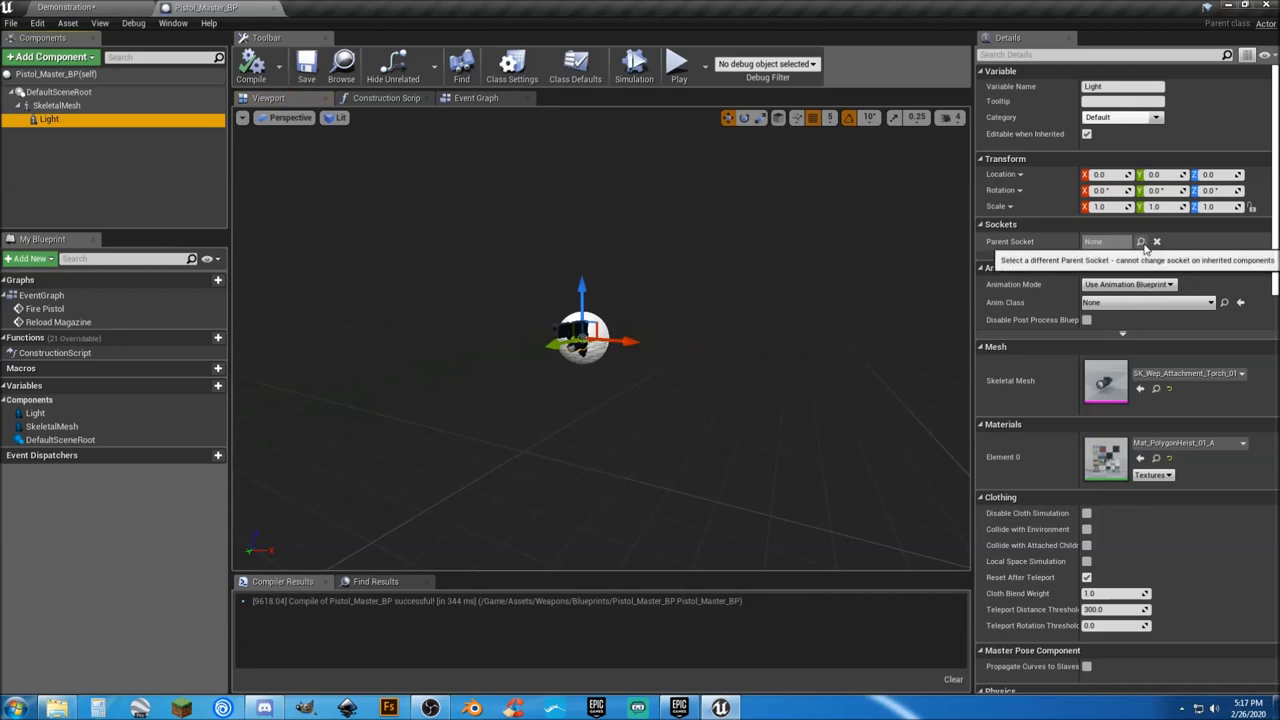
click(1140, 240)
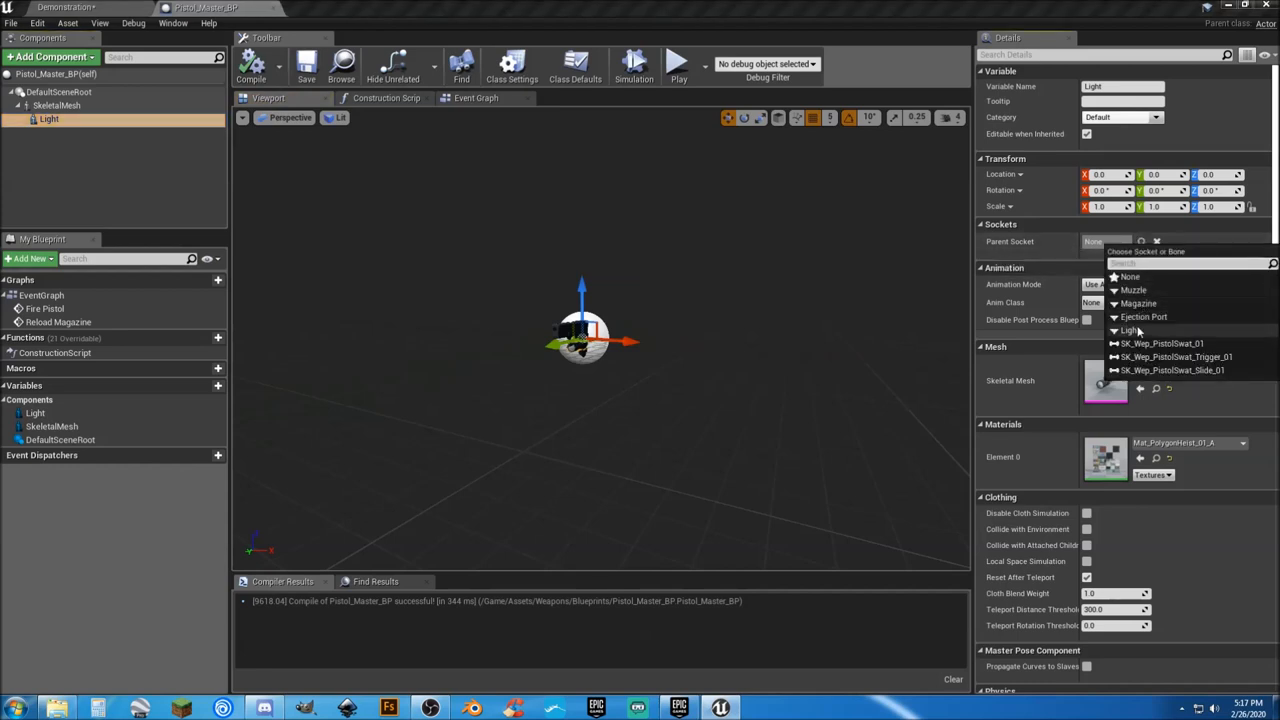
click(1128, 330)
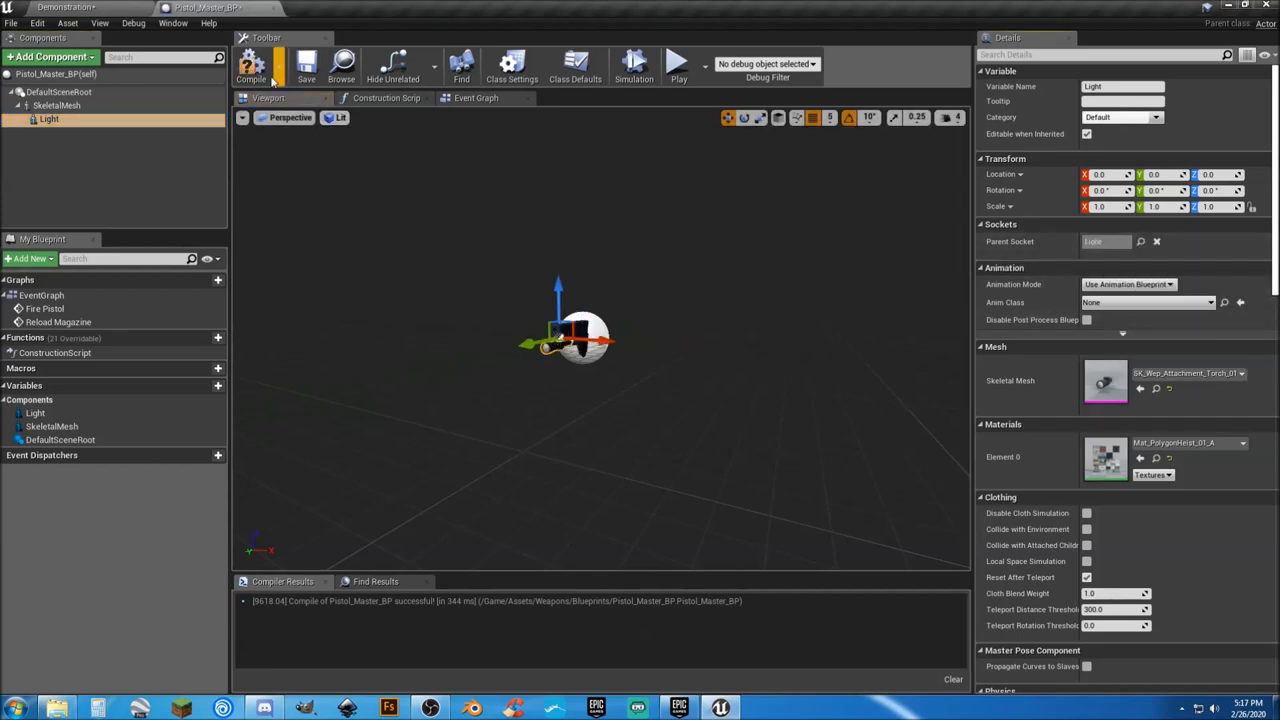
click(252, 64)
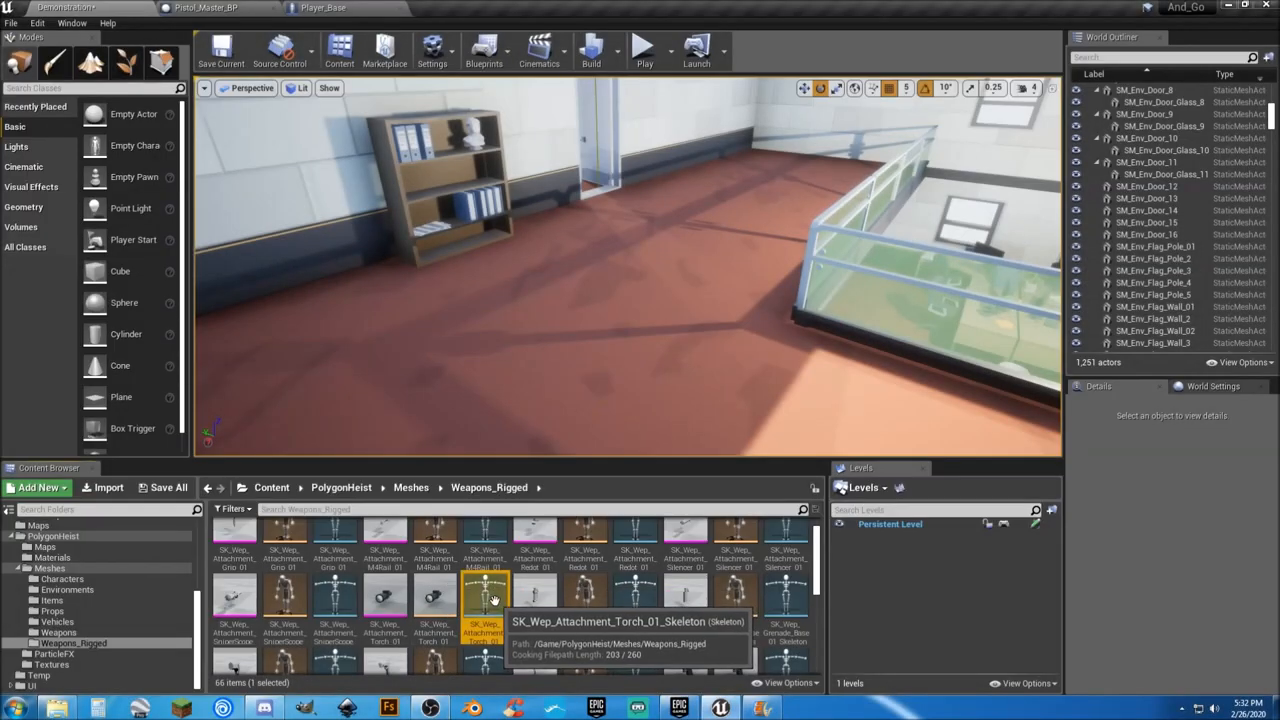
Open the torch attachment's skeleton, then return to the Player_Base event graph
double_click(490, 600)
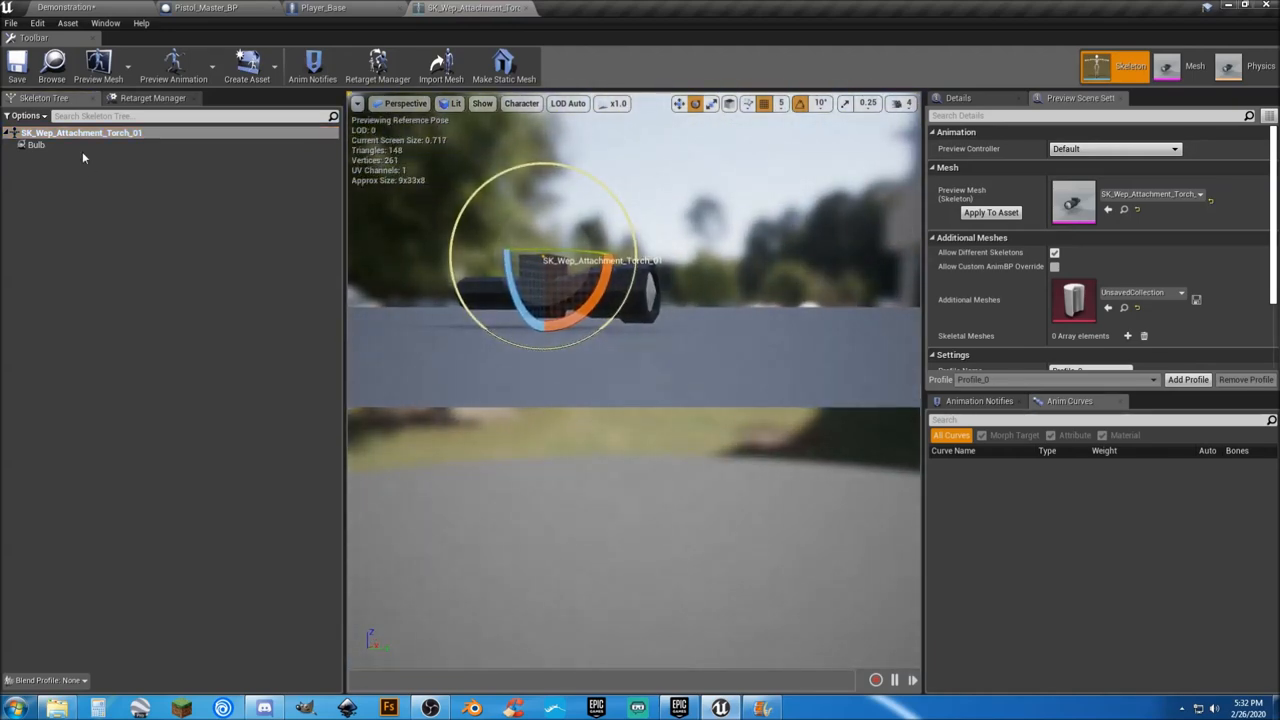
click(42, 150)
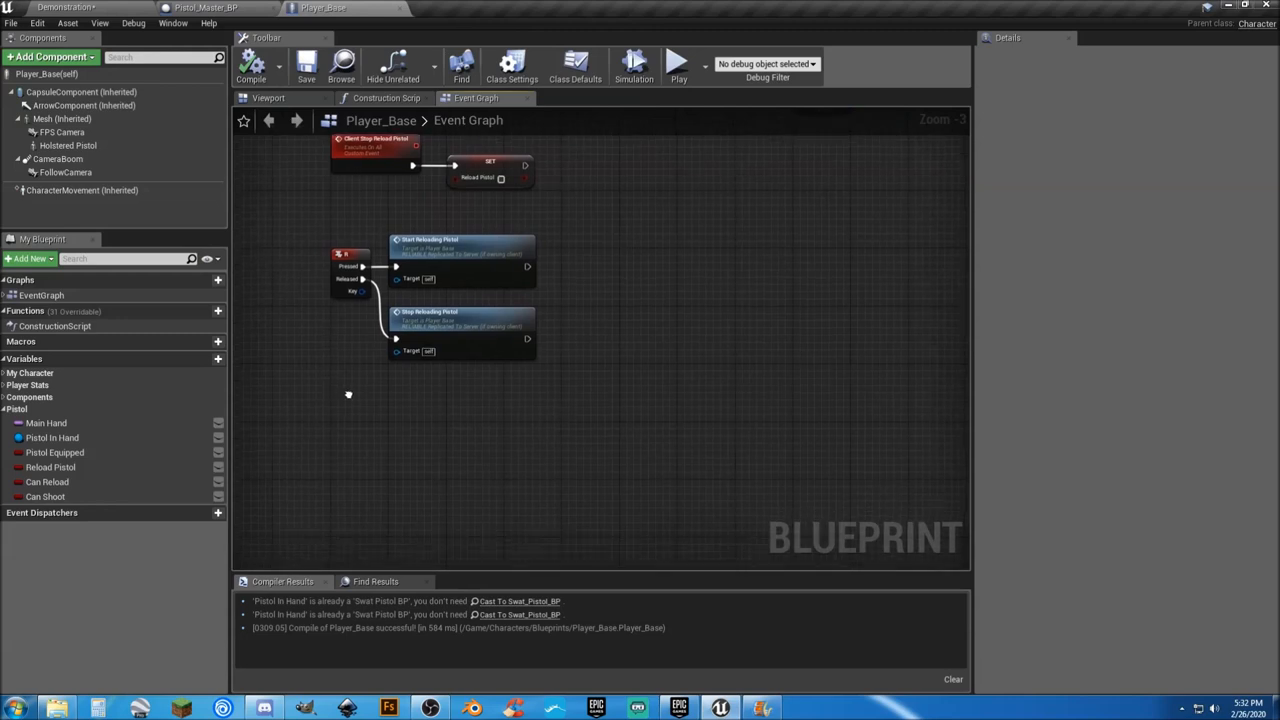
Check the pistol's new SpotLight component, then add an F keyboard event in Player_Base
click(188, 4)
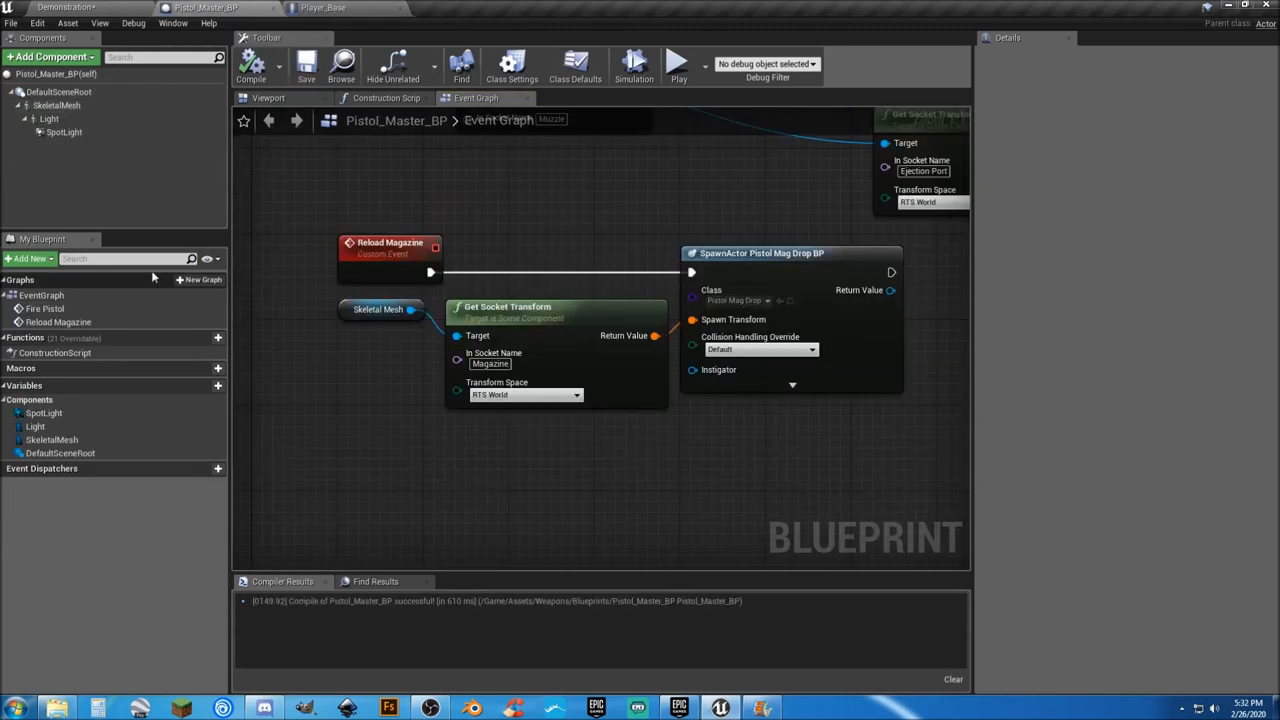
mouse_move(64, 132)
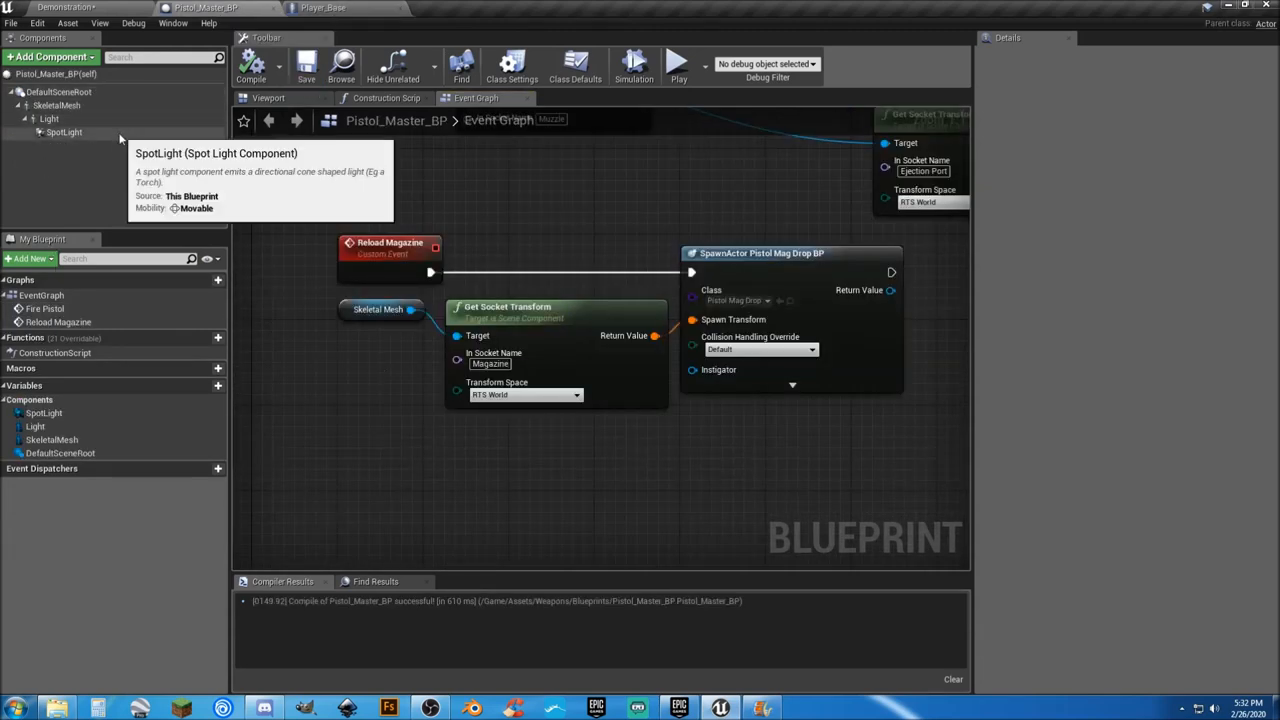
click(318, 8)
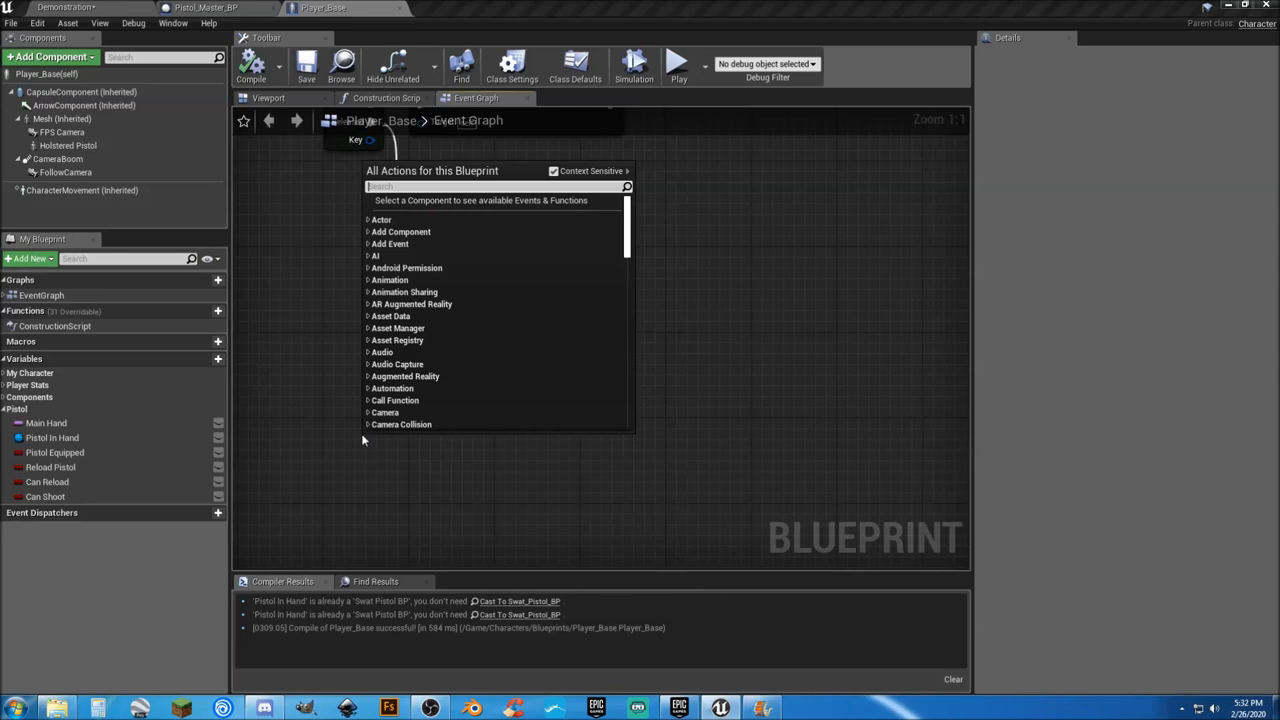
text(keyboard f)
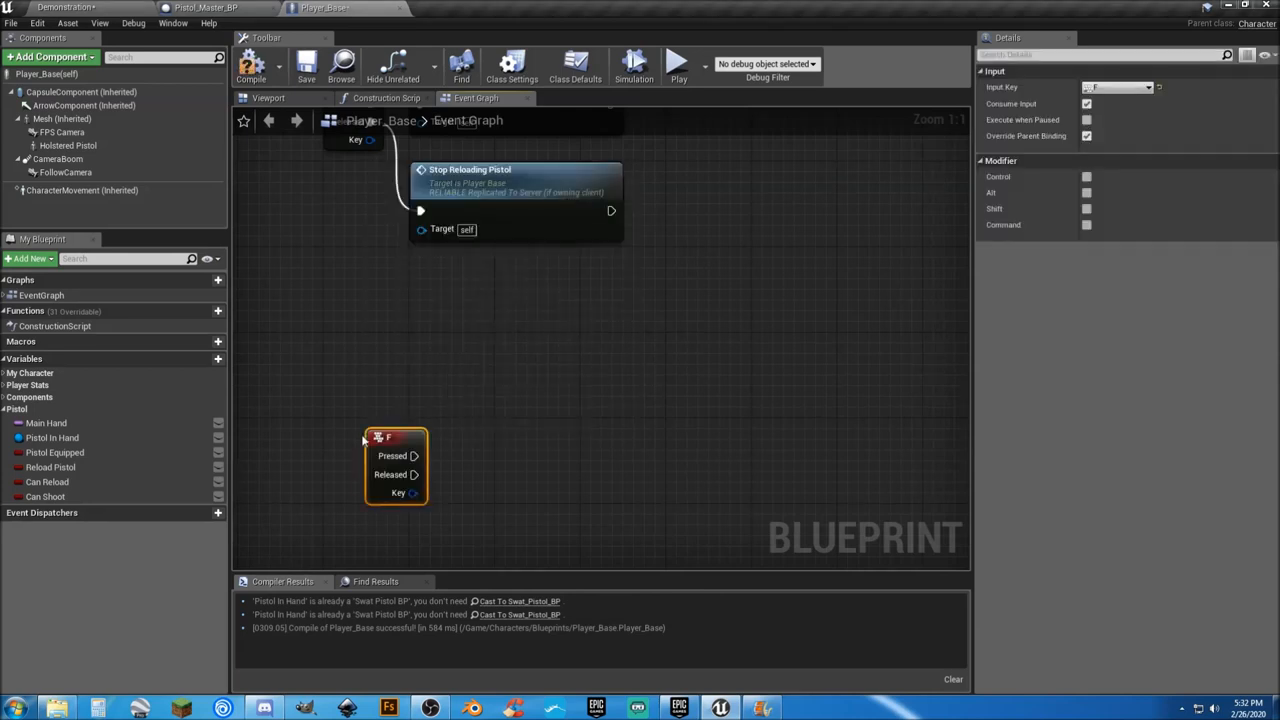
mouse_move(404, 444)
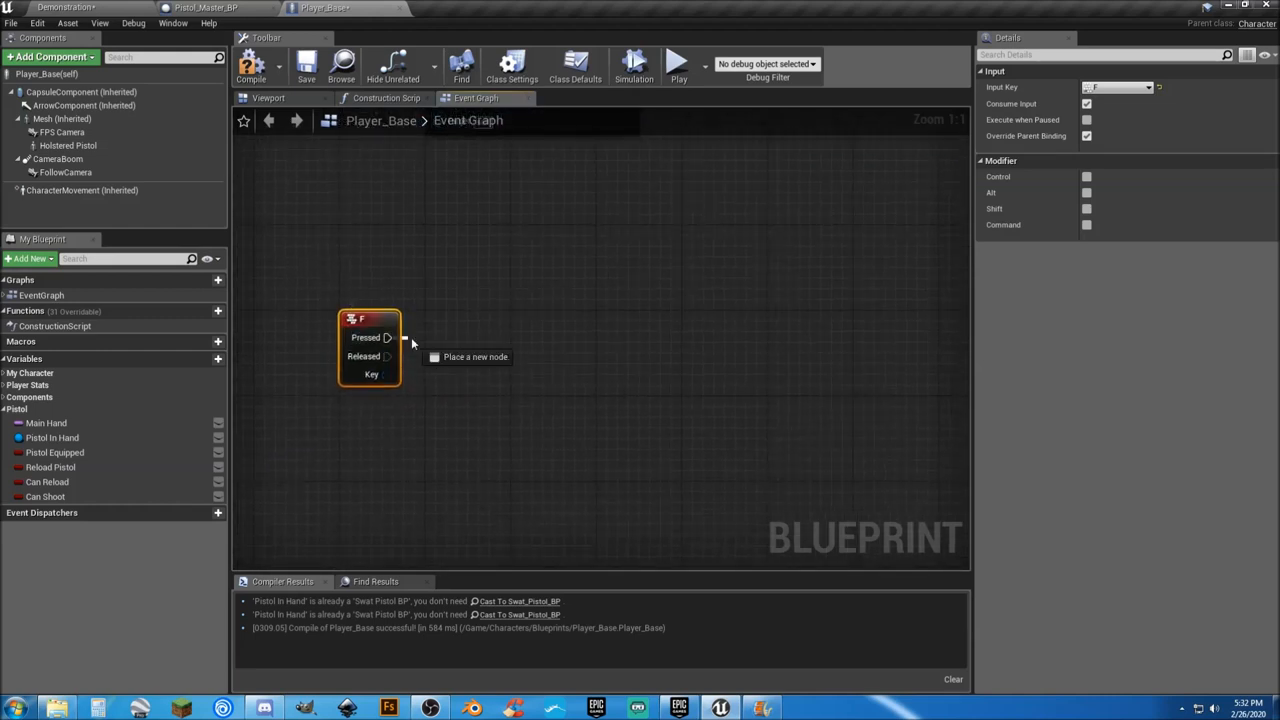
Wire the F Pressed output into a new Cast To Pistol_Master_BP node
drag(388, 336, 464, 342)
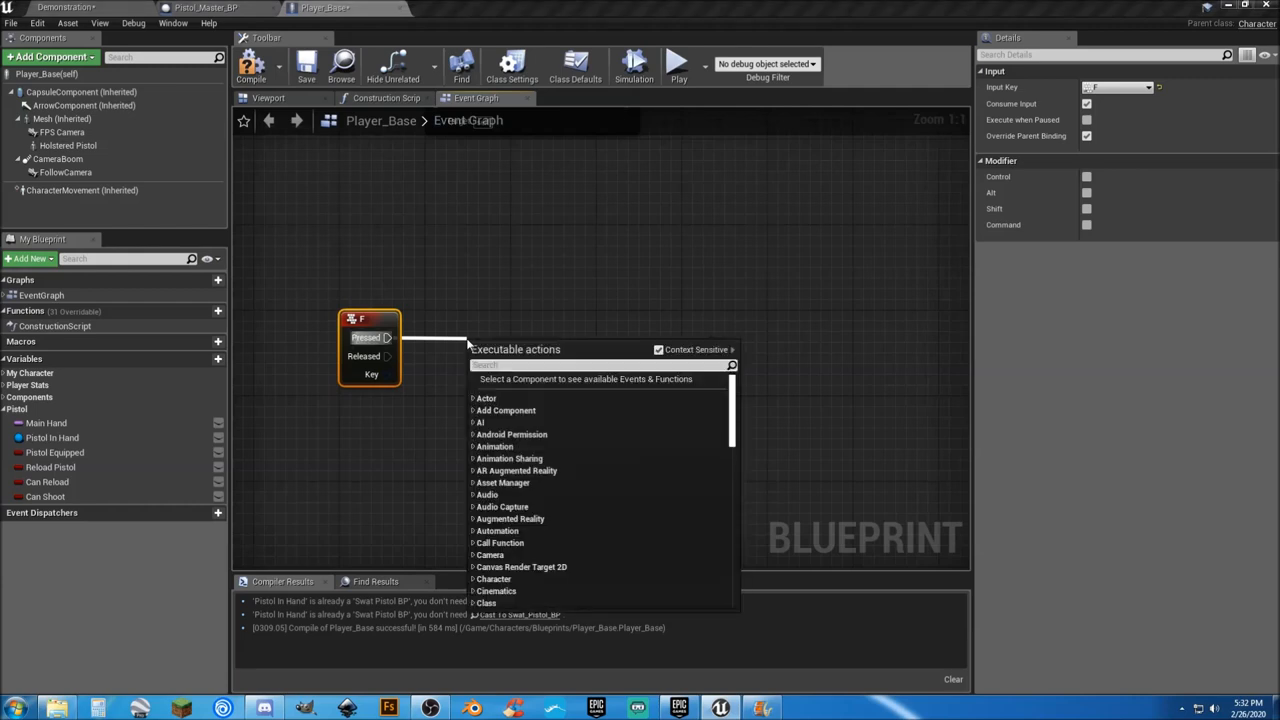
text(cs)
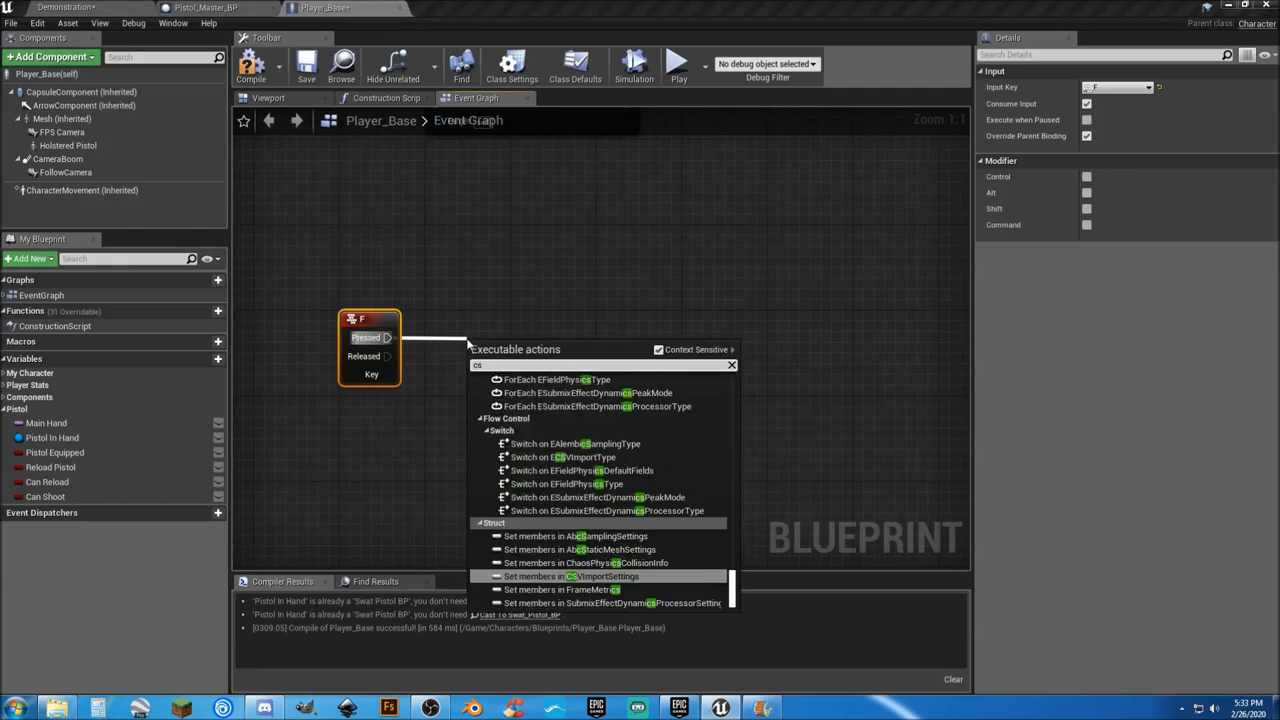
text(casttop)
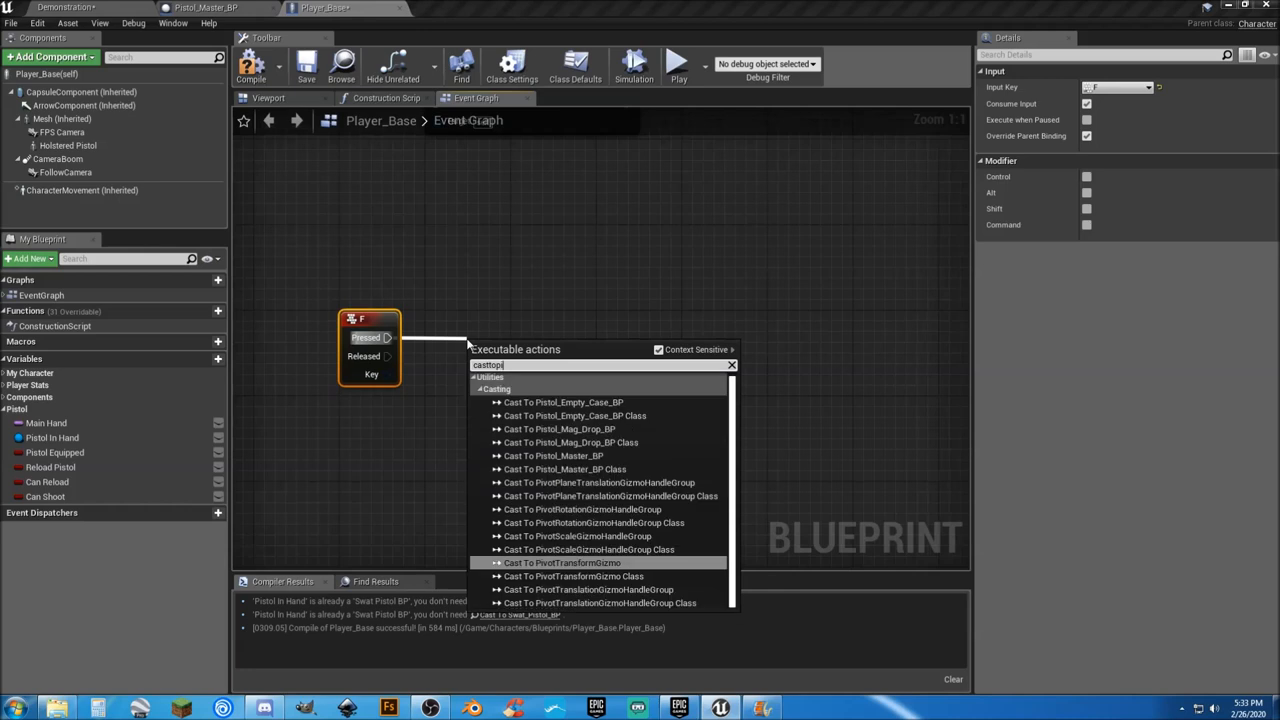
text(istol)
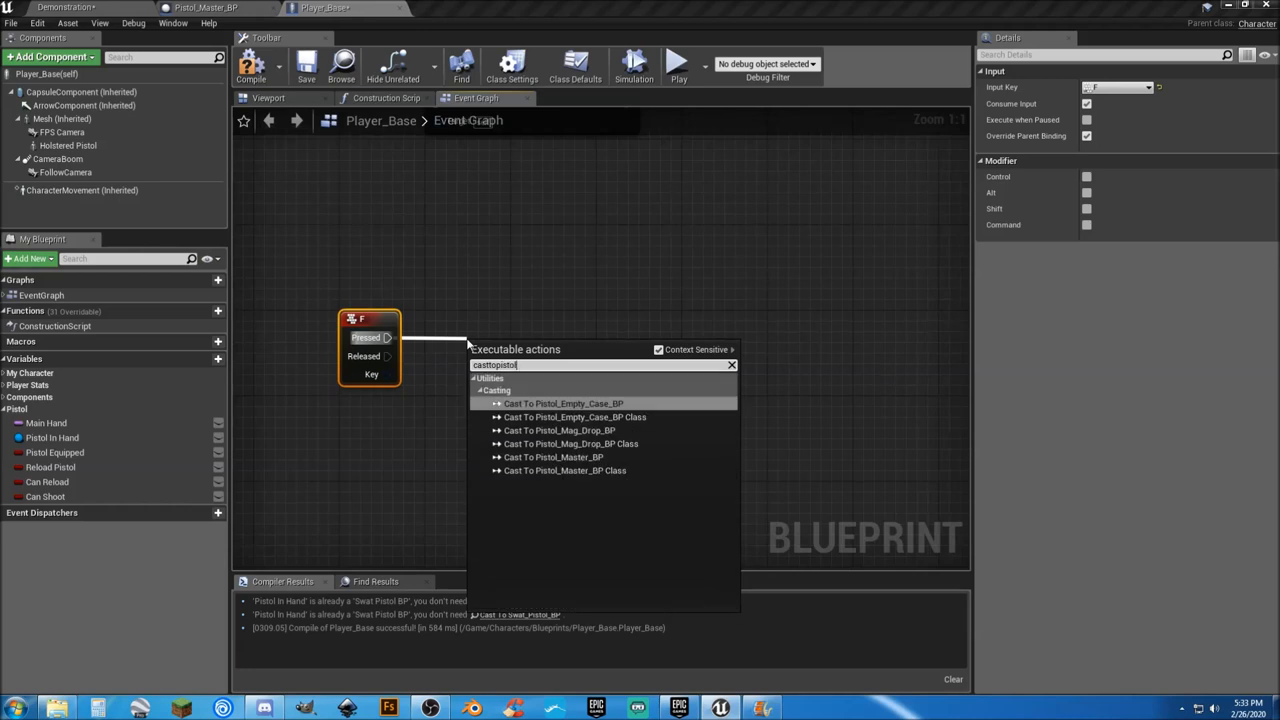
mouse_move(552, 456)
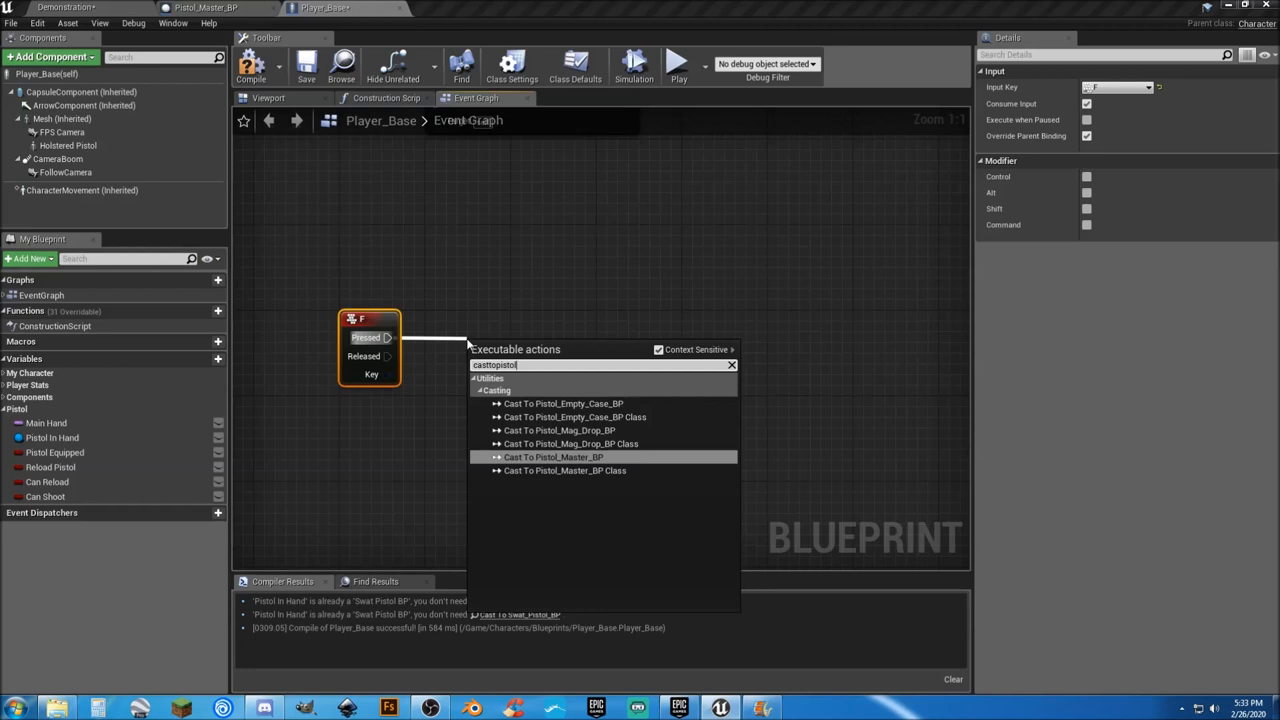
click(552, 456)
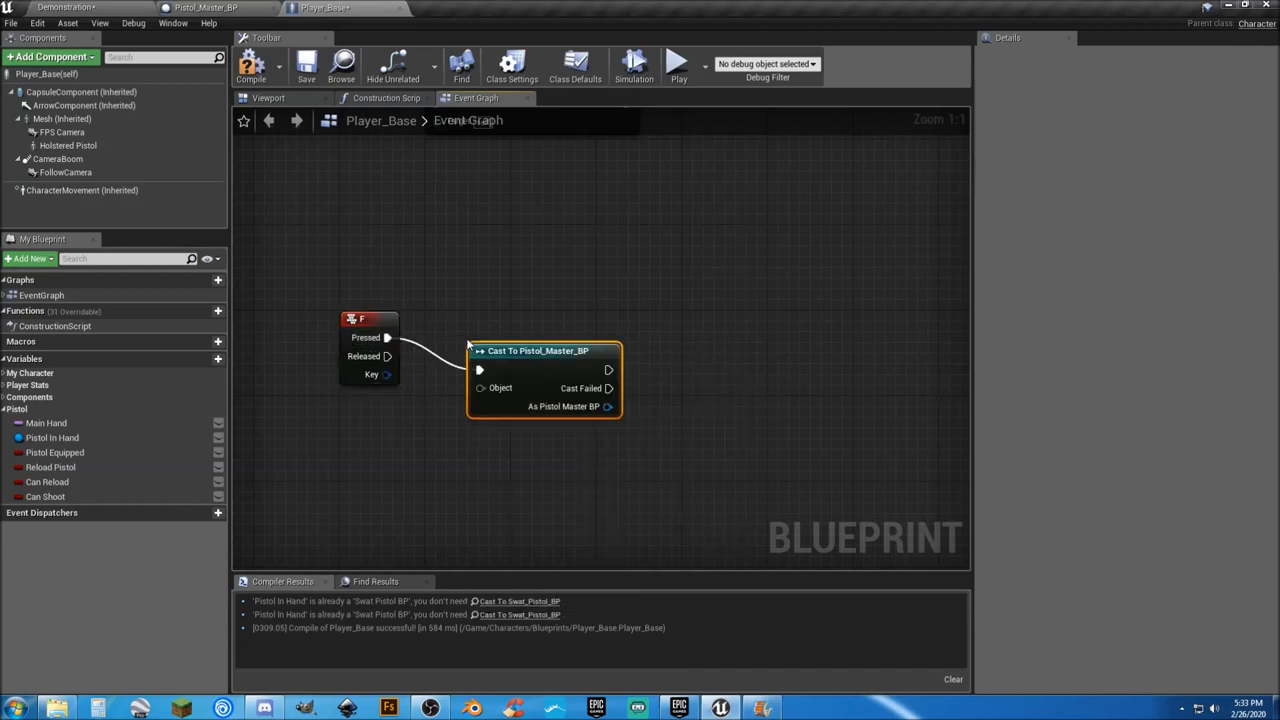
mouse_move(520, 350)
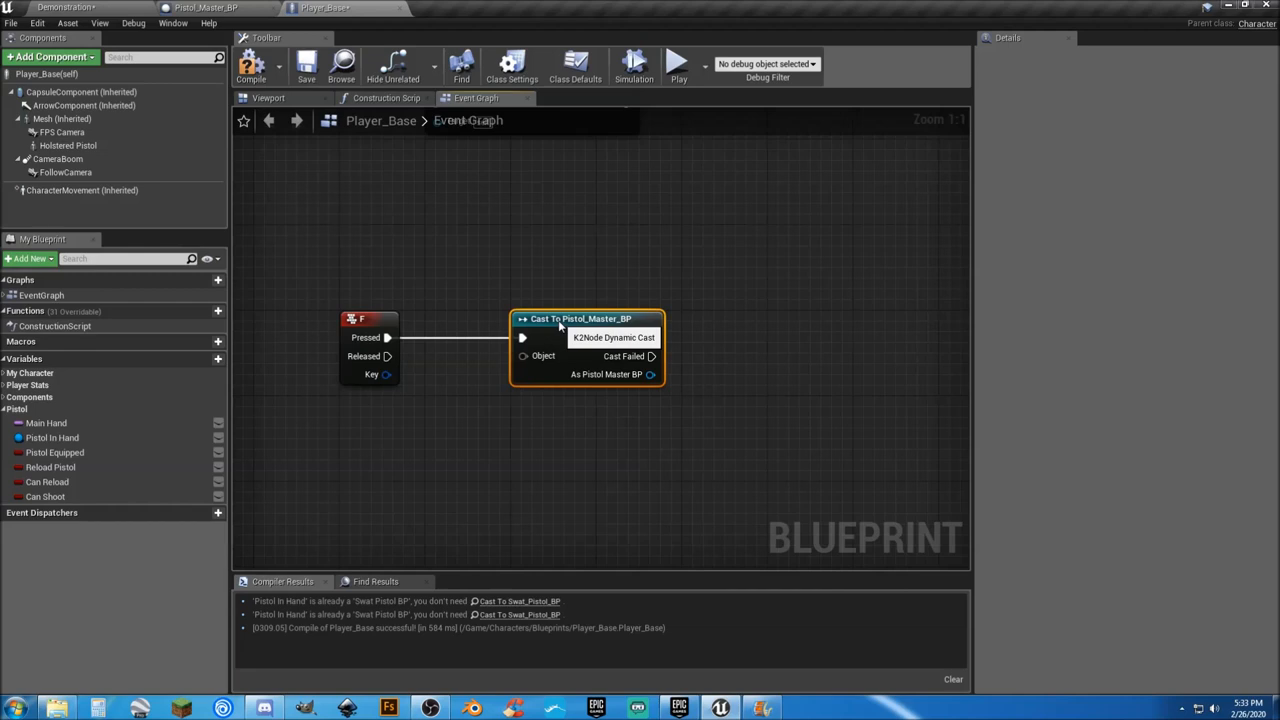
mouse_move(250, 62)
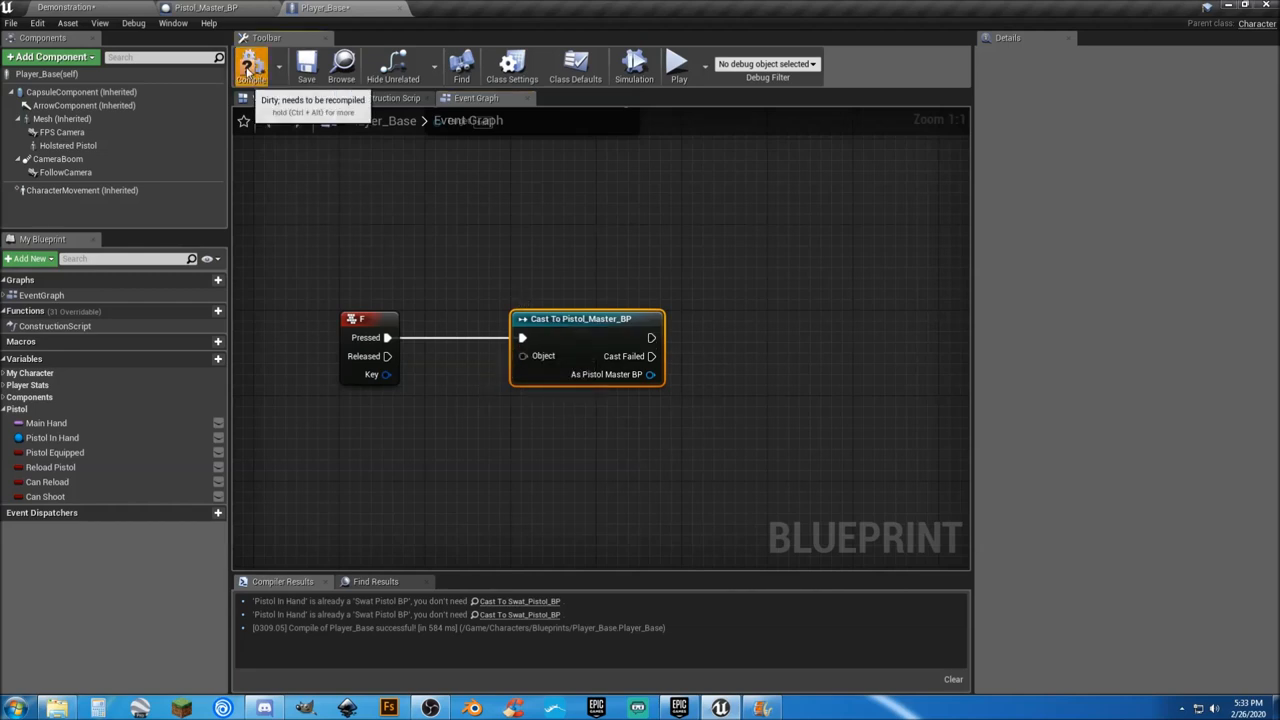
Feed the Pistol in Hand variable into the cast's Object input and compile Player_Base
click(248, 64)
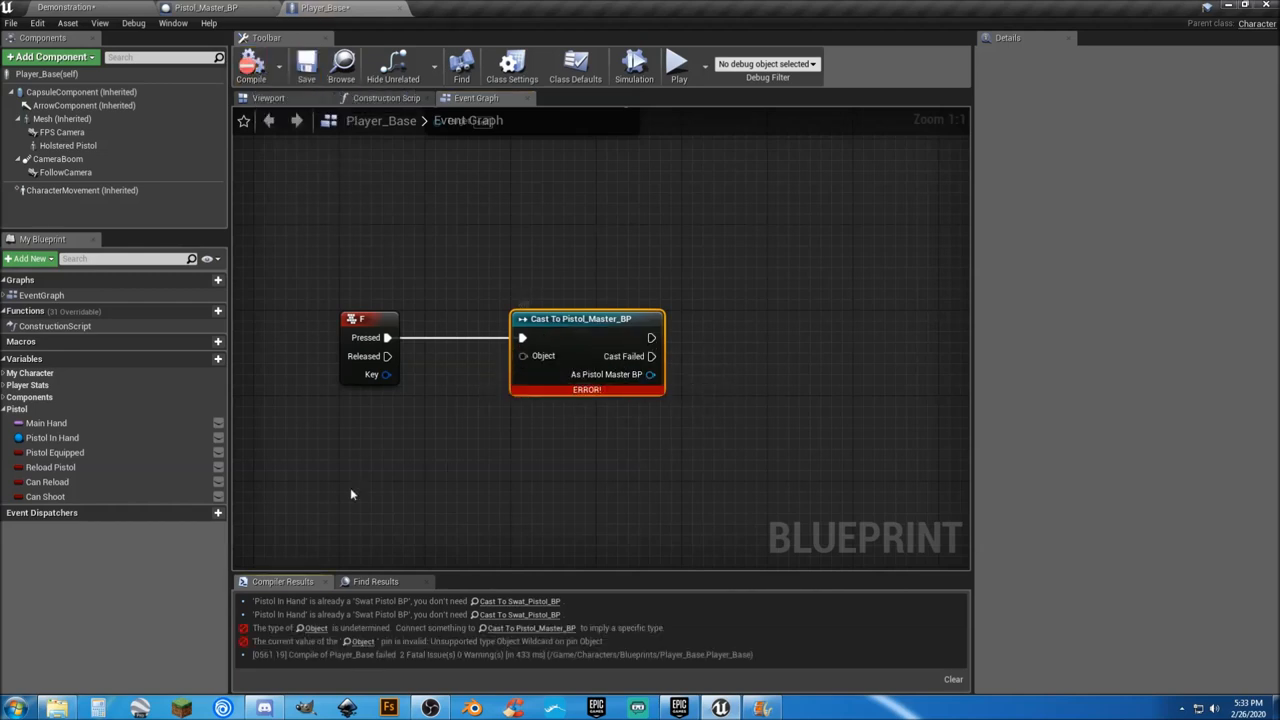
click(50, 436)
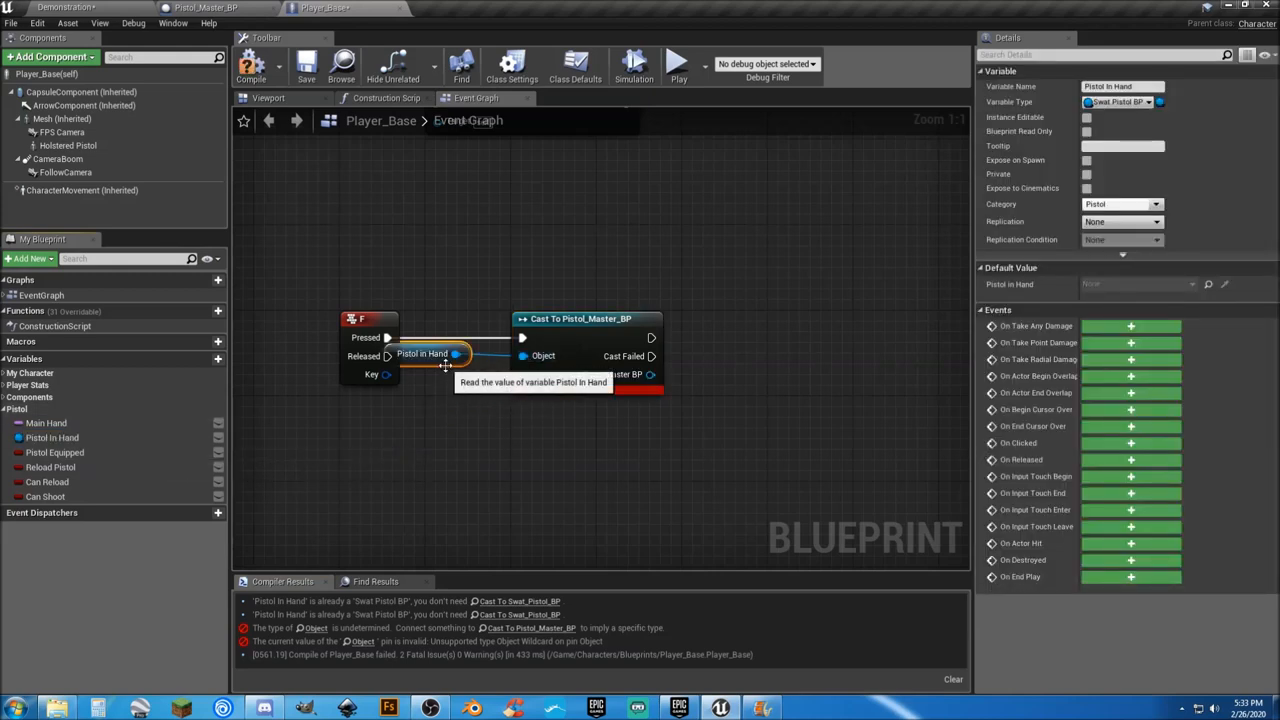
drag(422, 354, 390, 408)
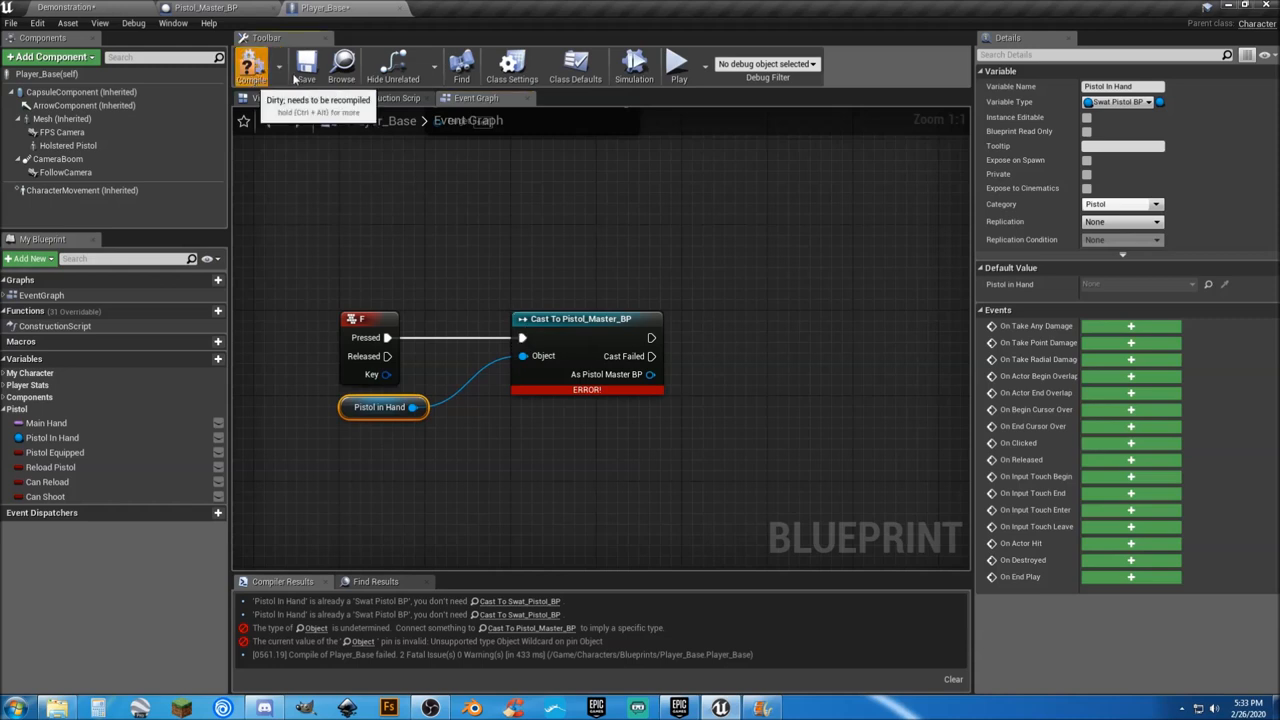
click(250, 62)
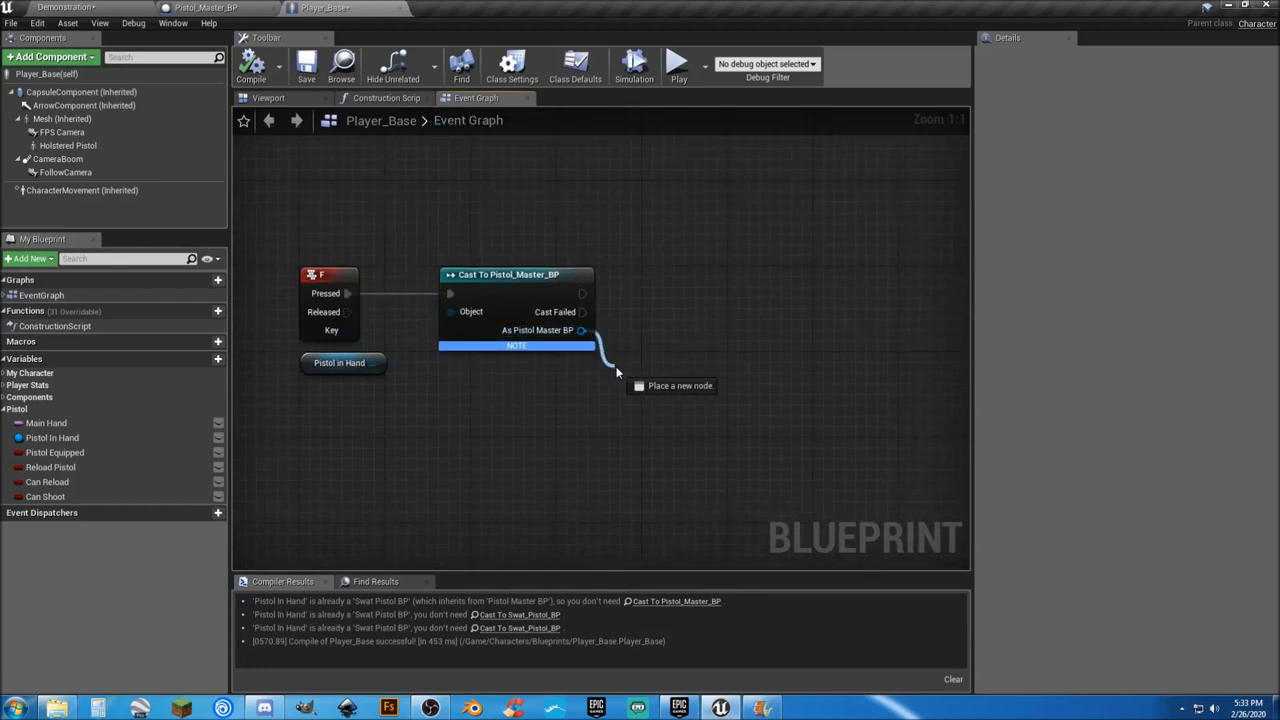
From the cast's pistol output get its Spot Light and call Toggle Visibility on it
drag(584, 330, 630, 384)
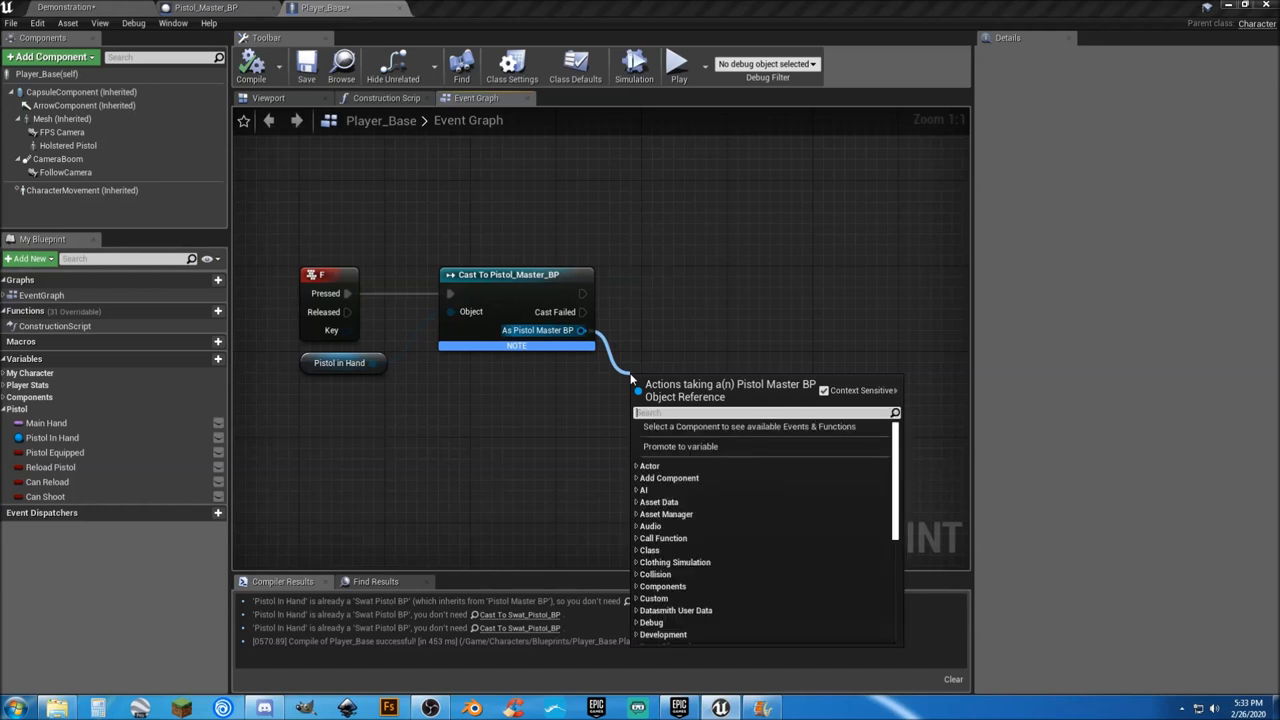
text(spot)
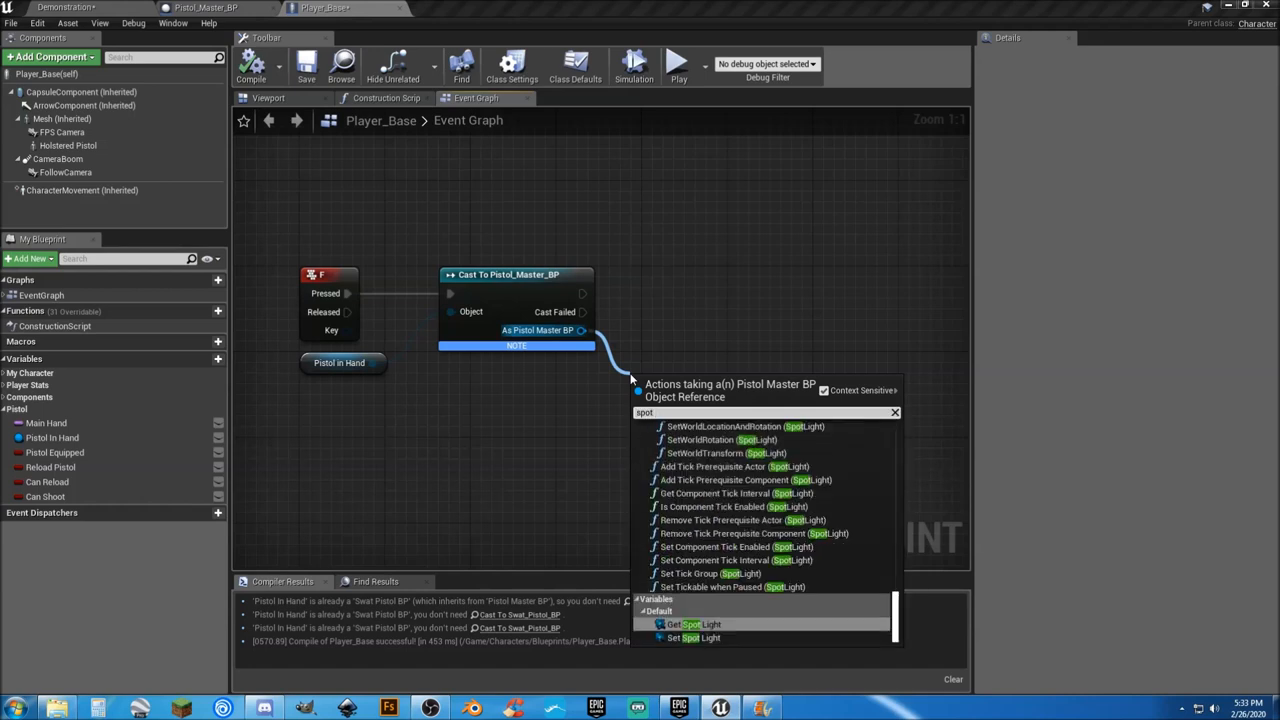
click(684, 640)
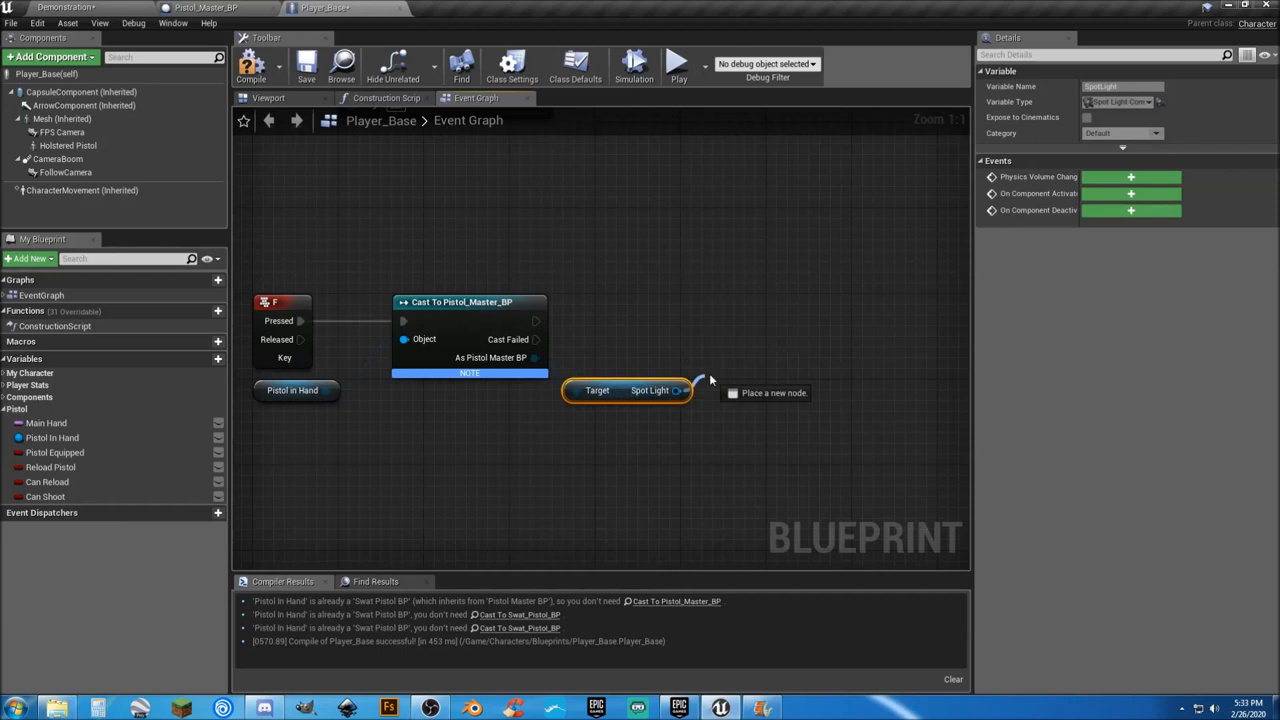
drag(684, 390, 736, 364)
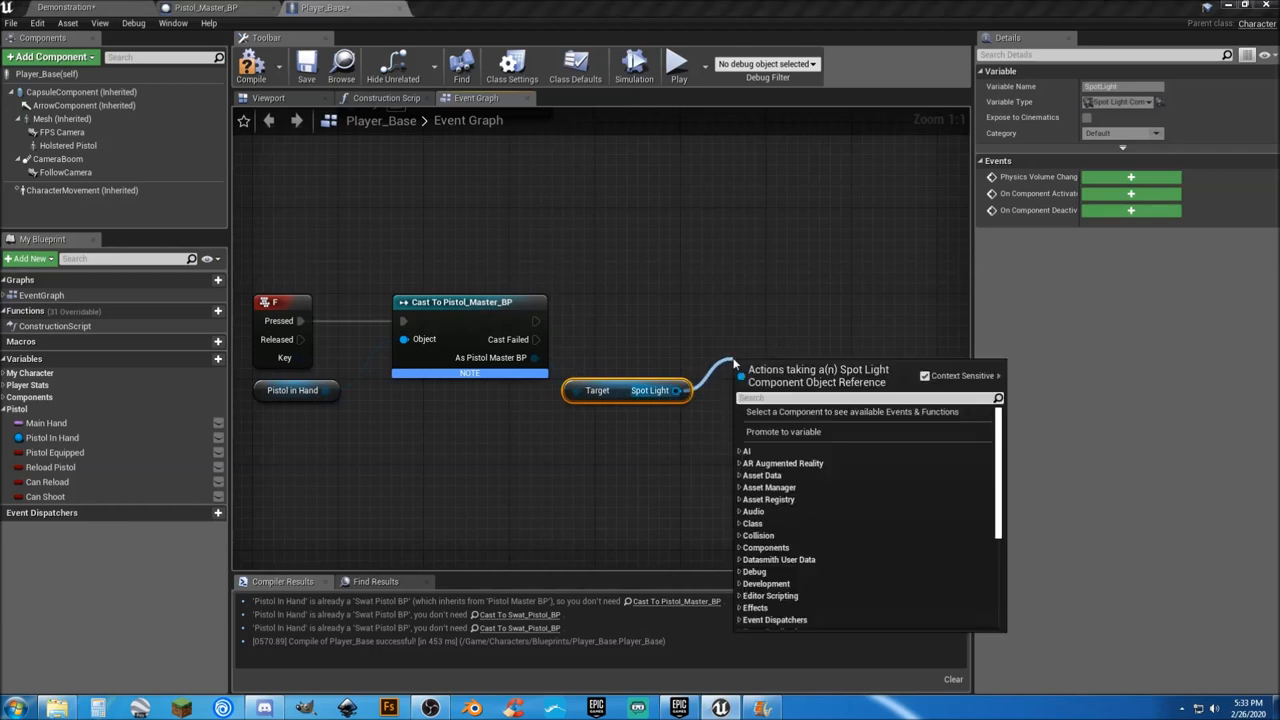
text(toggle)
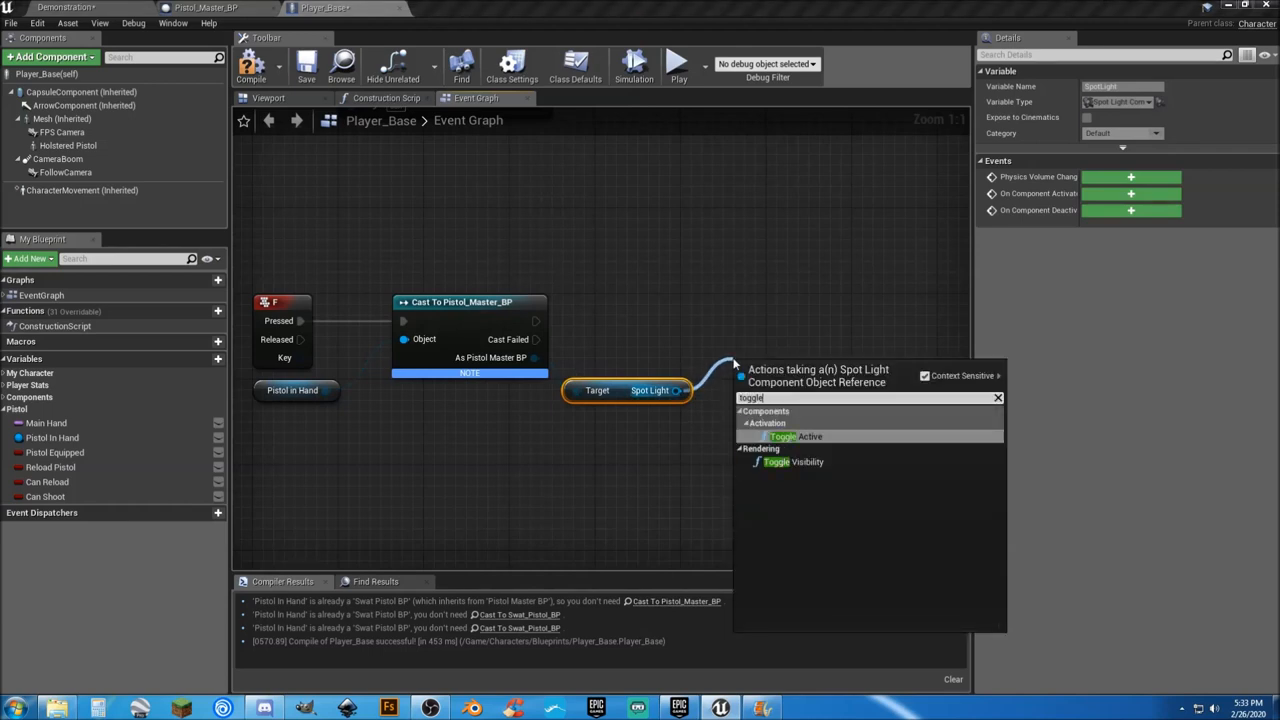
click(788, 462)
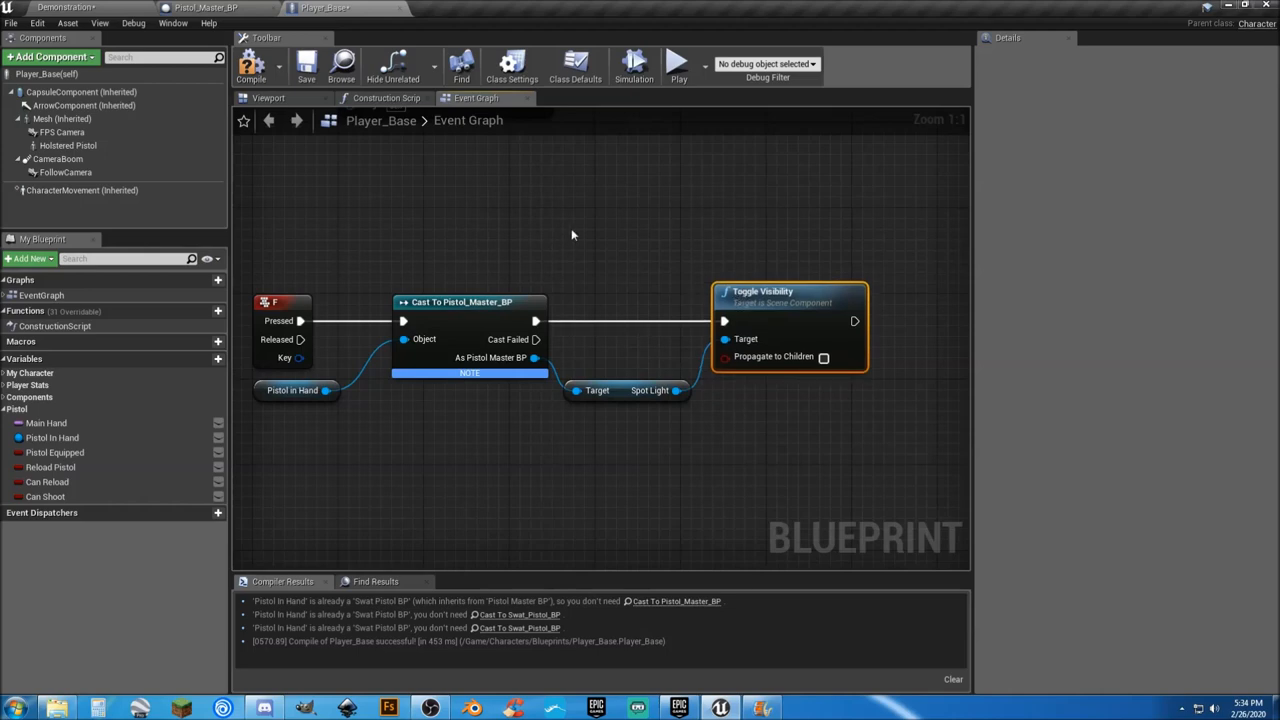
mouse_move(300, 66)
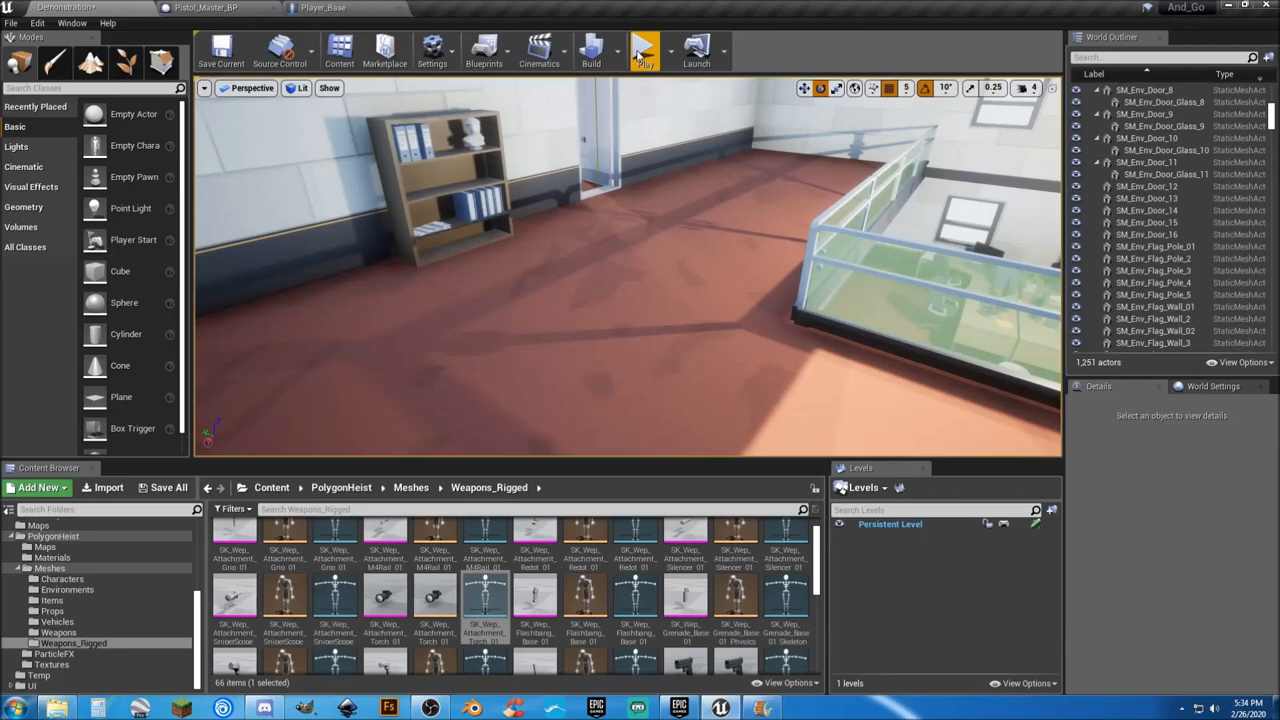
click(644, 48)
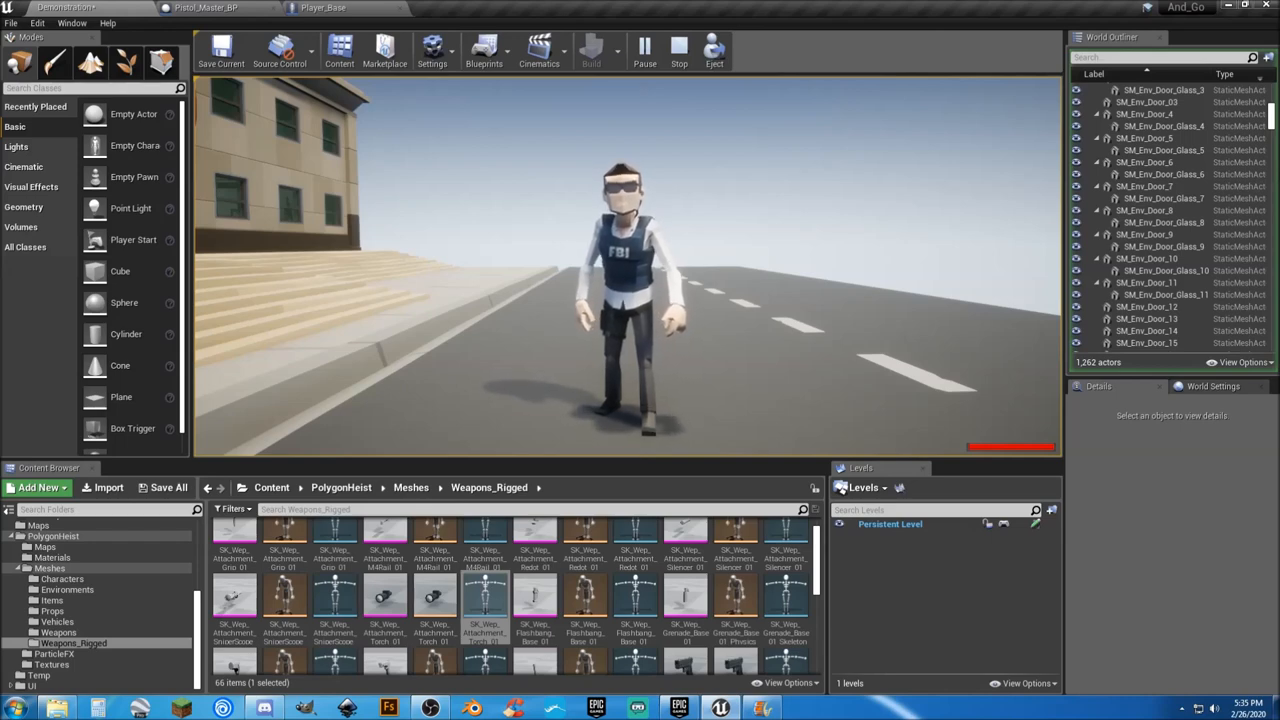
click(674, 48)
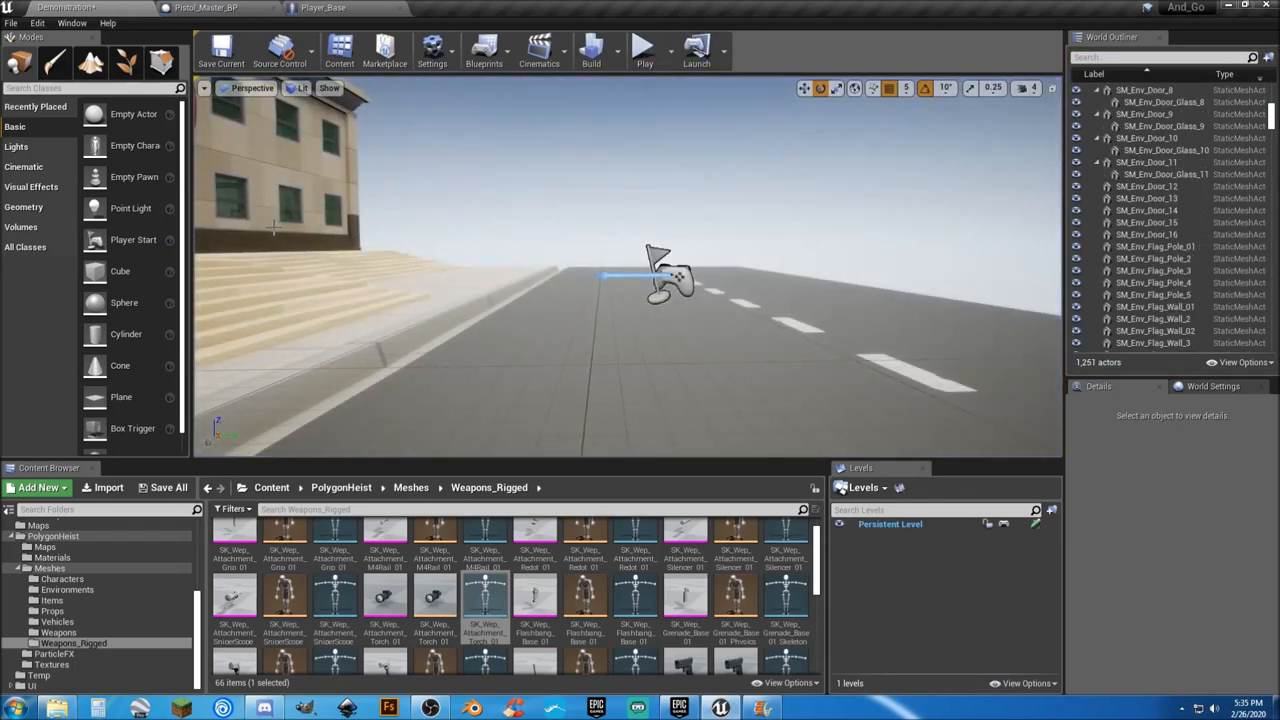